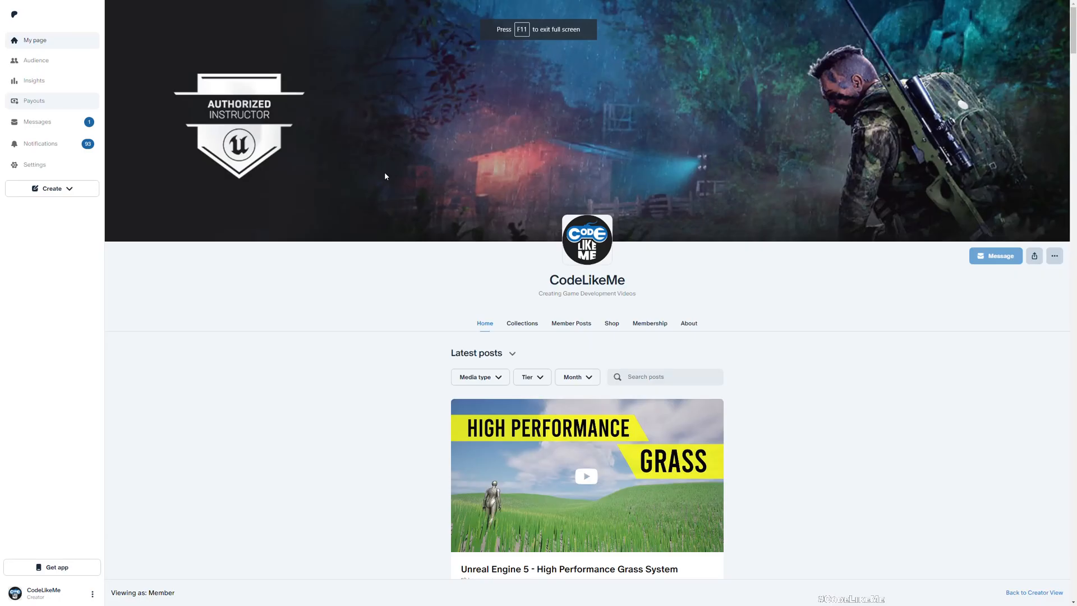
mouse_move(592, 476)
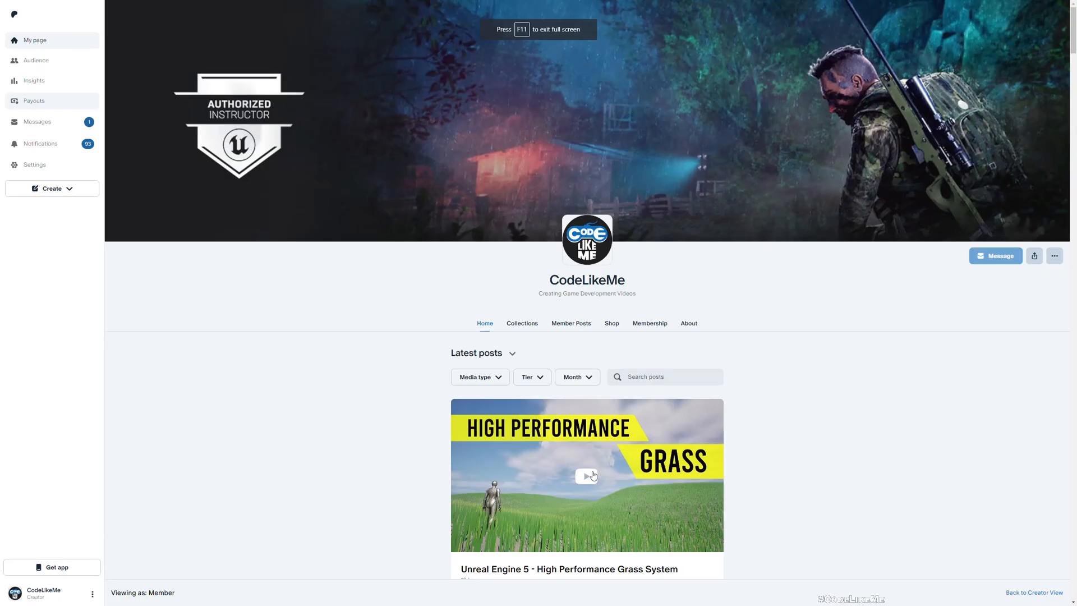
- Scroll down through the editor to bring the CLM_Grass folder contents into view
scroll("down", 3)
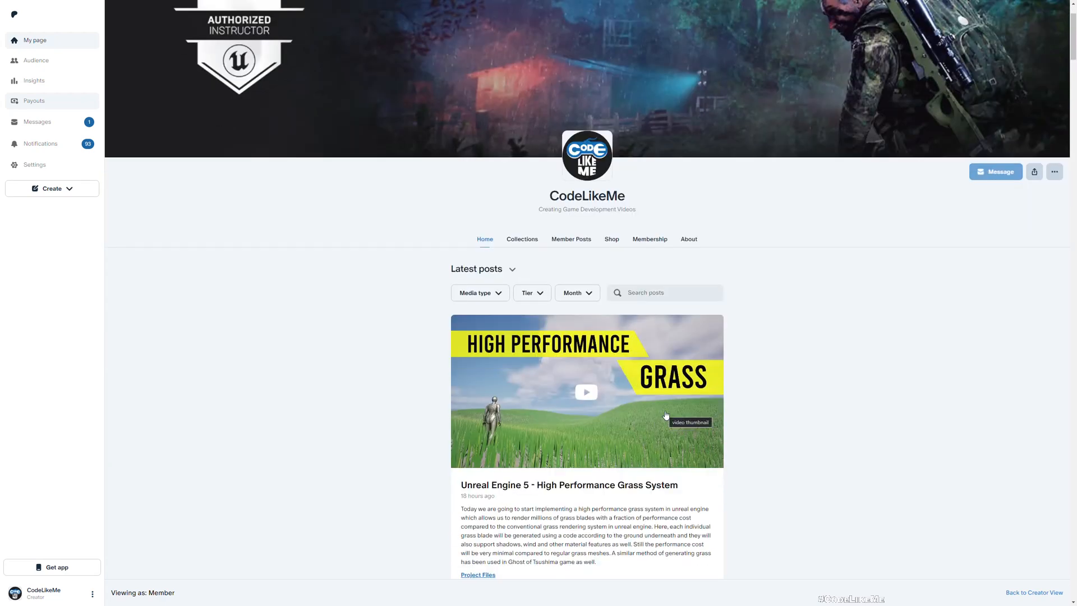
scroll("down", 3)
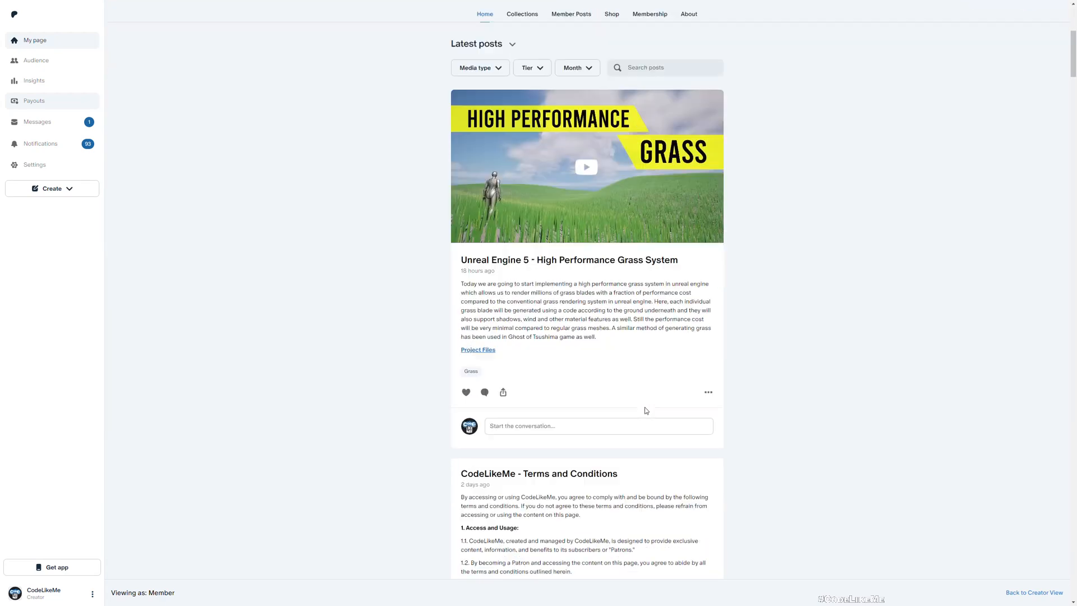
scroll("down", 3)
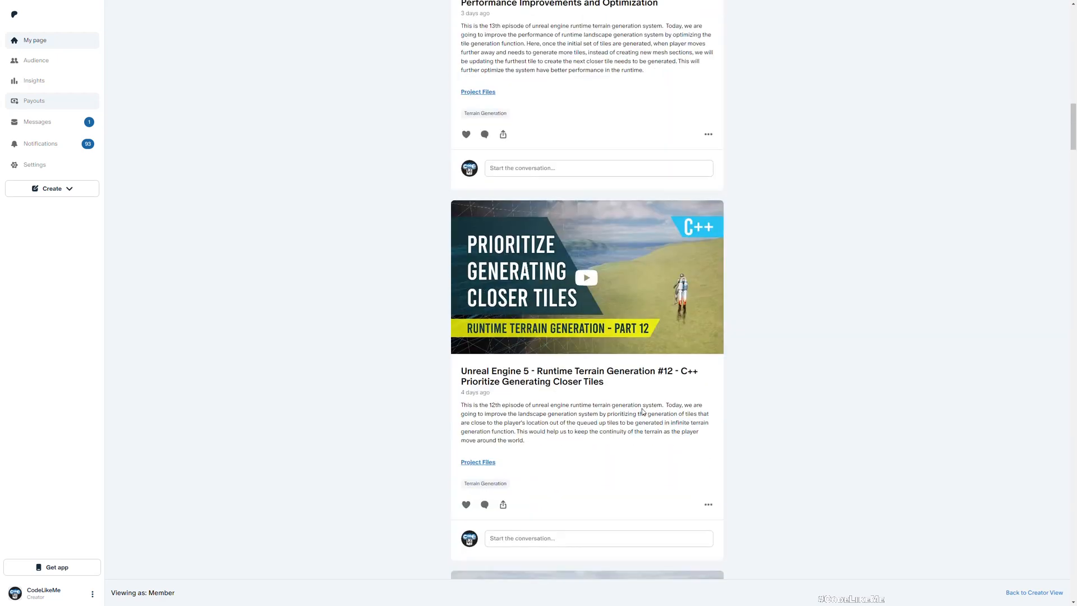
scroll("down", 3)
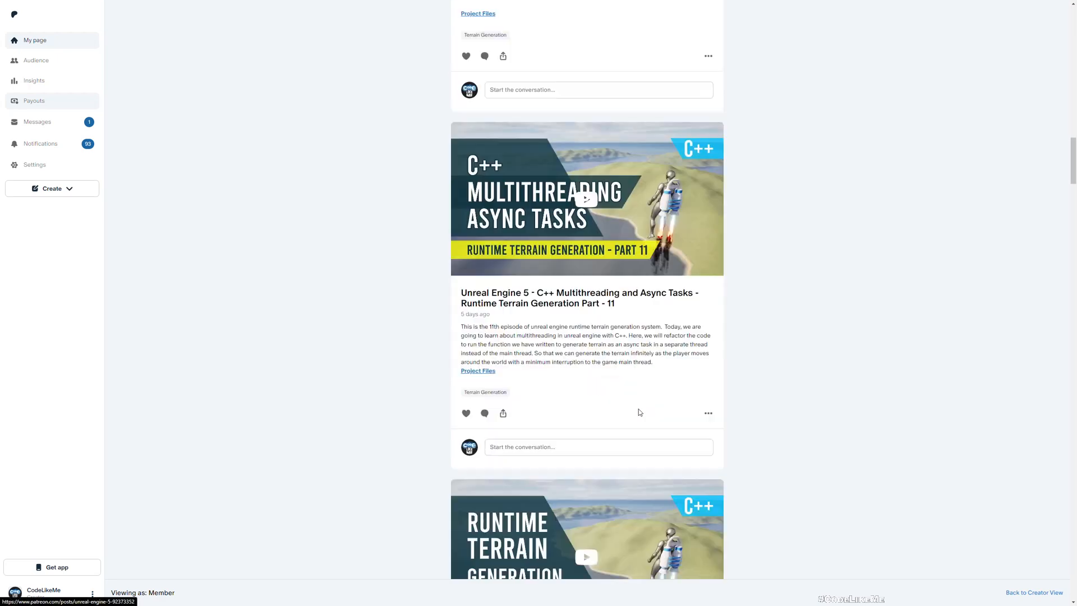
scroll("down", 3)
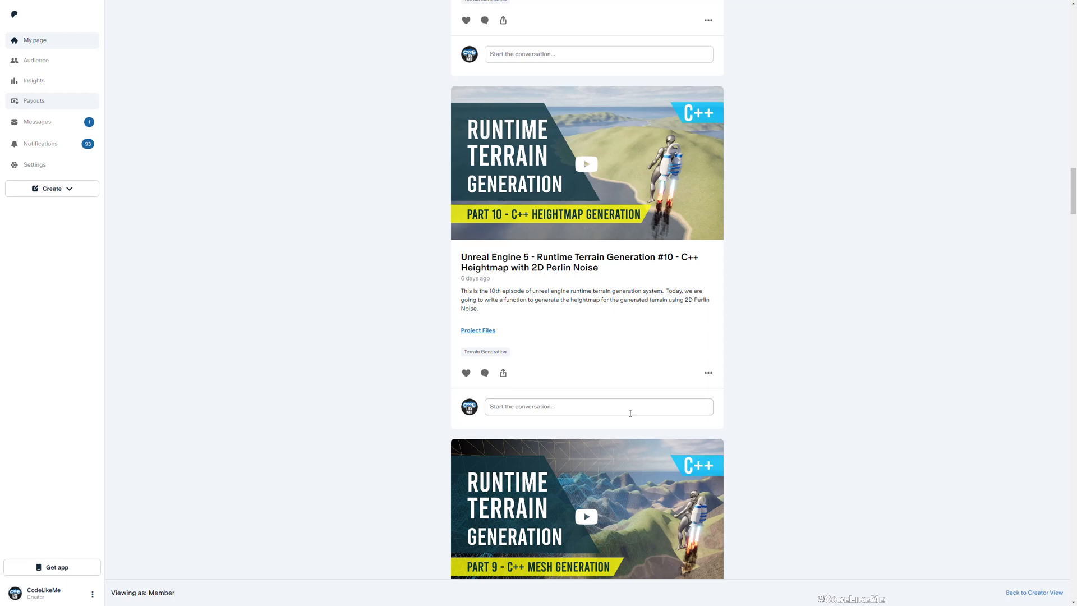
scroll("down", 3)
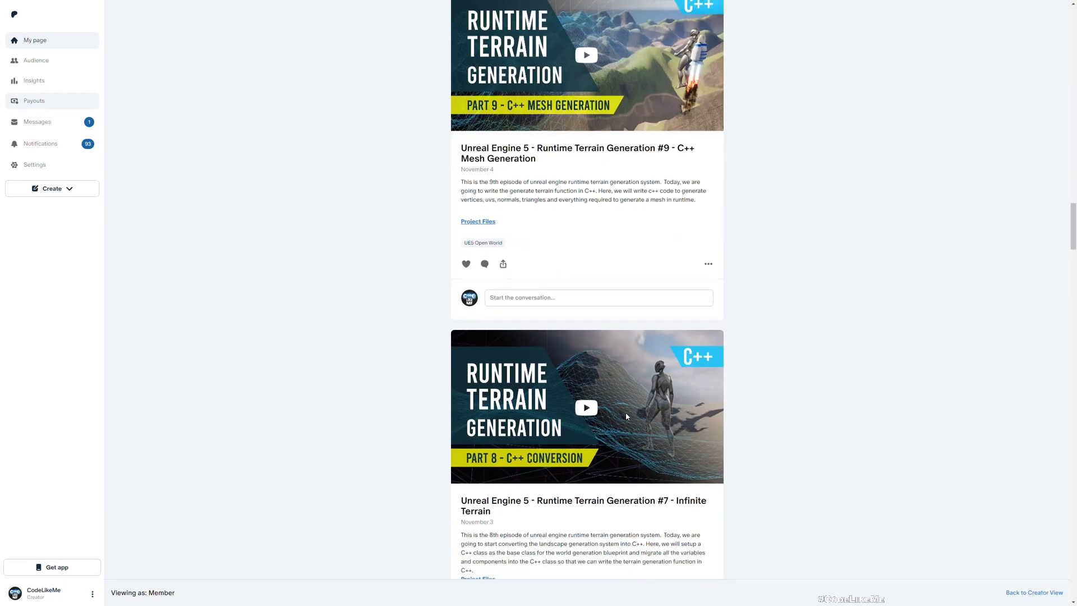
scroll("down", 3)
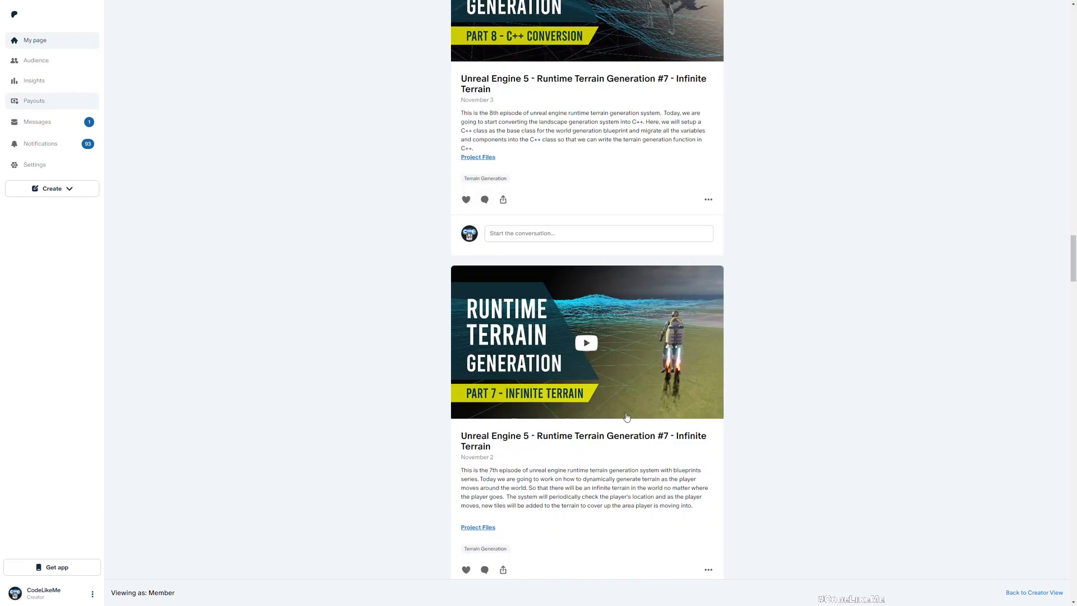
mouse_move(626, 416)
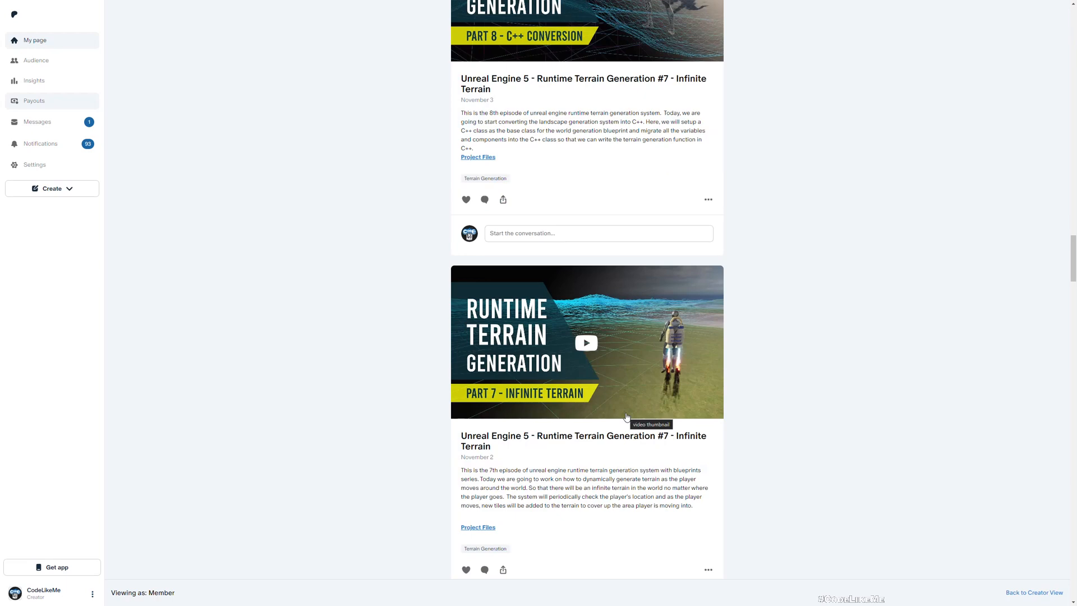
scroll("down", 3)
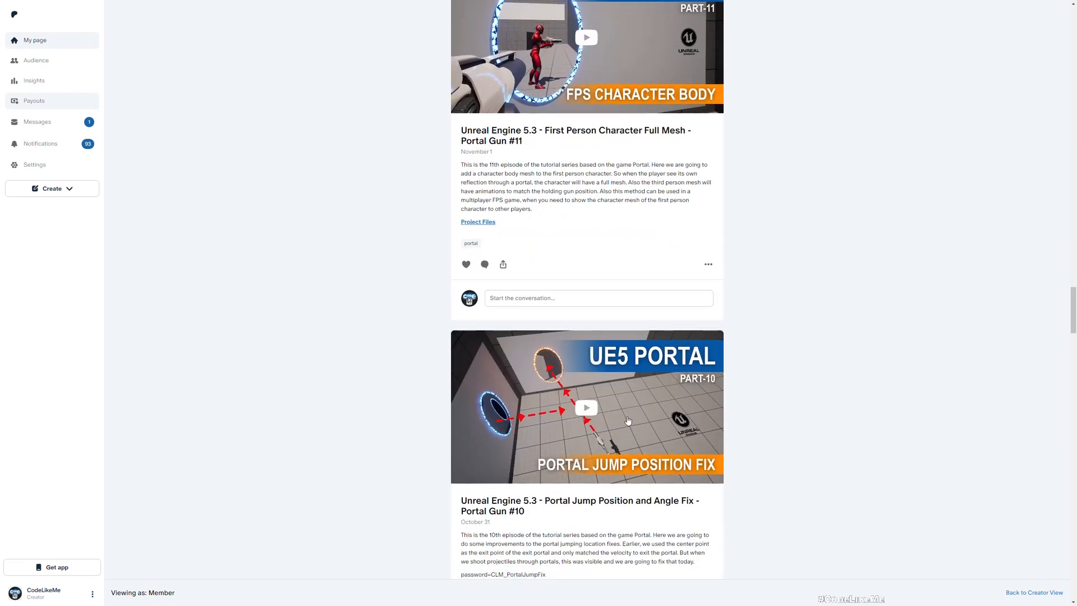
scroll("down", 3)
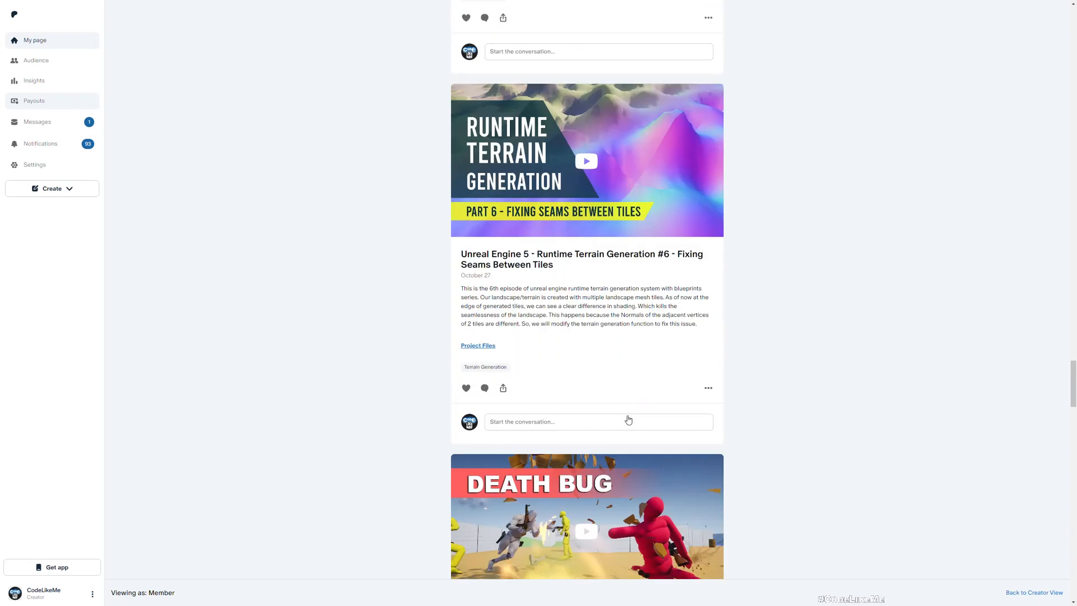
scroll("down", 3)
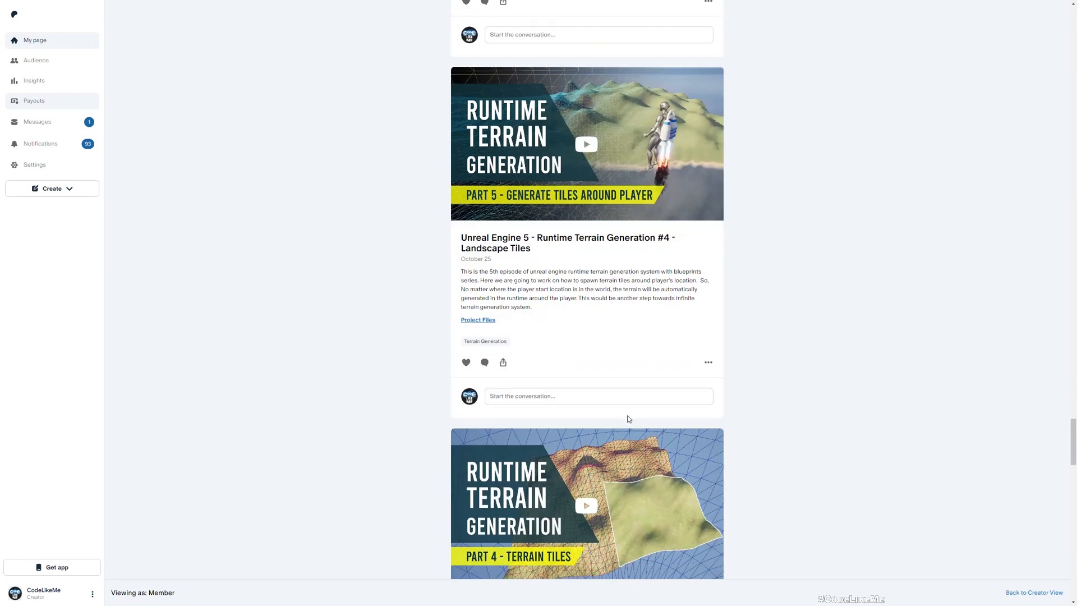
scroll("down", 3)
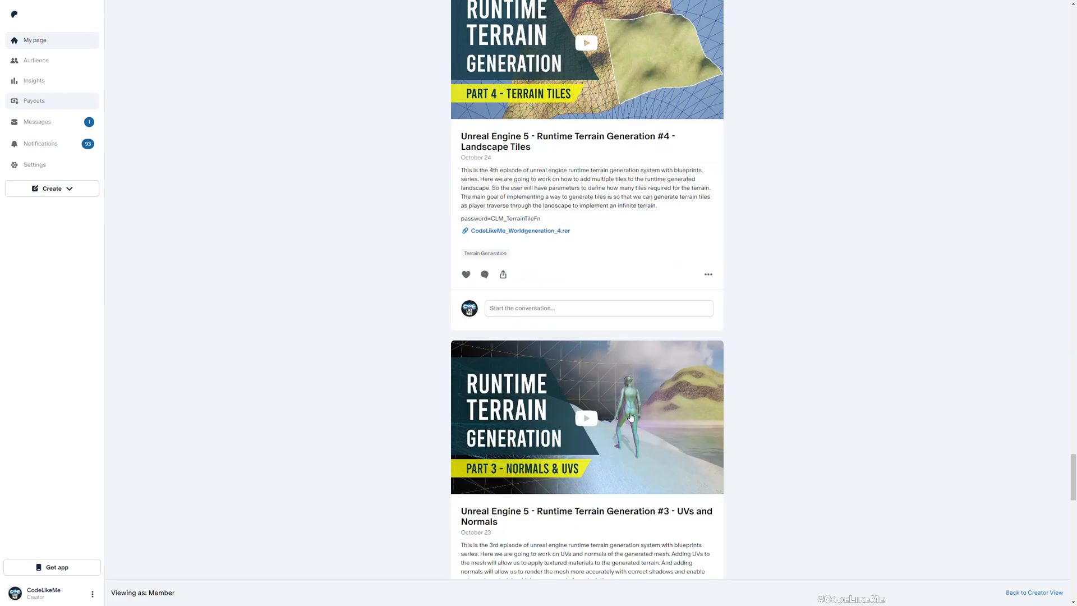
scroll("down", 3)
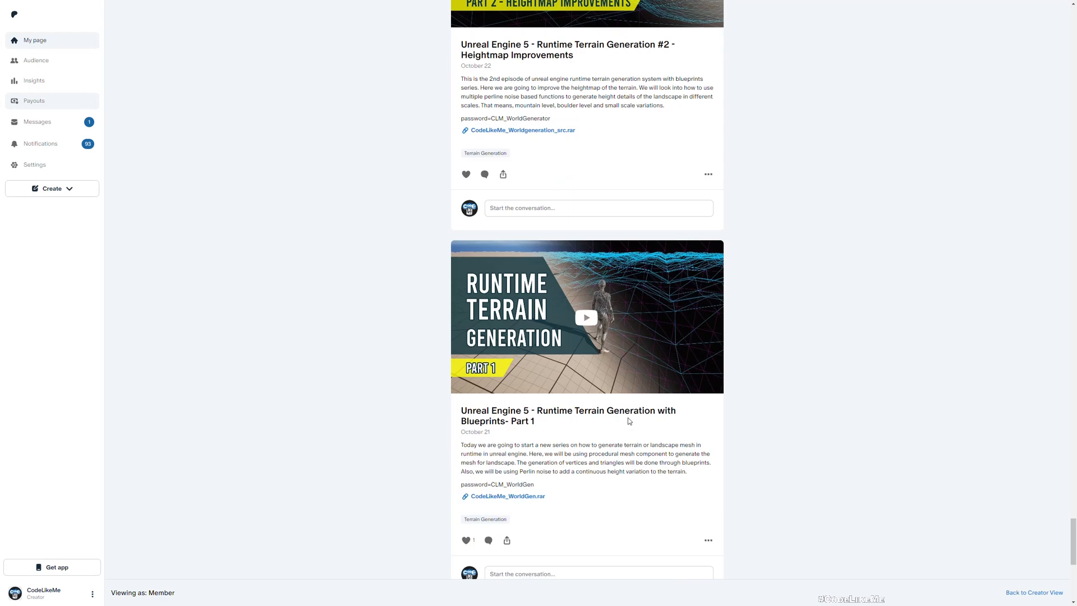
scroll("down", 3)
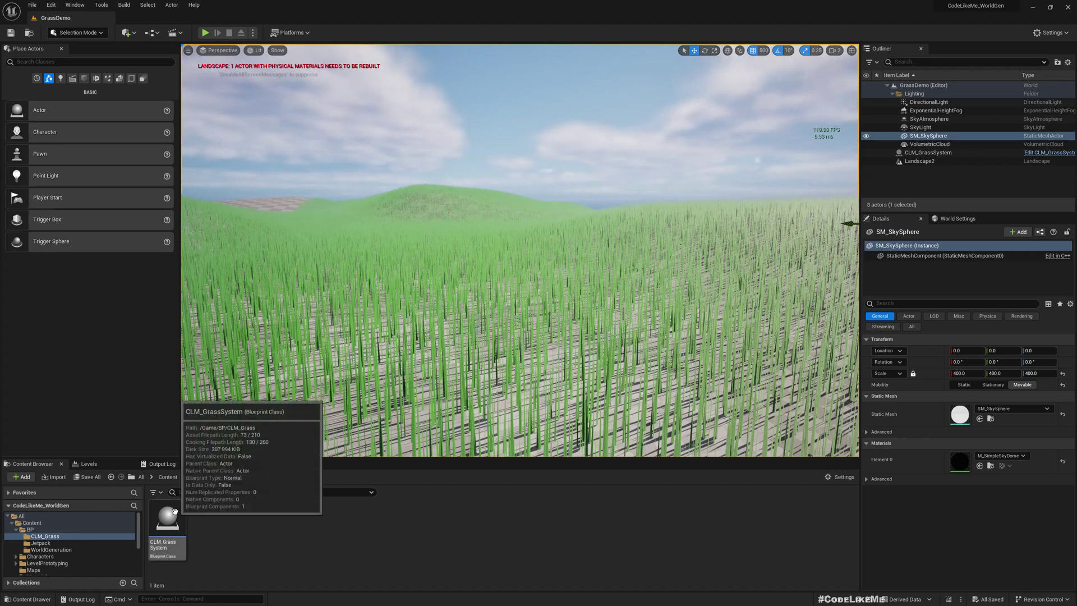
- Open CLM_GrassSystem and promote Create Mesh Section's UVs pin to a local variable
double_click(166, 521)
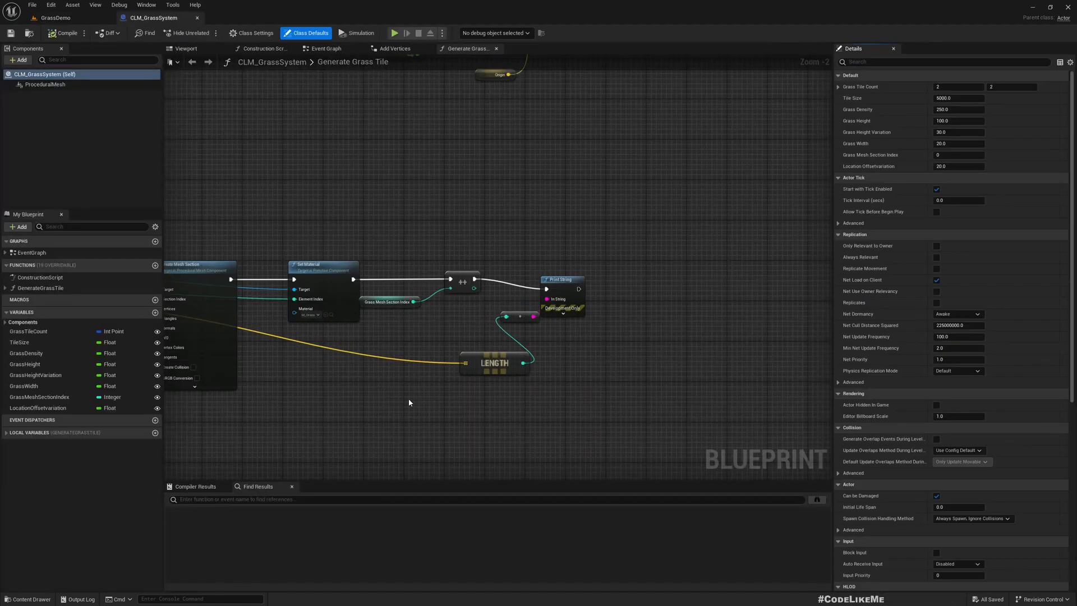
scroll("down", 3)
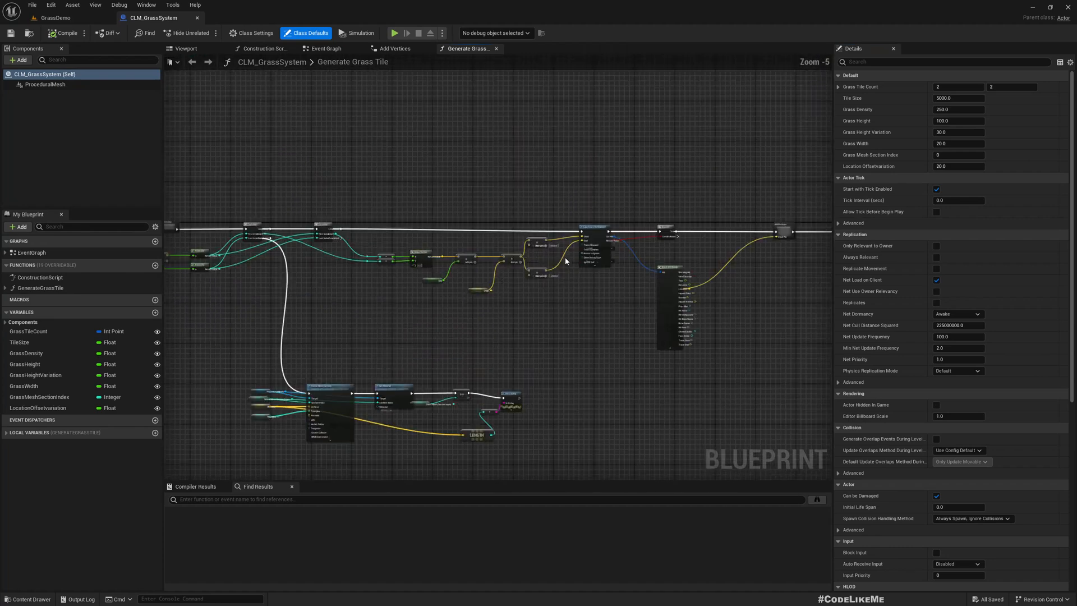
scroll("up", 3)
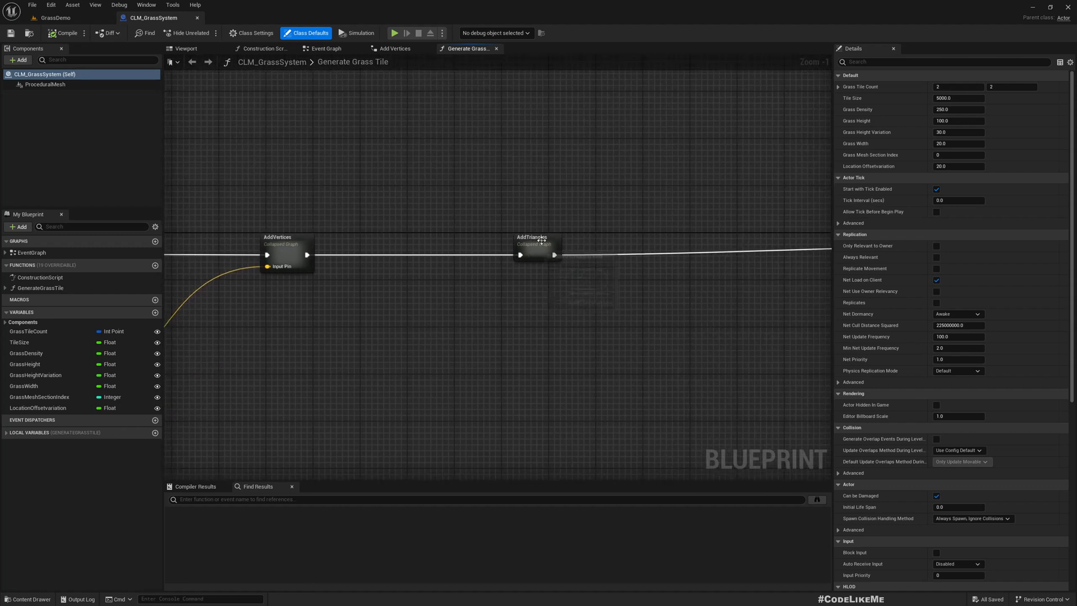
mouse_move(532, 242)
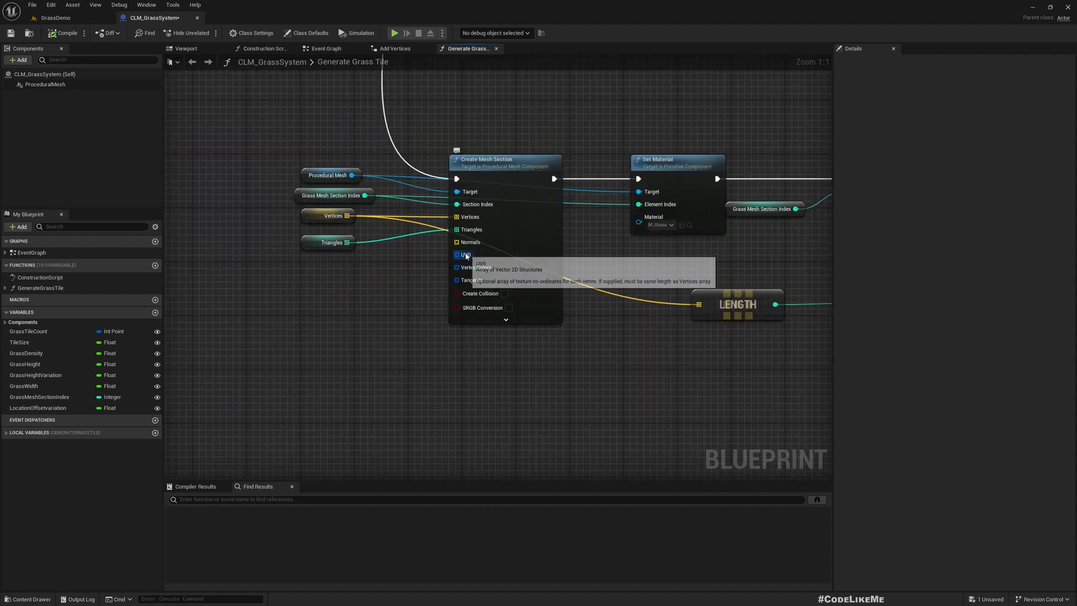
mouse_move(422, 269)
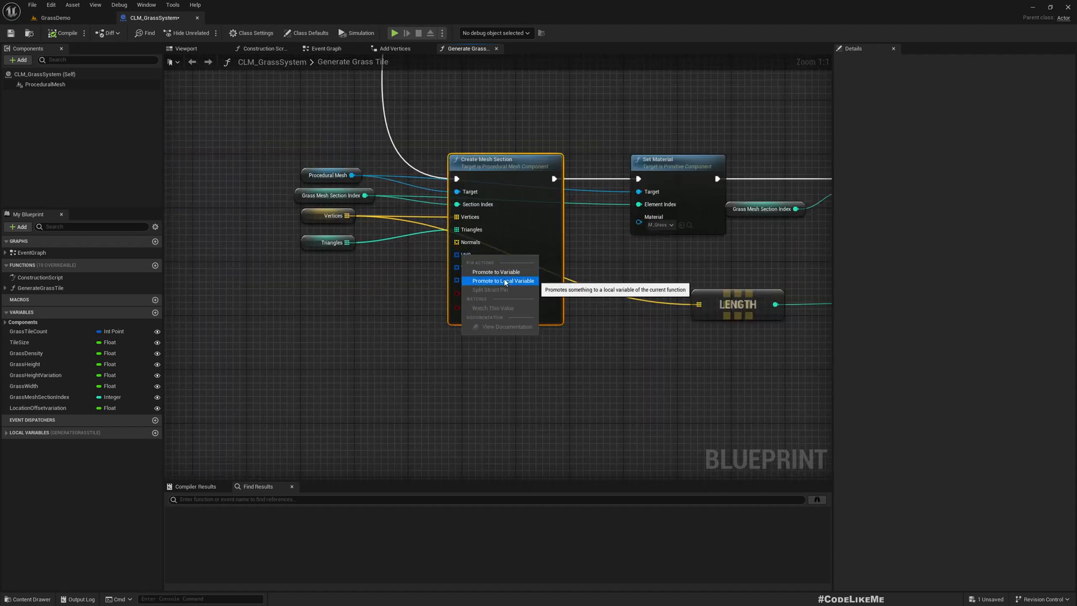
left_click(503, 281)
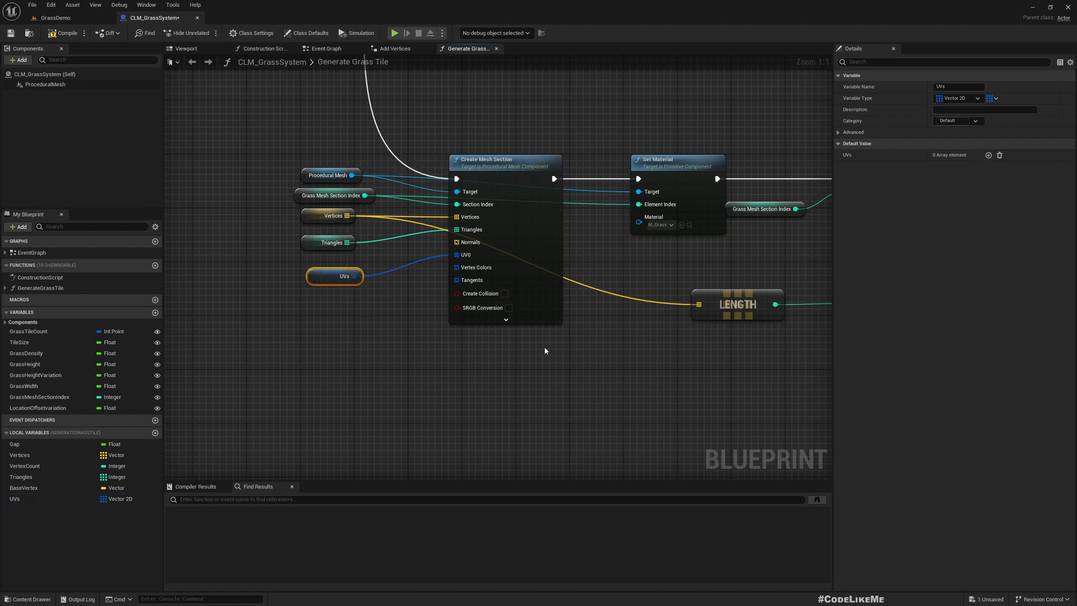
mouse_move(665, 128)
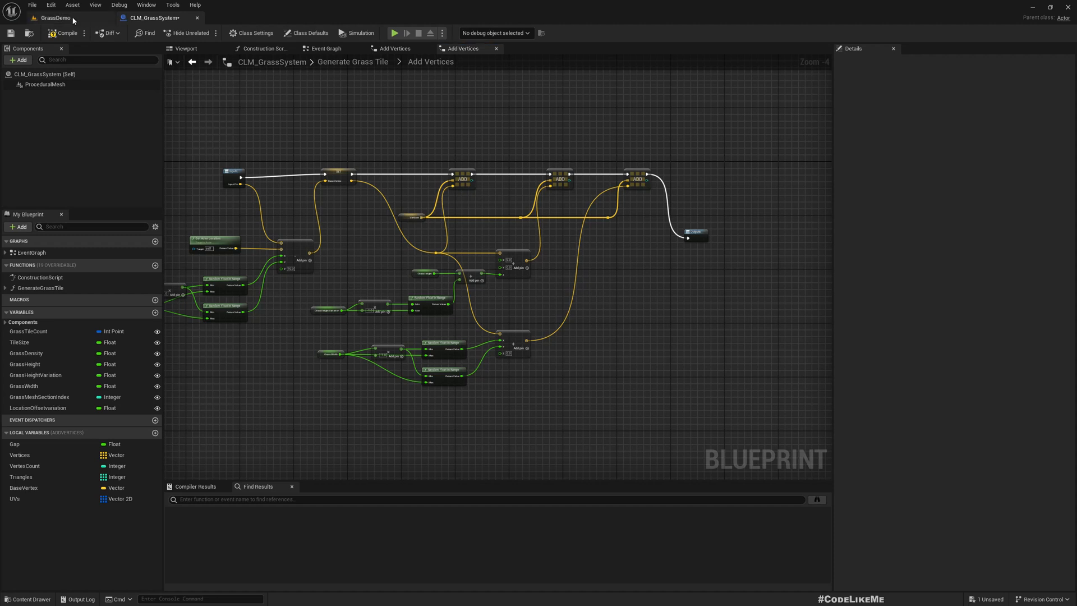
- From the GrassDemo level, add a Material asset named M_Grass in CLM_Grass
left_click(55, 17)
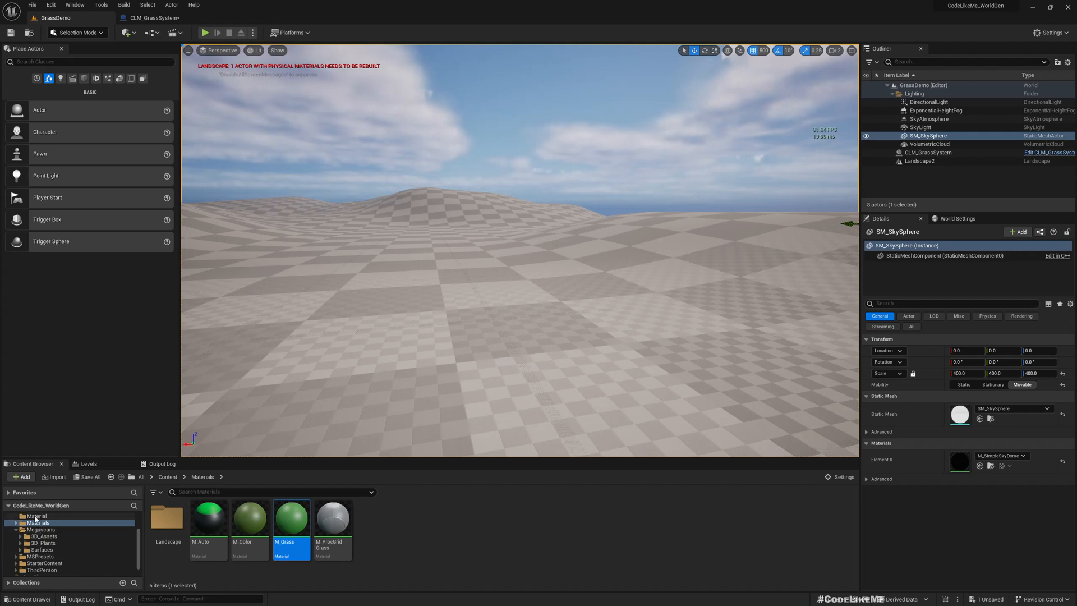
left_click(40, 536)
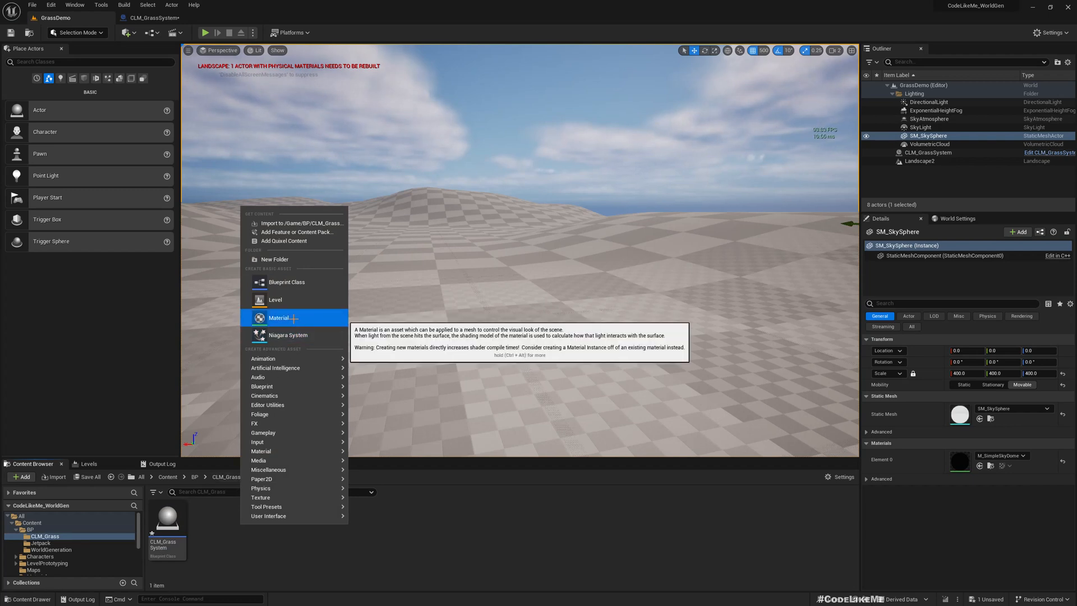
left_click(275, 317)
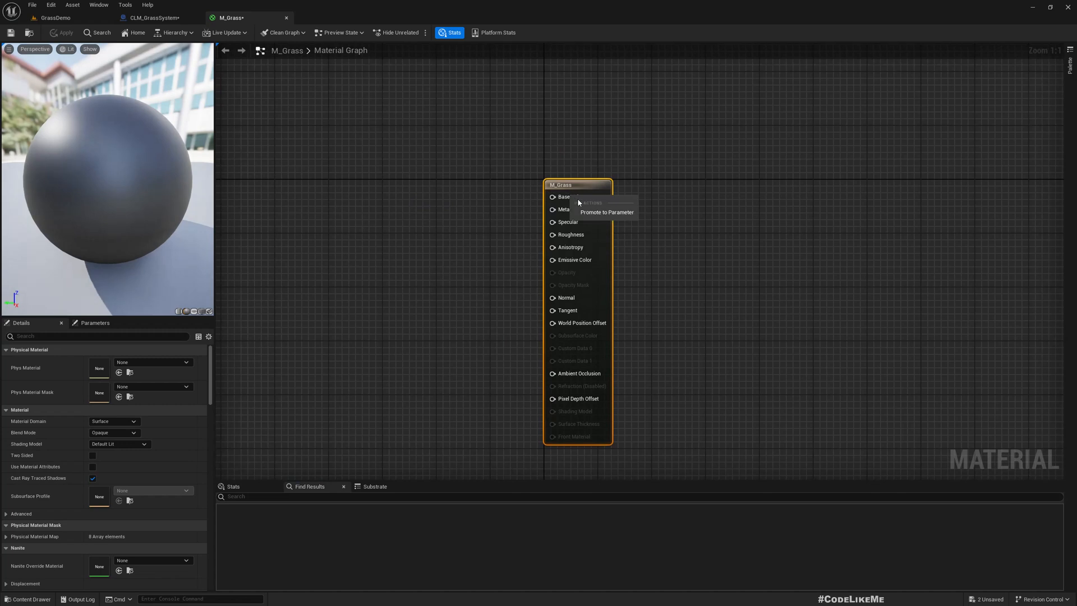
- Turn Base Color into a parameter and set its default to dark green
left_click(606, 212)
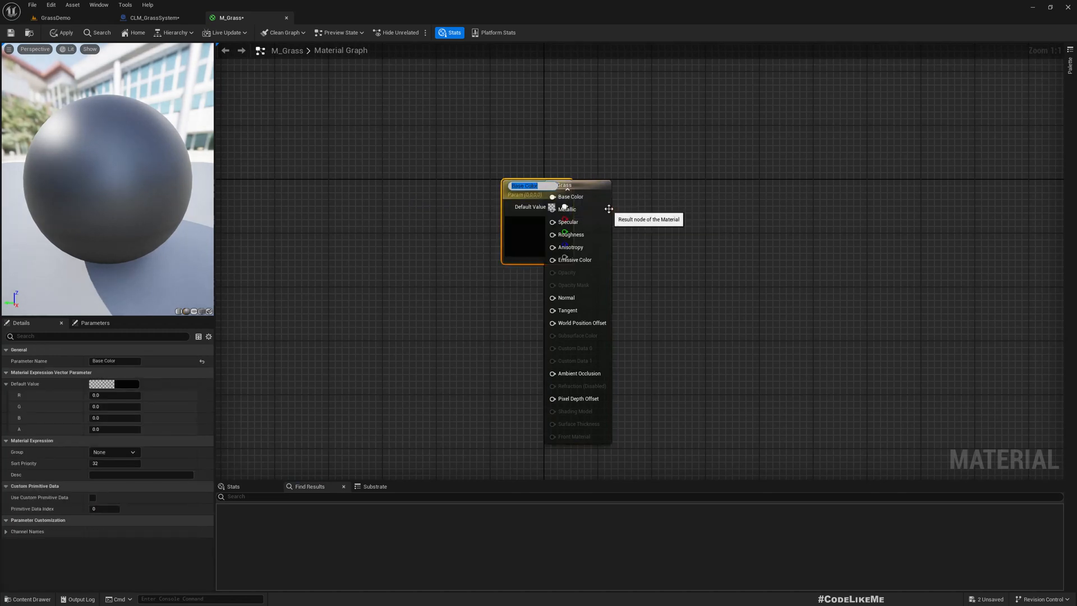
left_click(584, 184)
type("TipColor")
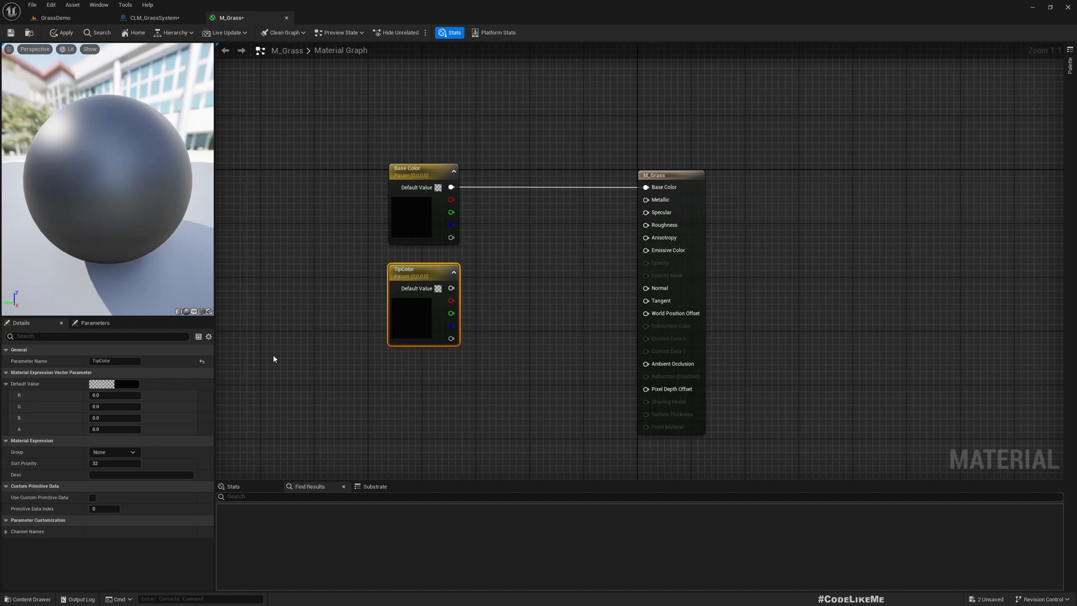
left_click(415, 208)
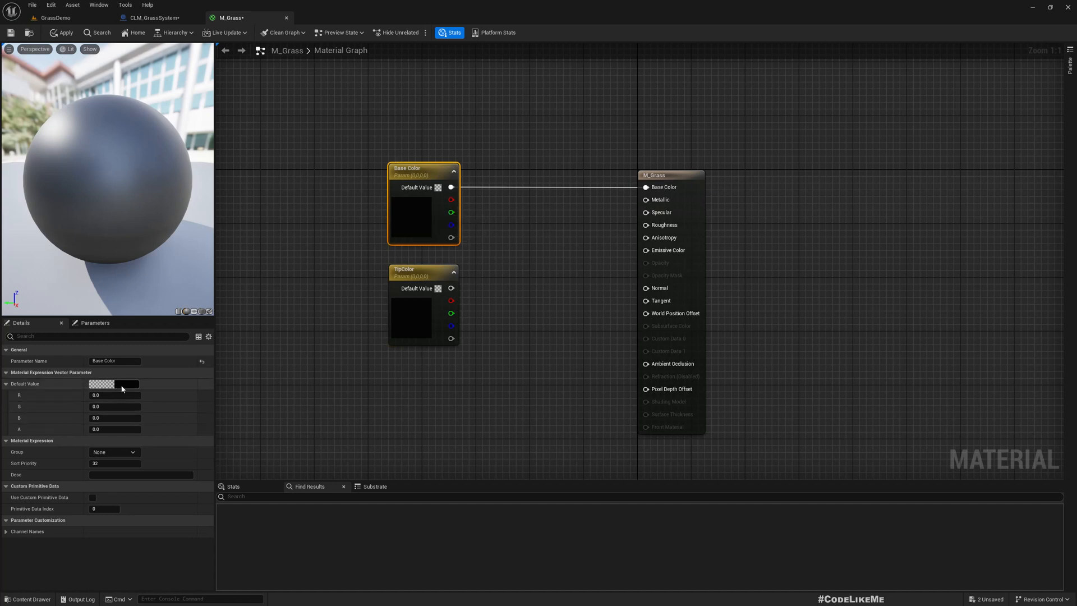
left_click(101, 383)
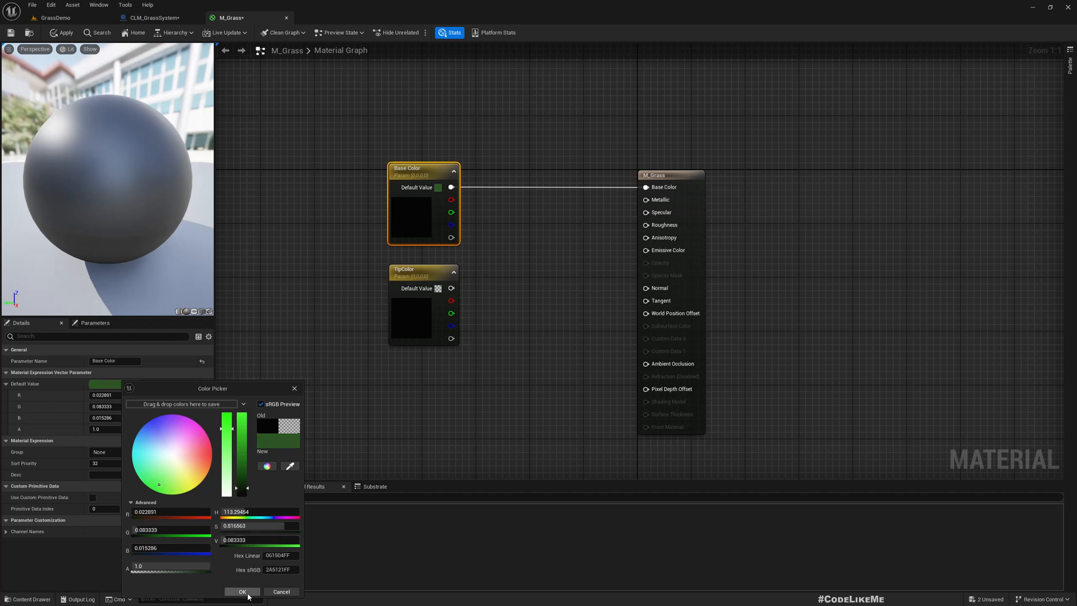
left_click(242, 591)
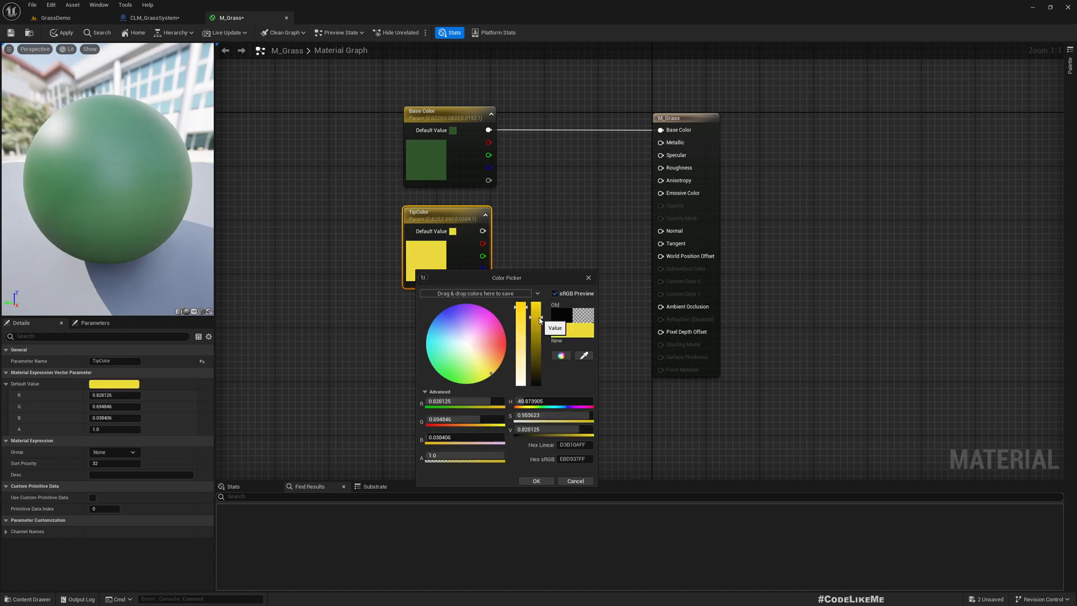
- Adjust the TipColor parameter to a warm golden yellow
left_click(480, 369)
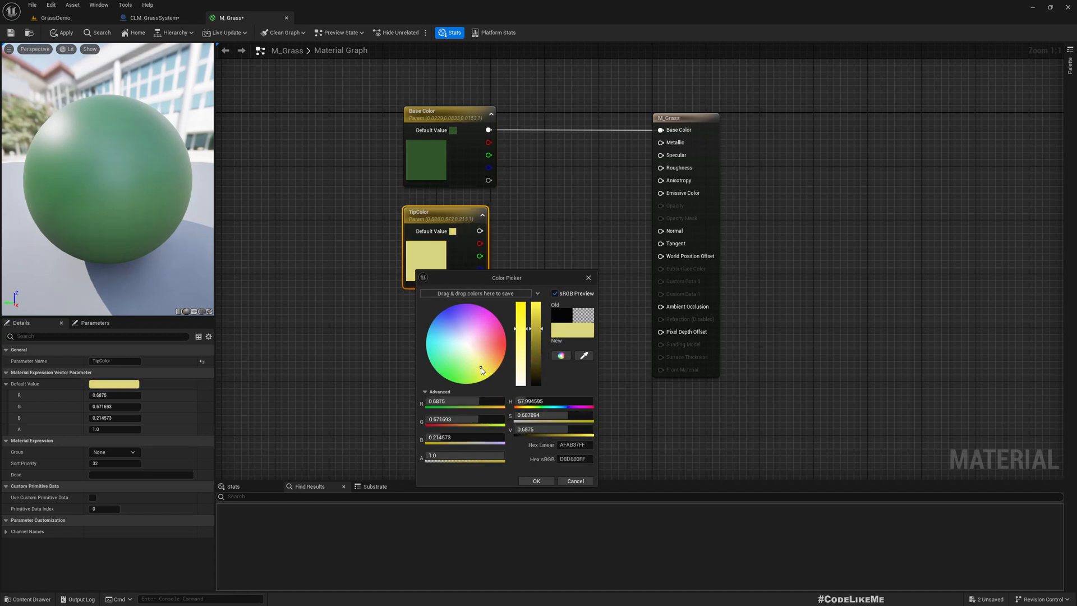
left_click(484, 369)
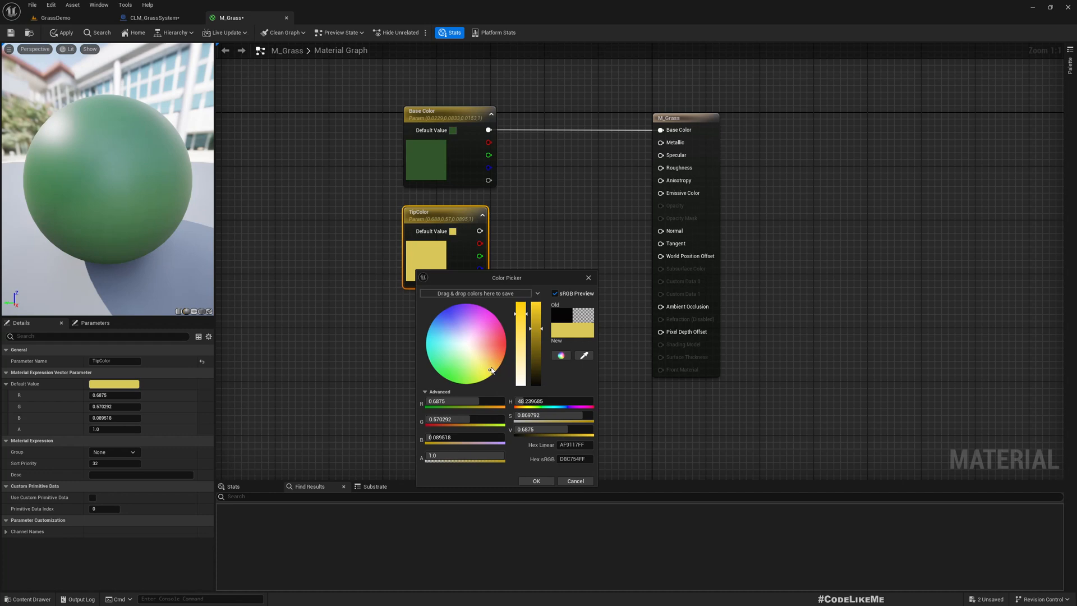
left_click(491, 364)
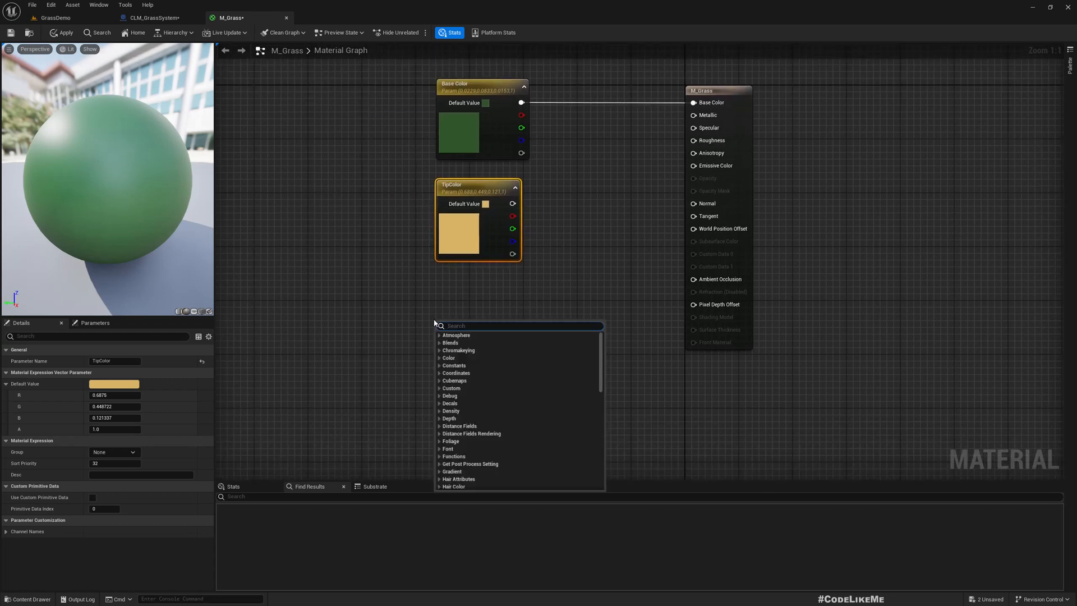
- Lerp Base Color to TipColor using TexCoord's G-channel mask, previewed on a plane
type("tex")
type("co")
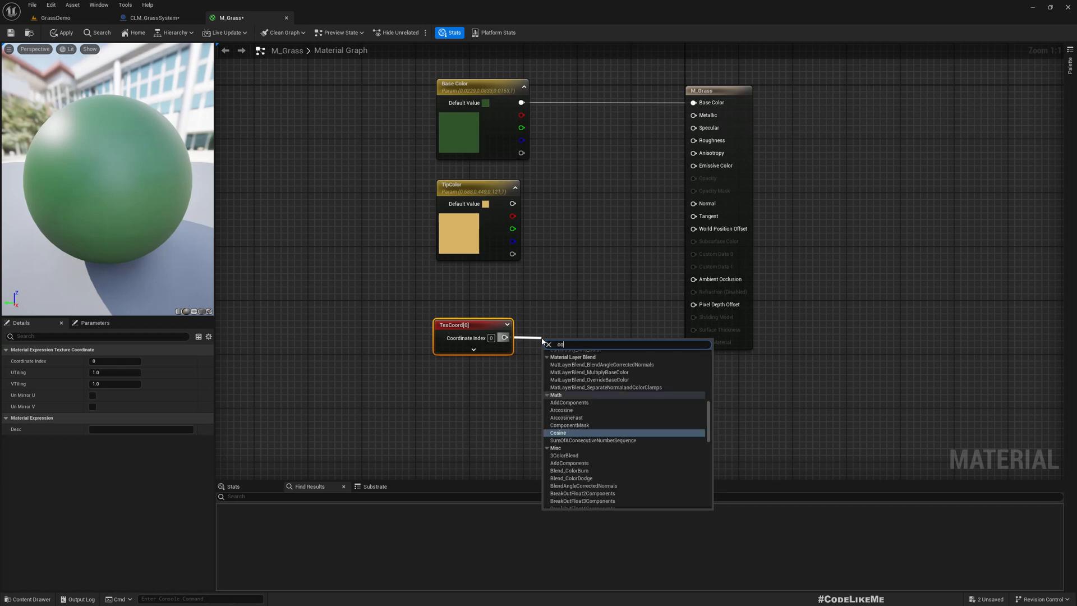
left_click(571, 425)
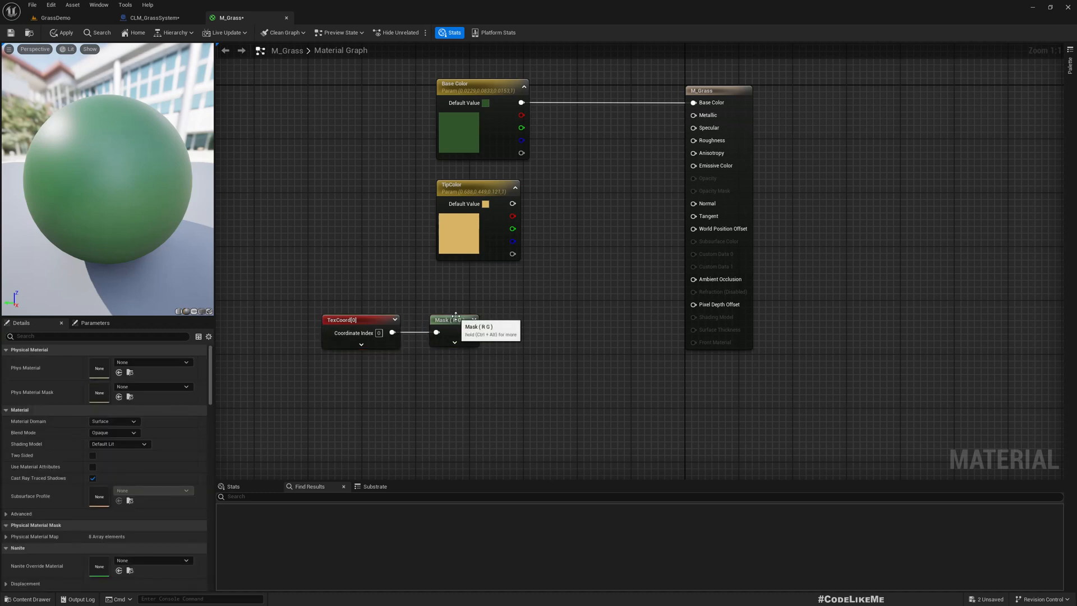
left_click(451, 318)
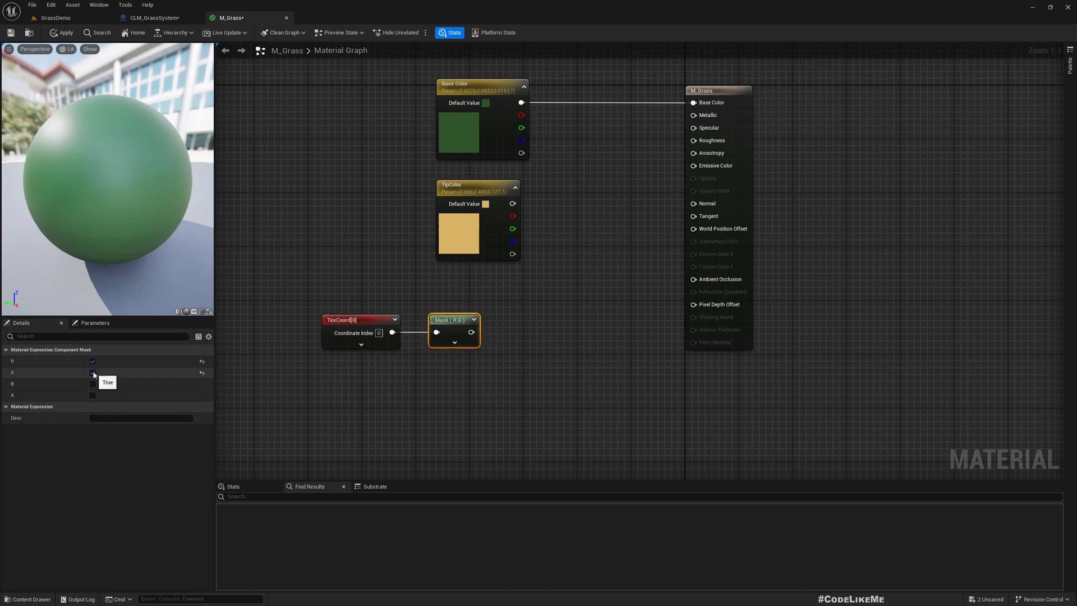
scroll("down", 3)
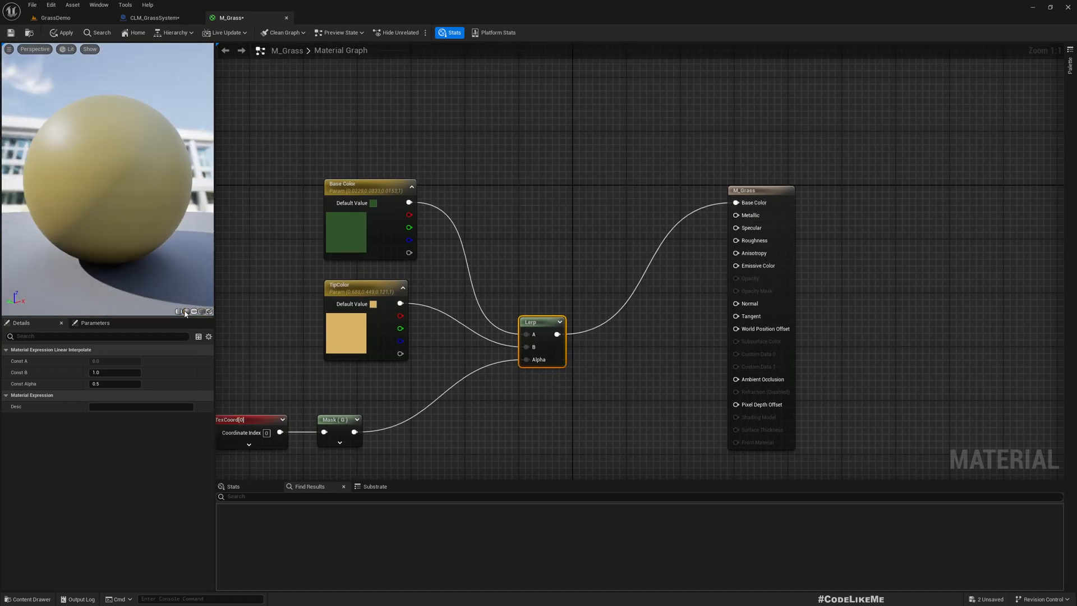
left_click(192, 312)
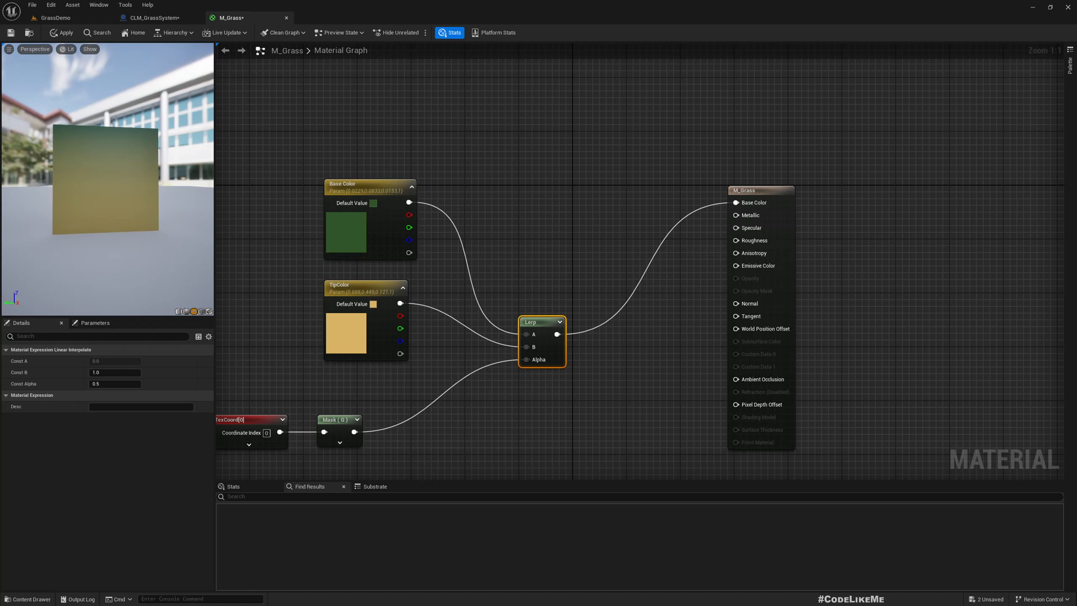
mouse_move(98, 165)
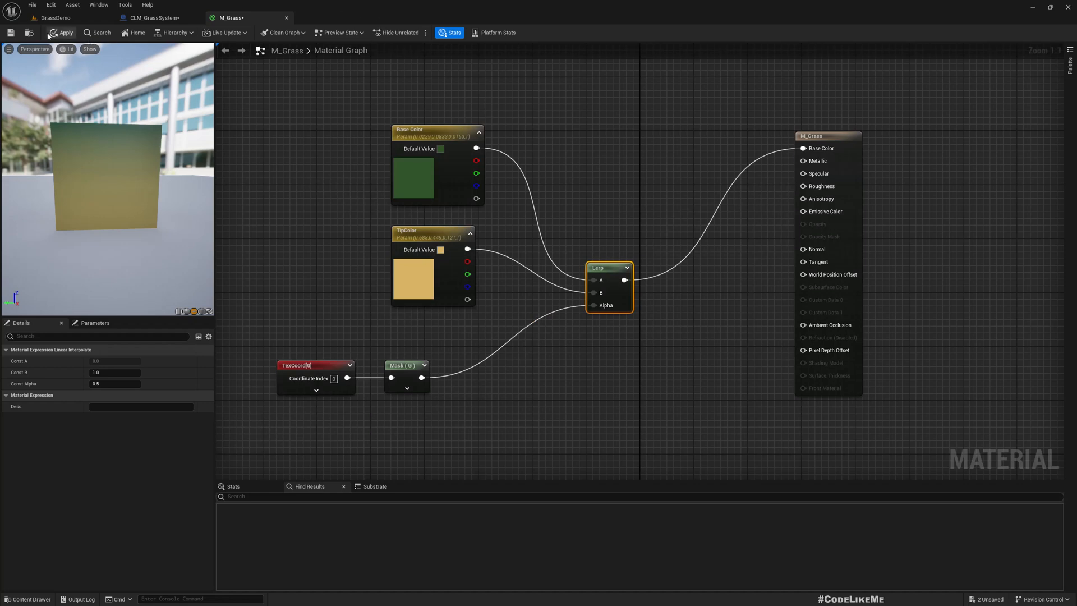
mouse_move(155, 18)
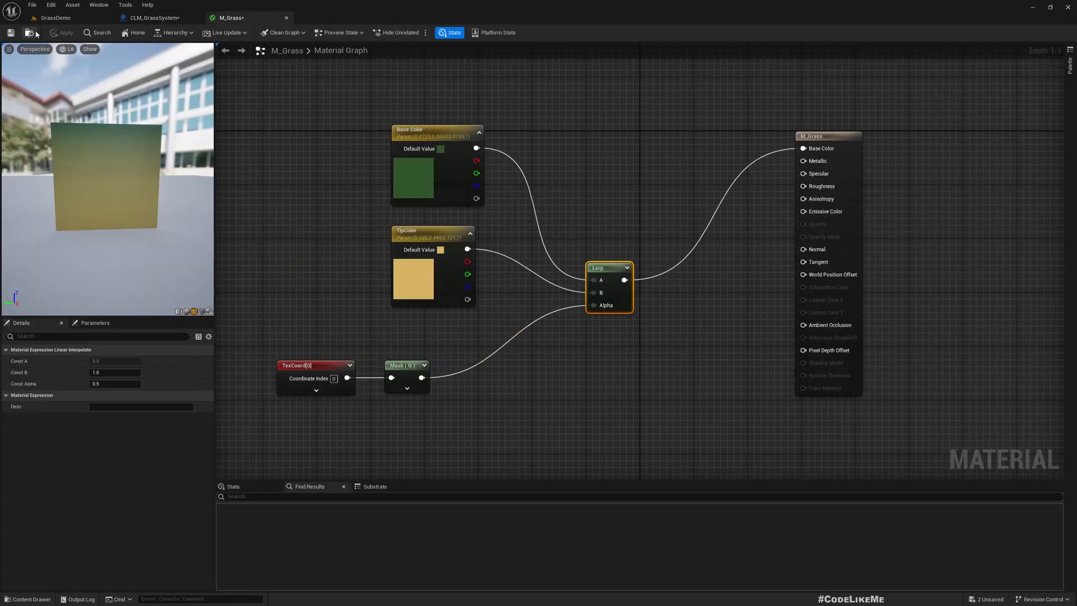
- Check the Generate Grass Tile graph, compile CLM_GrassSystem, and return to GrassDemo
left_click(151, 17)
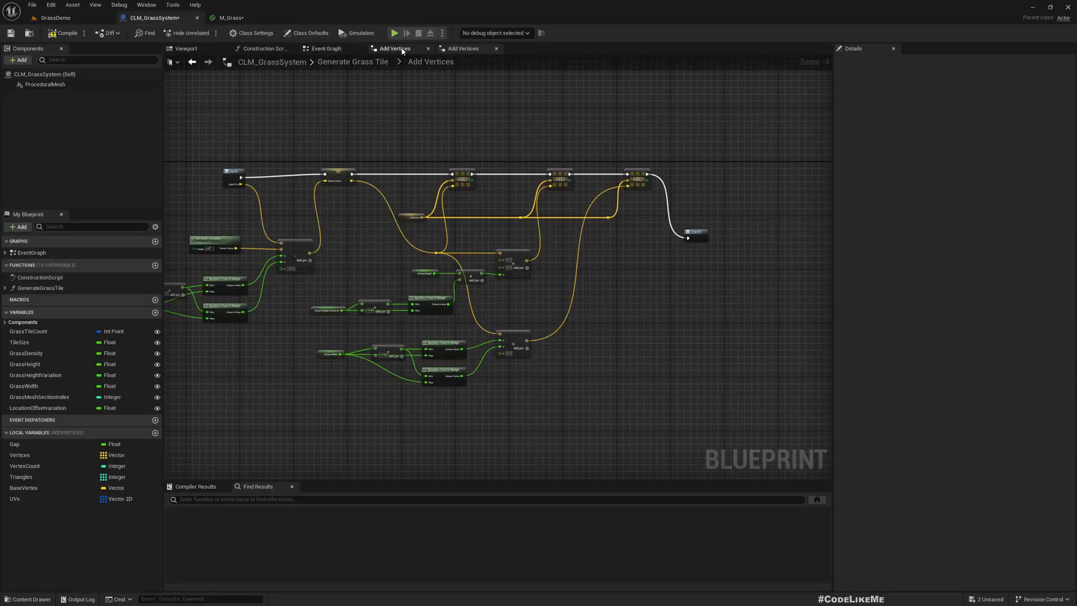
left_click(325, 49)
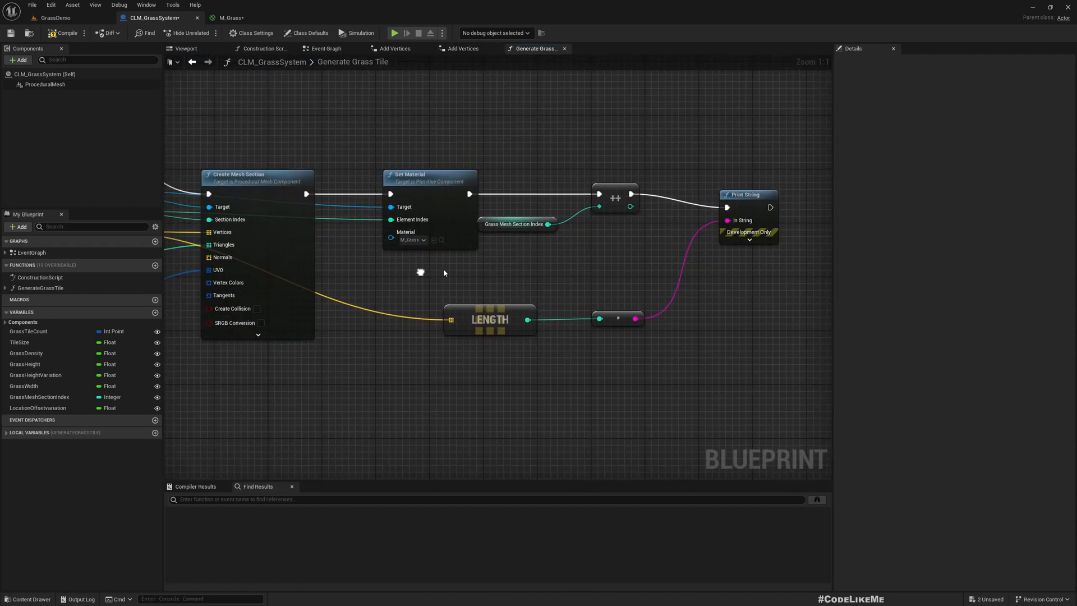
left_click(66, 32)
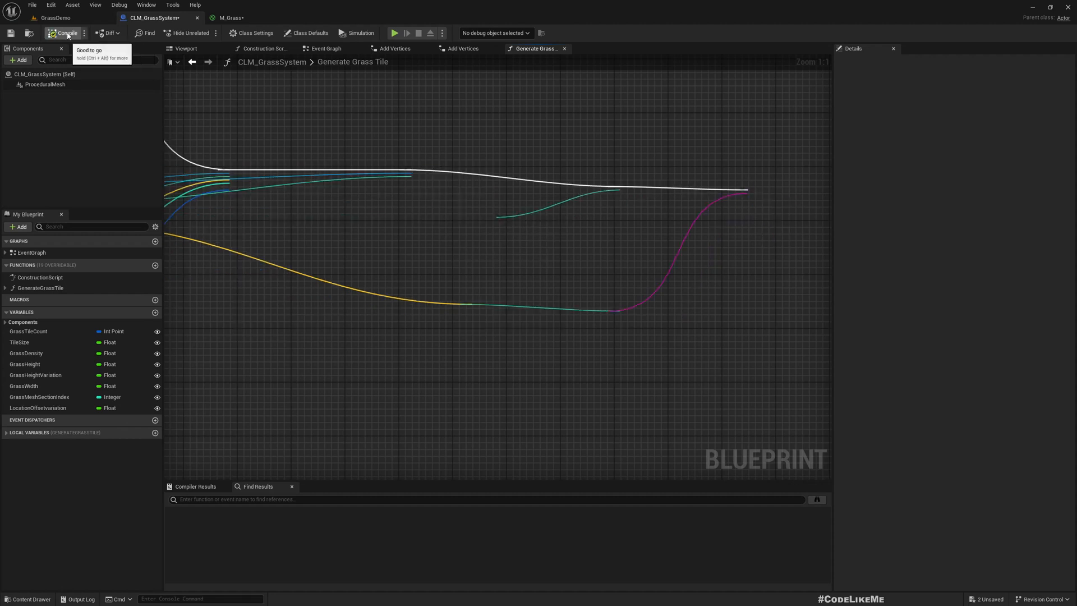
left_click(57, 17)
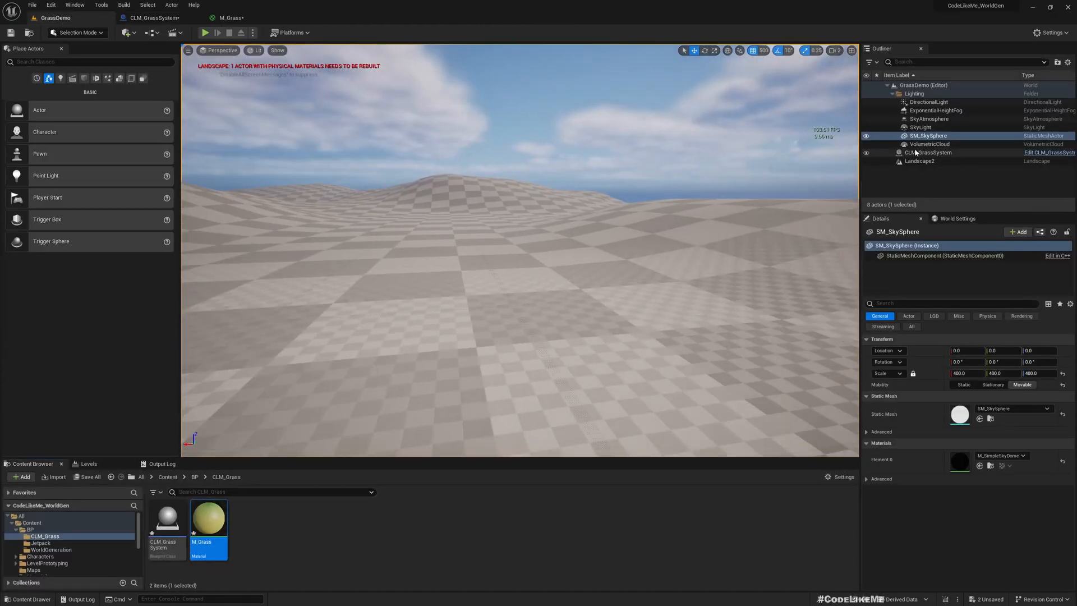
- Select CLM_GrassSystem and run Generate Grass Tiles to view the green-to-yellow blades
left_click(929, 153)
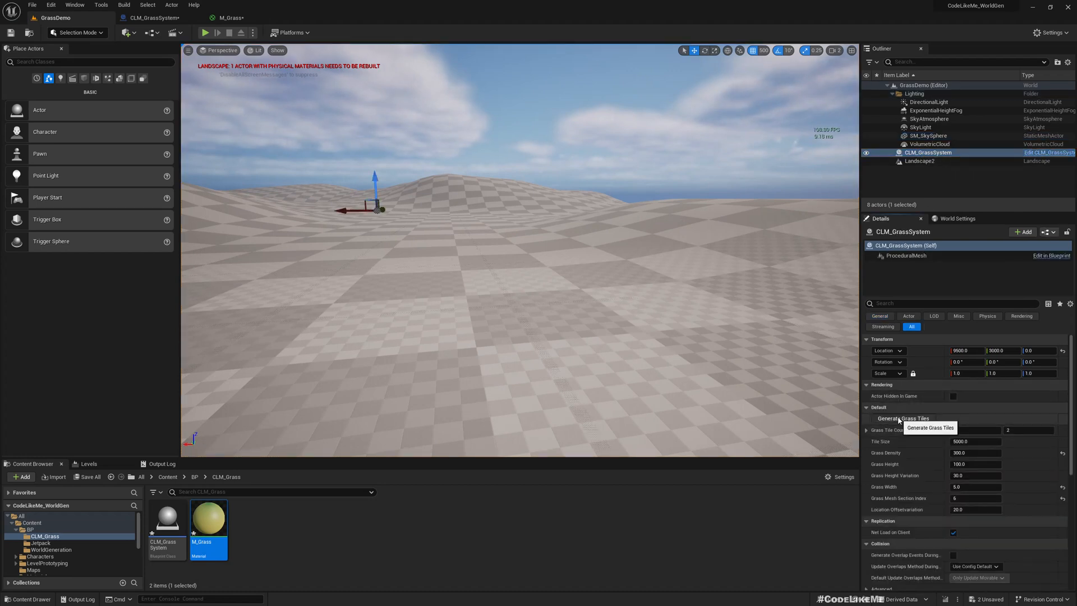
mouse_move(548, 184)
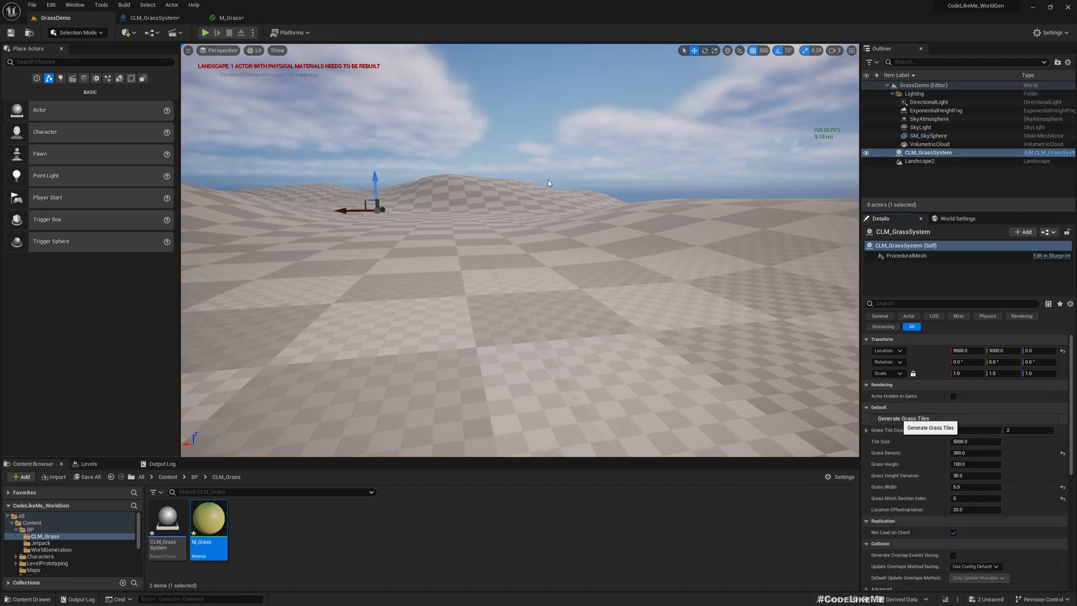
left_click(903, 419)
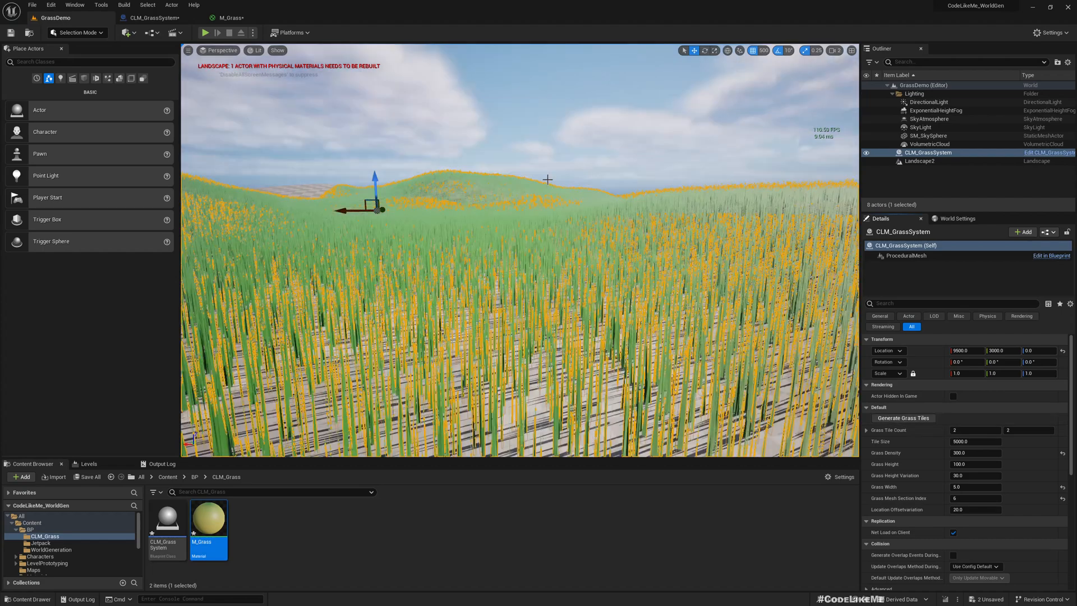
left_click(928, 135)
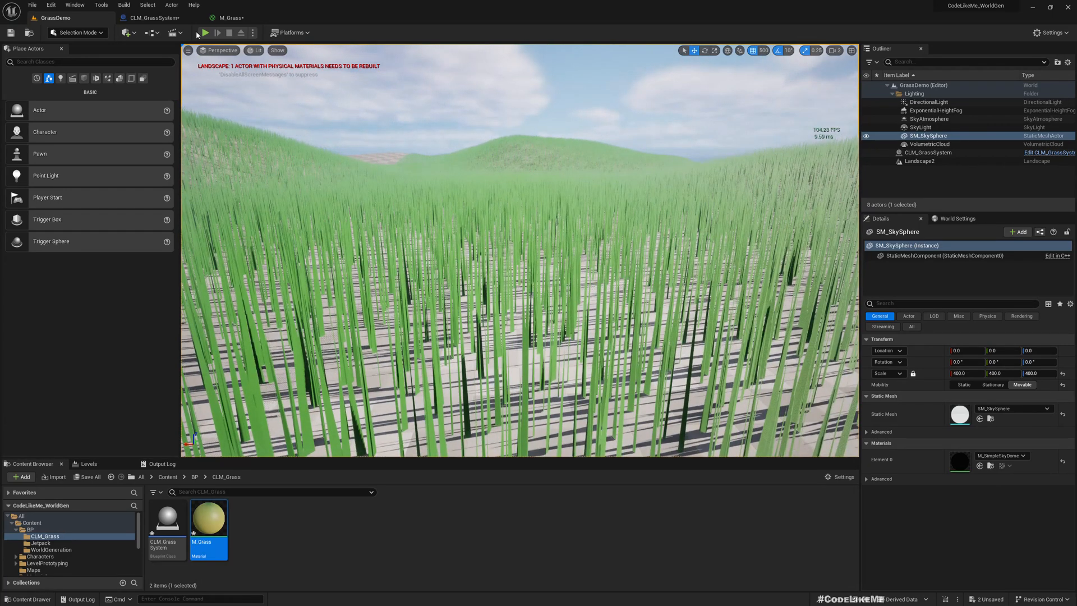
mouse_move(230, 18)
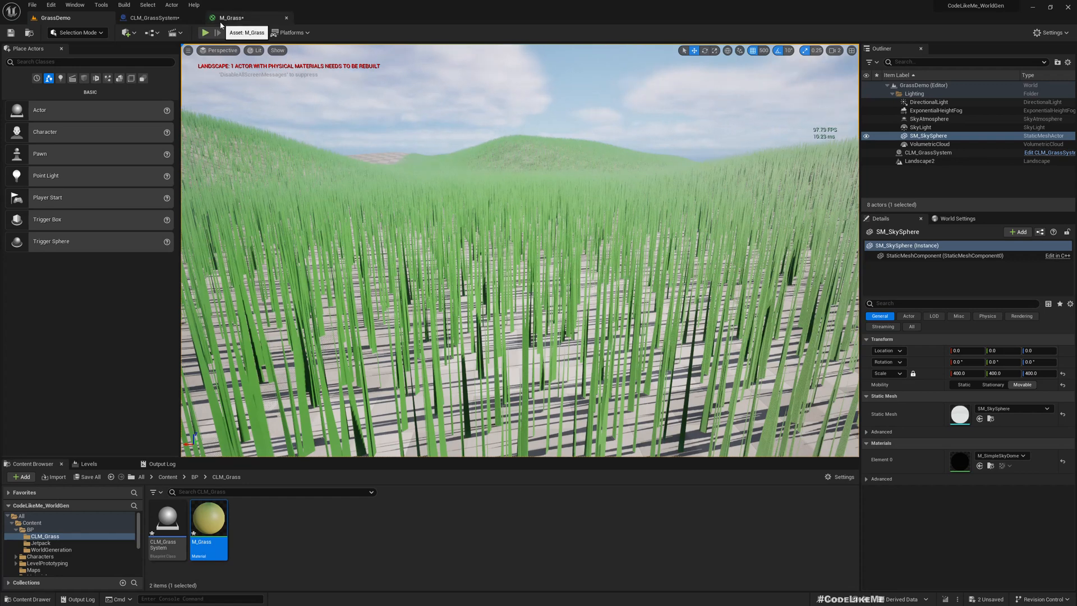
mouse_move(150, 18)
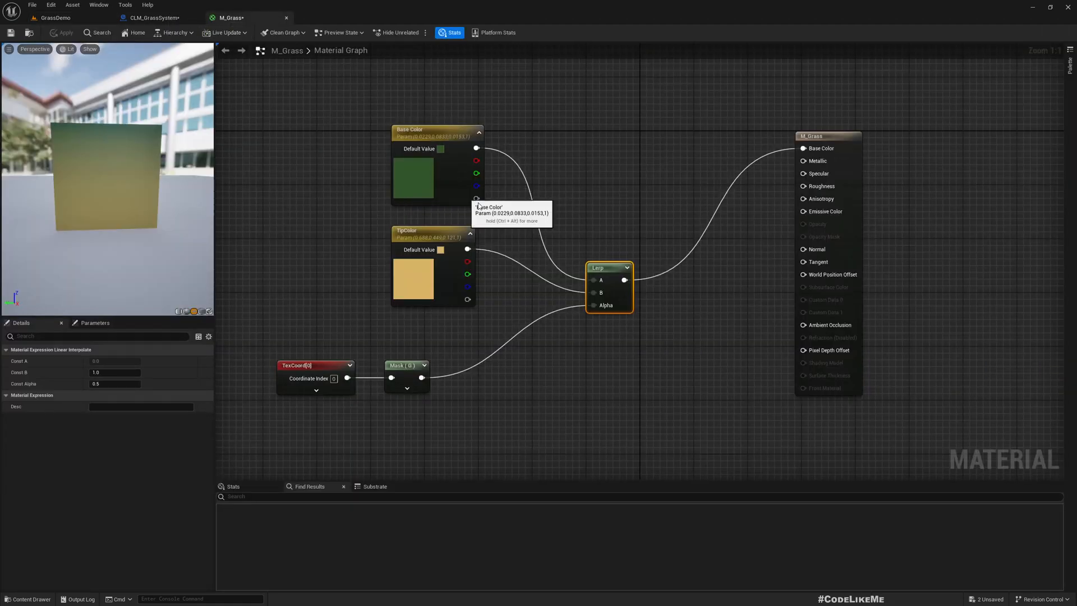
mouse_move(415, 376)
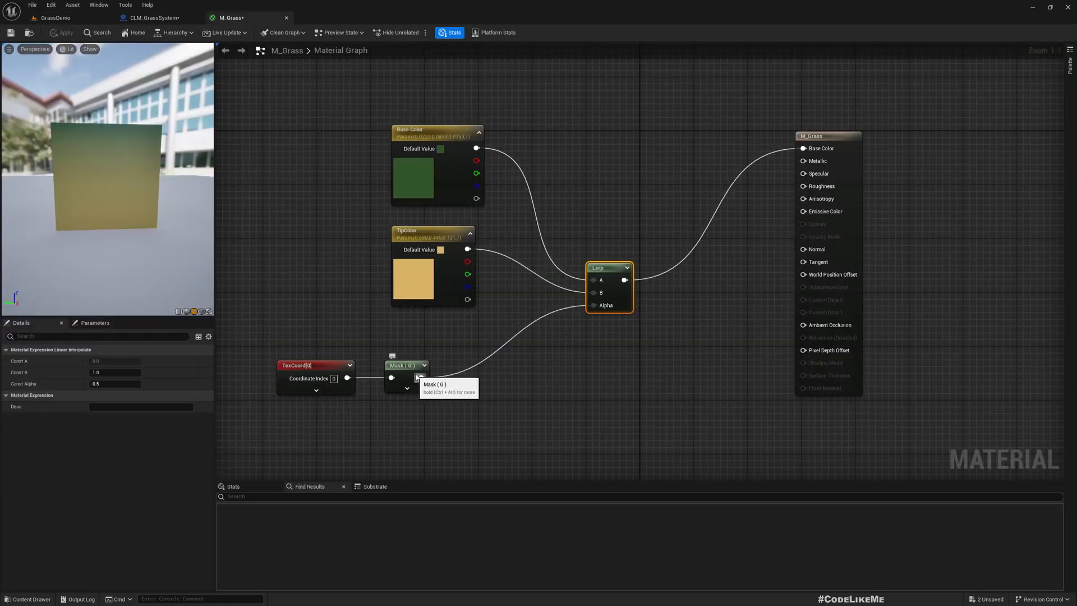
mouse_move(443, 175)
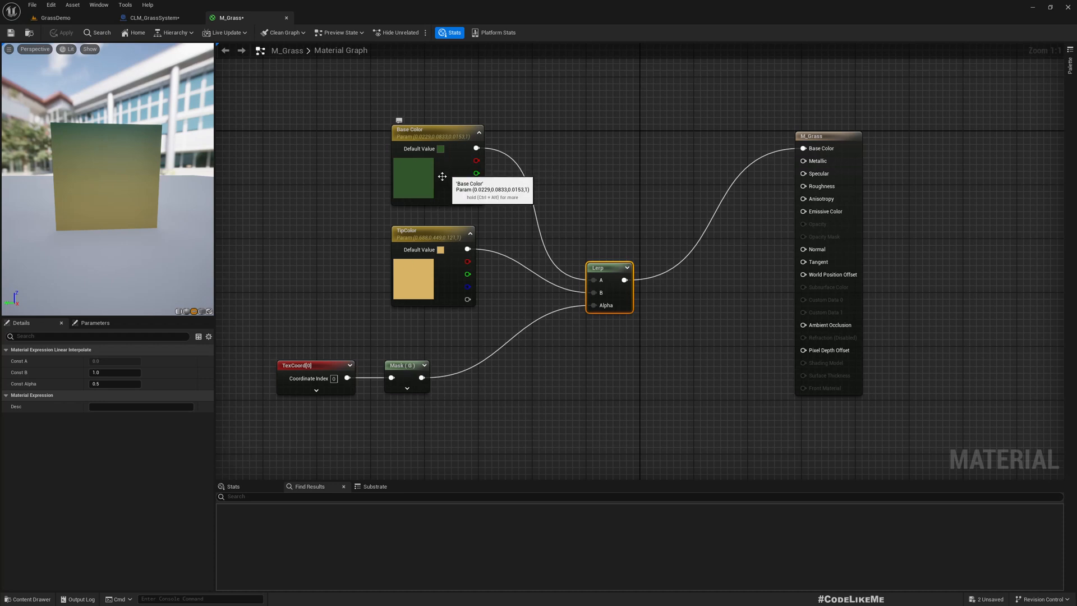
mouse_move(554, 181)
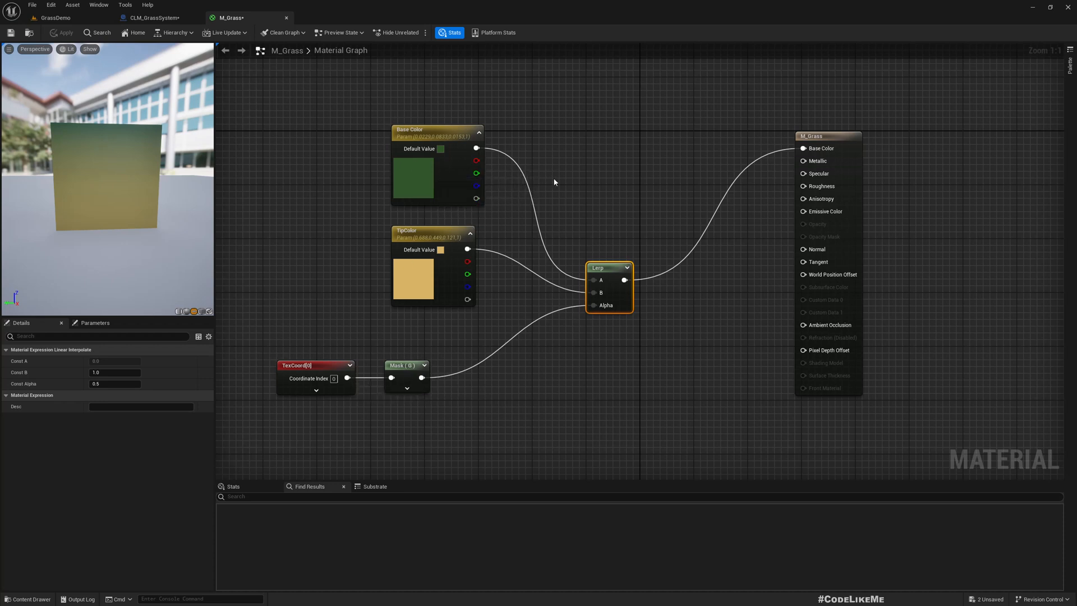
- In CLM_GrassSystem's Generate Grass Tile function, open the AddVertices & UVs subgraph
left_click(152, 17)
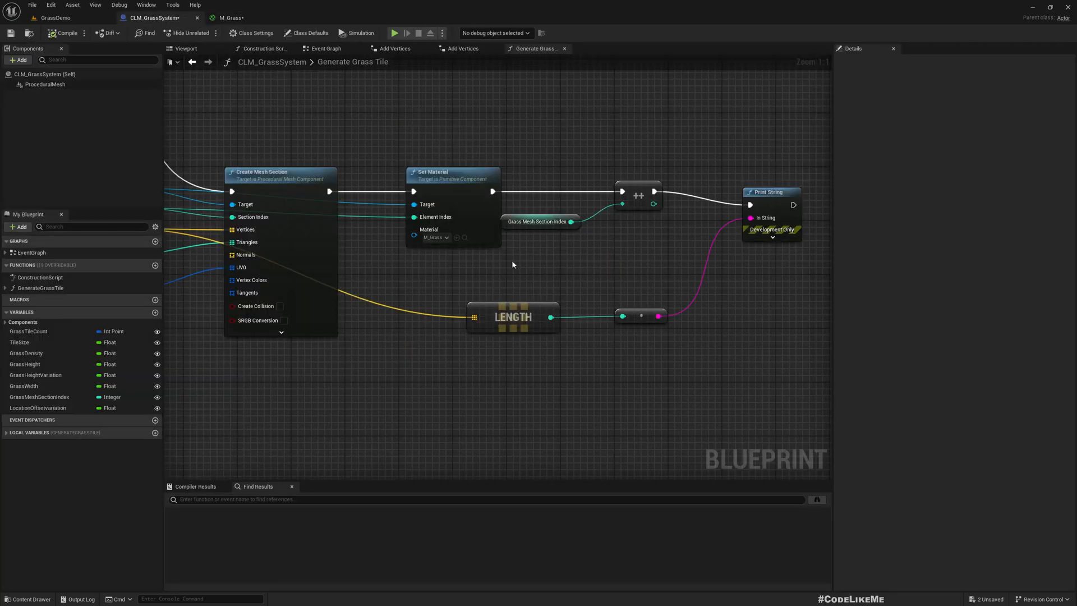
scroll("down", 3)
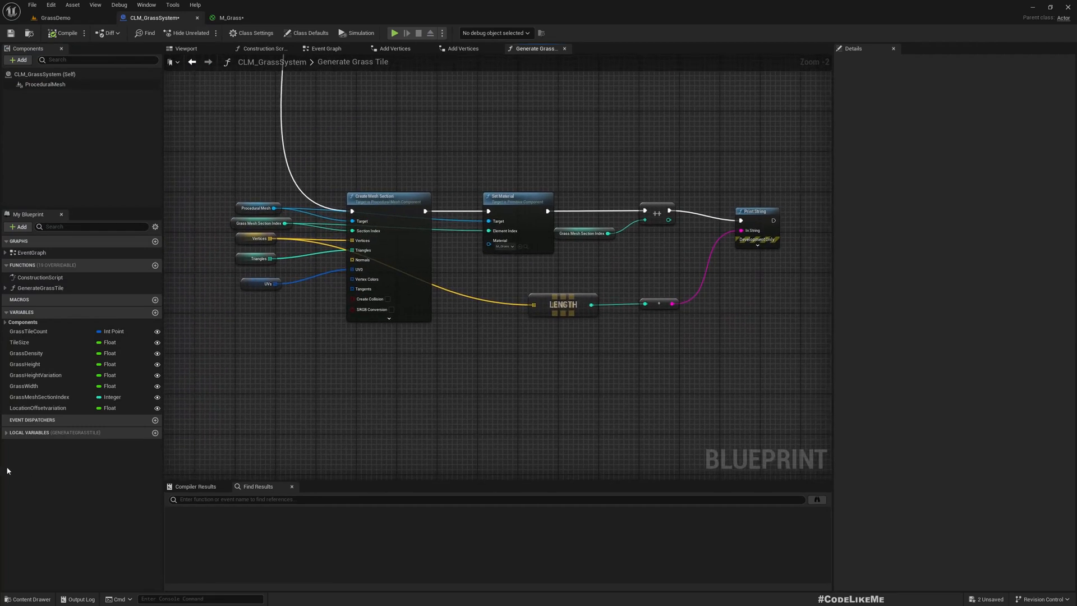
left_click(5, 432)
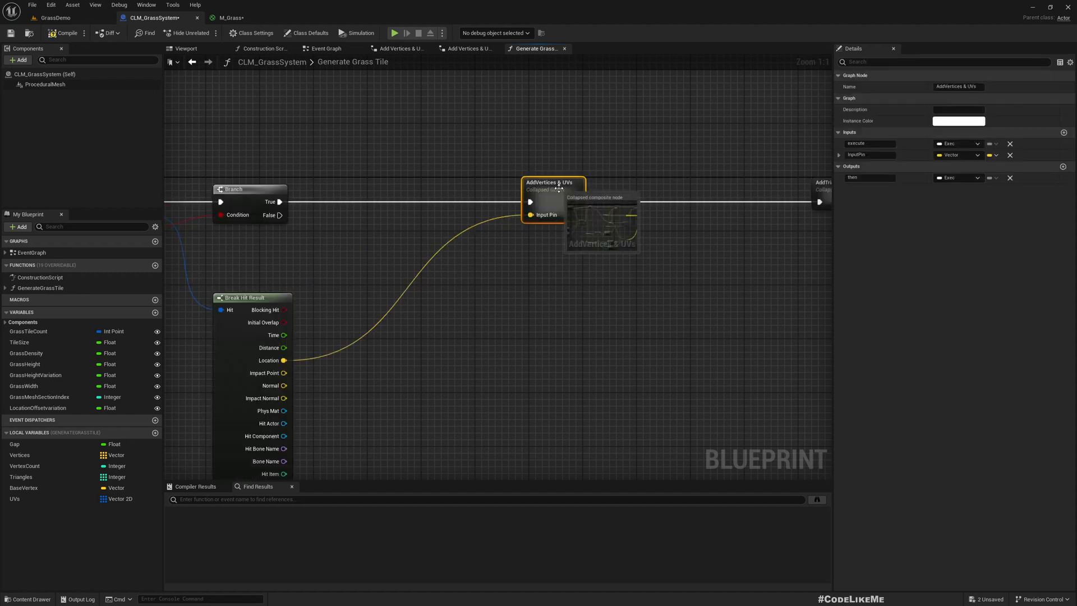
double_click(553, 185)
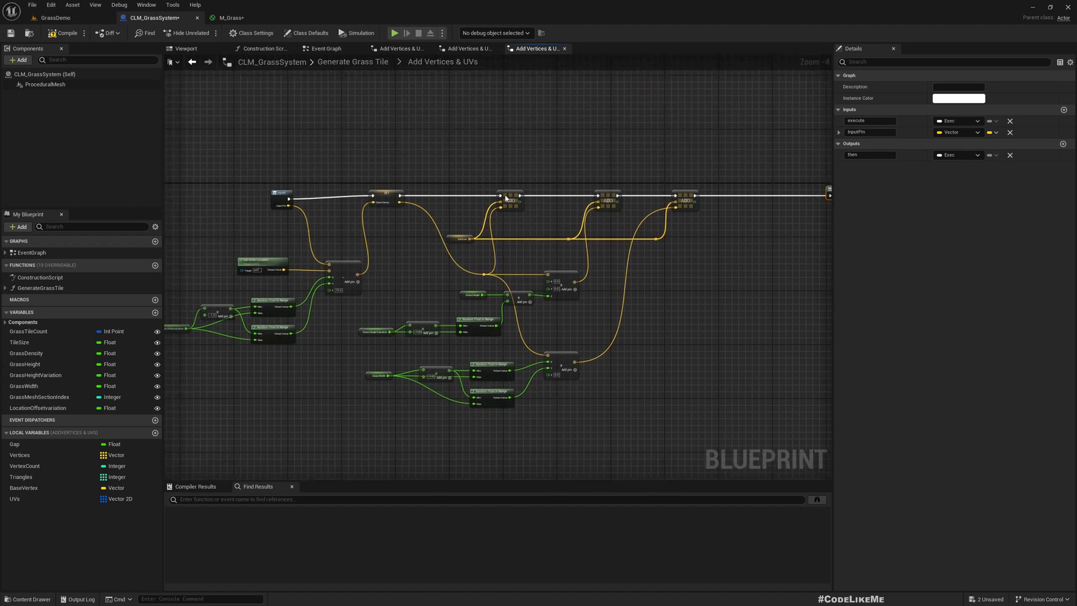
- Scroll the Paint canvas while sketching the grass-blade triangle
scroll("up", 3)
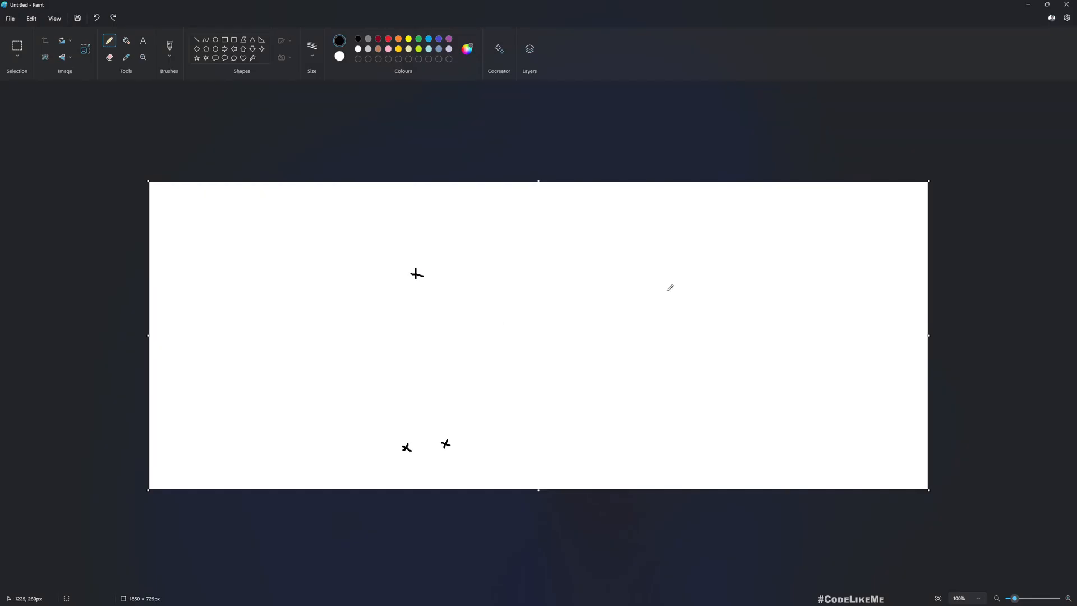
mouse_move(464, 445)
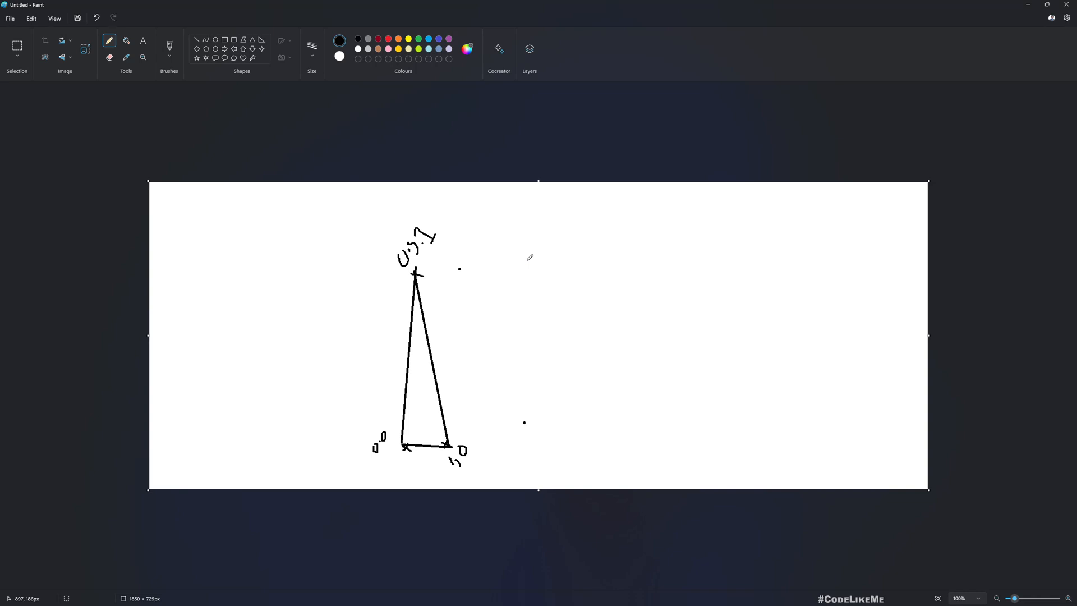
mouse_move(417, 263)
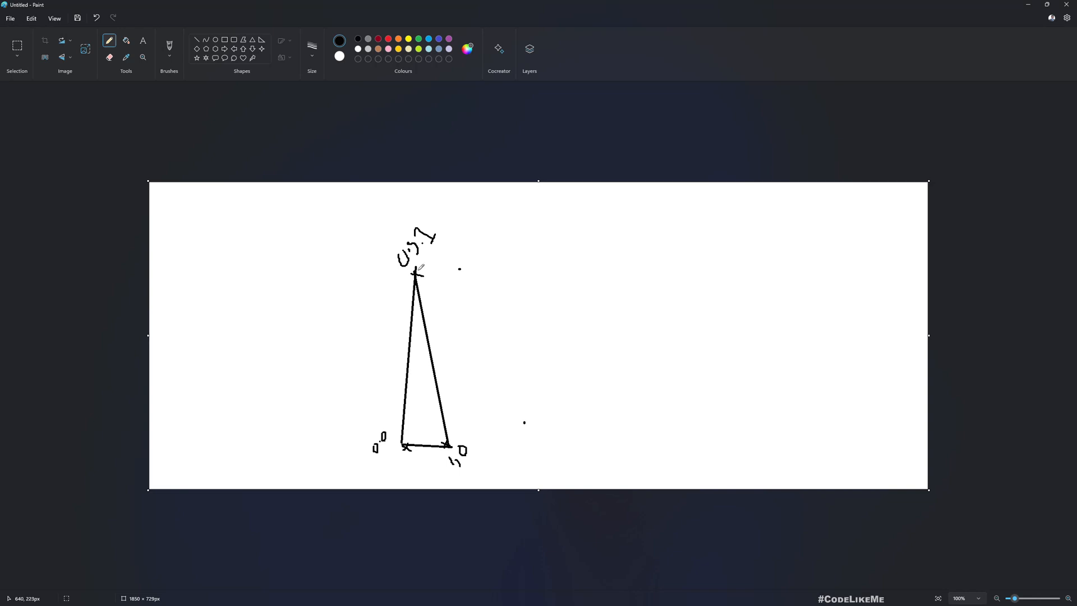
mouse_move(445, 213)
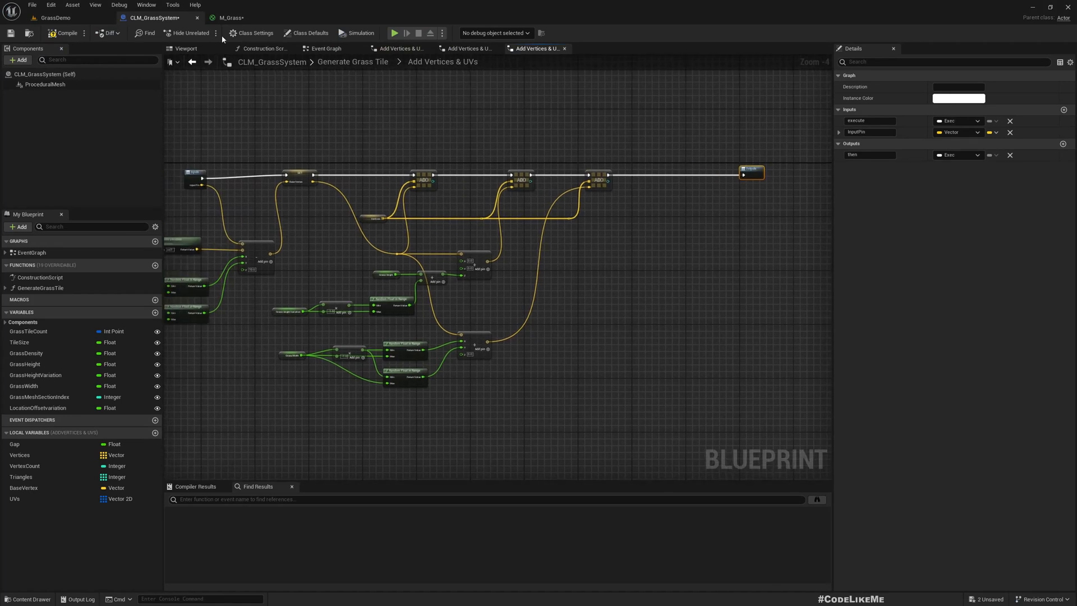
- Switch to the M_Grass material graph
left_click(229, 17)
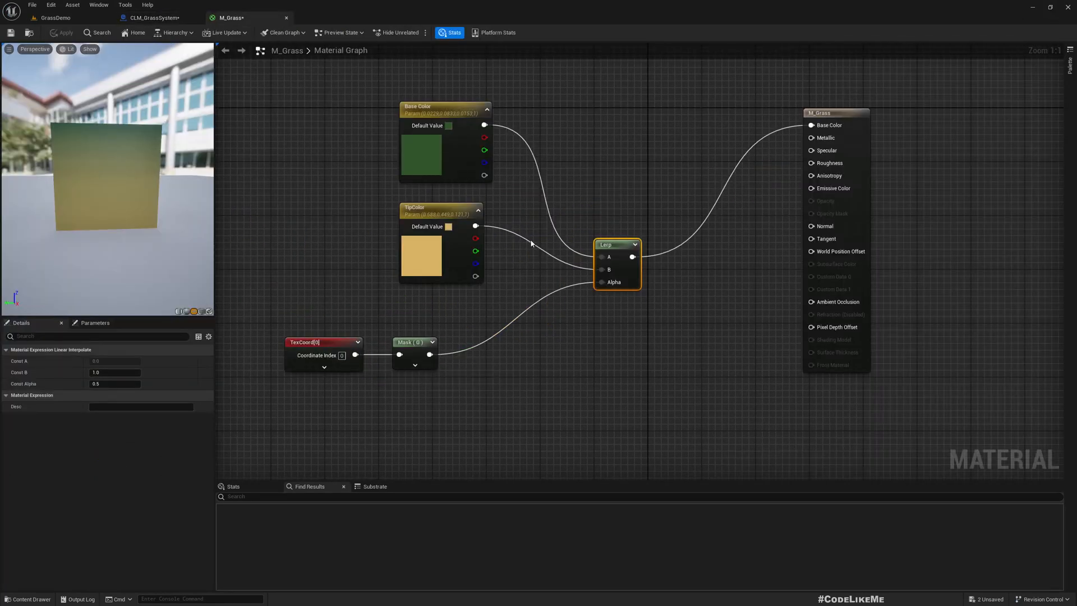
mouse_move(451, 253)
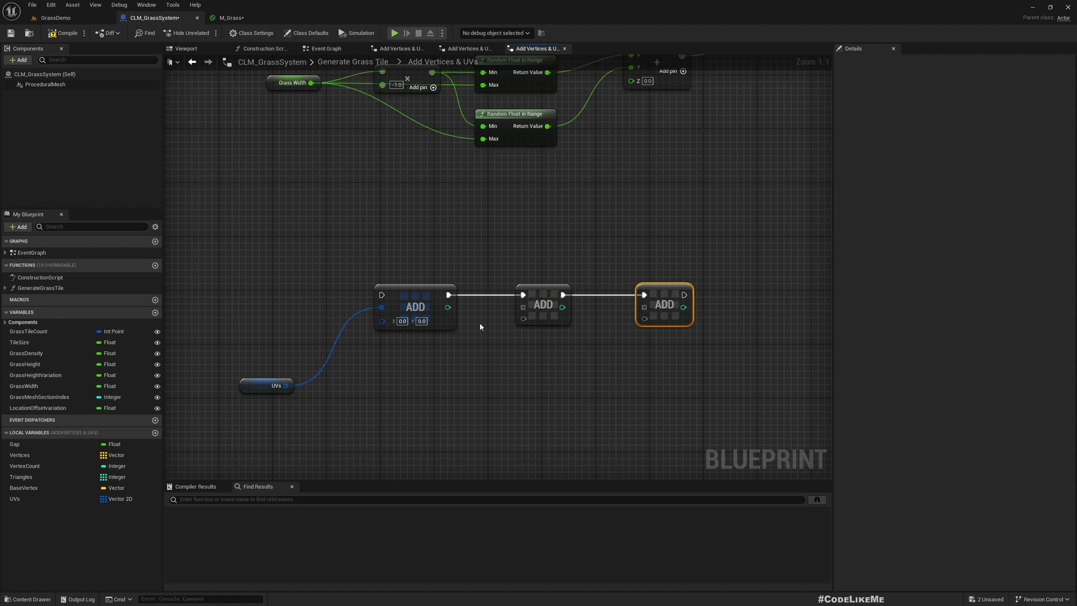
mouse_move(355, 377)
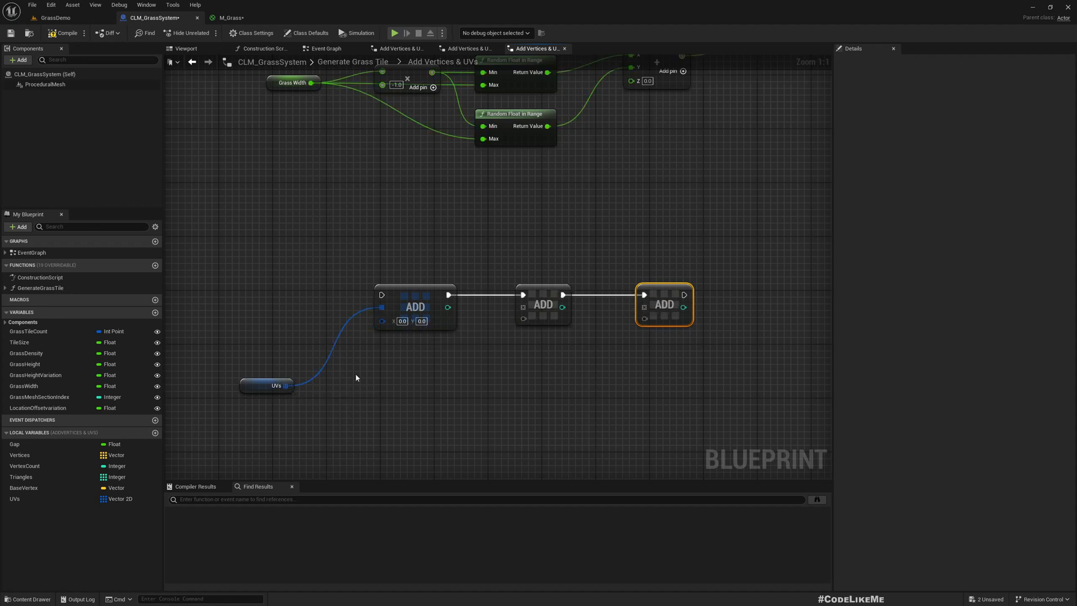
mouse_move(328, 358)
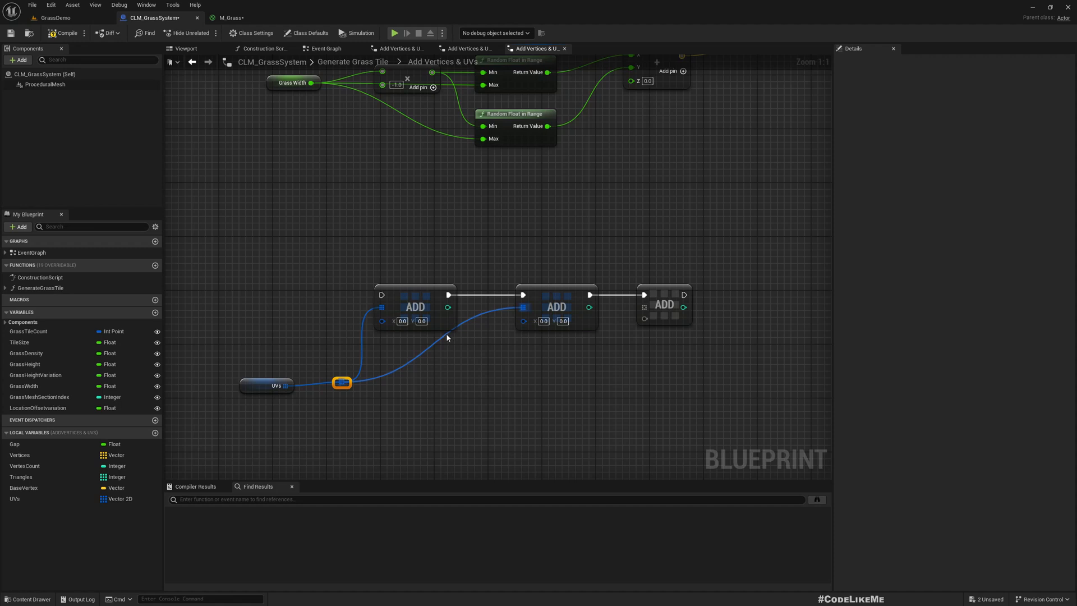
mouse_move(489, 383)
type("1")
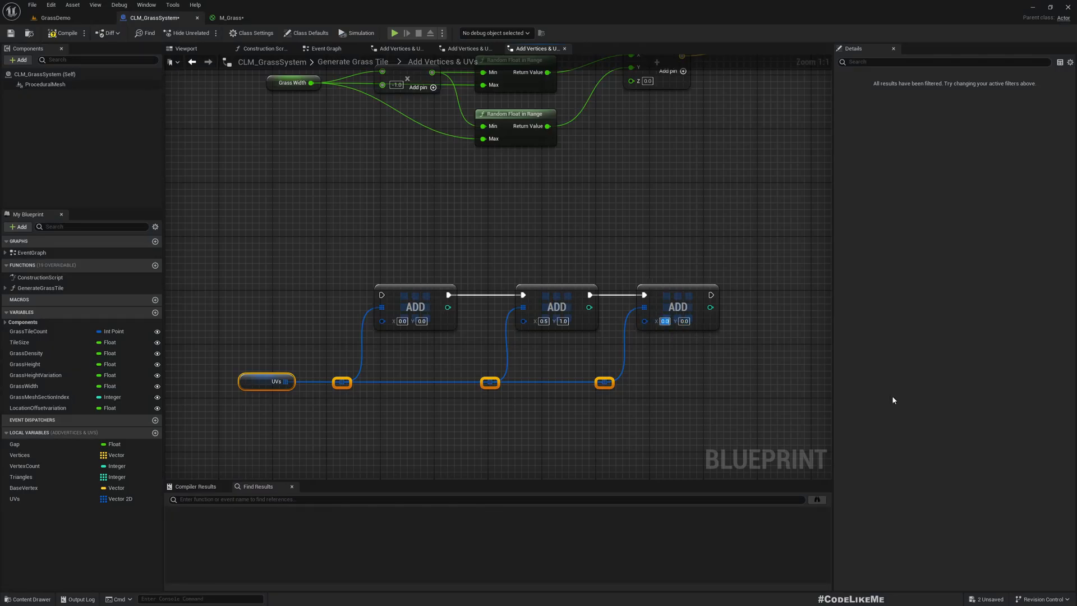
- Scroll through the Generate Grass Tile graph to wire the UVs array into UV0
scroll("down", 3)
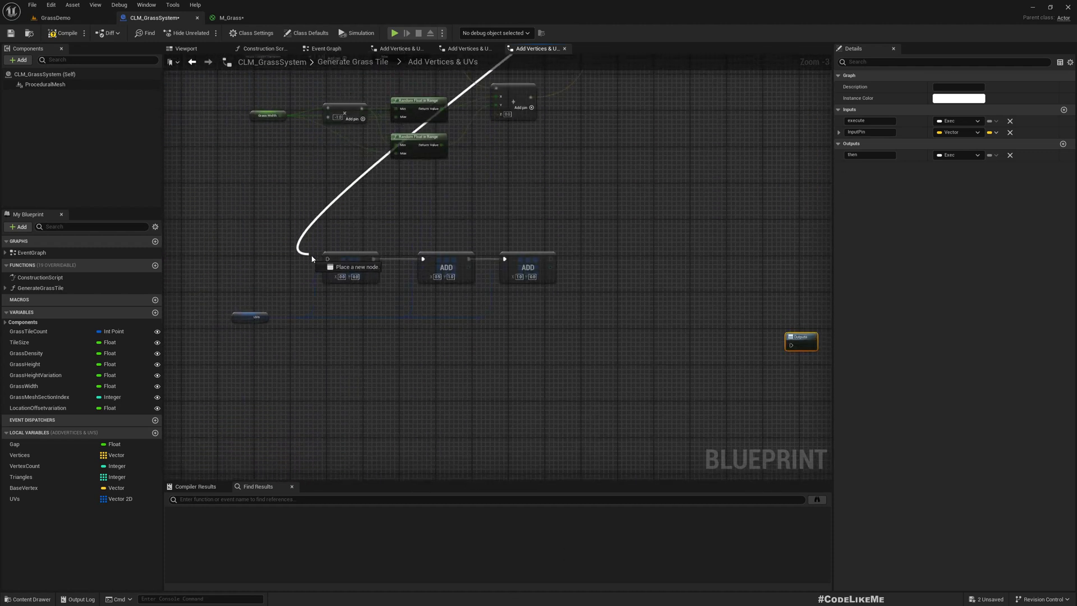
scroll("down", 3)
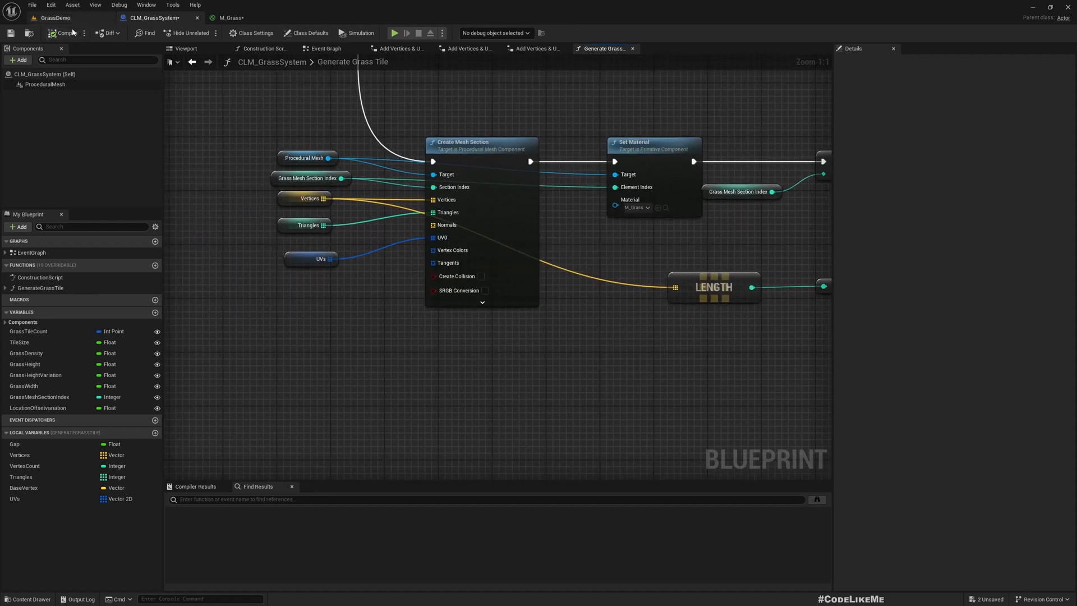
- Regenerate CLM_GrassSystem's grass tiles in GrassDemo, then return to the M_Grass graph
left_click(55, 17)
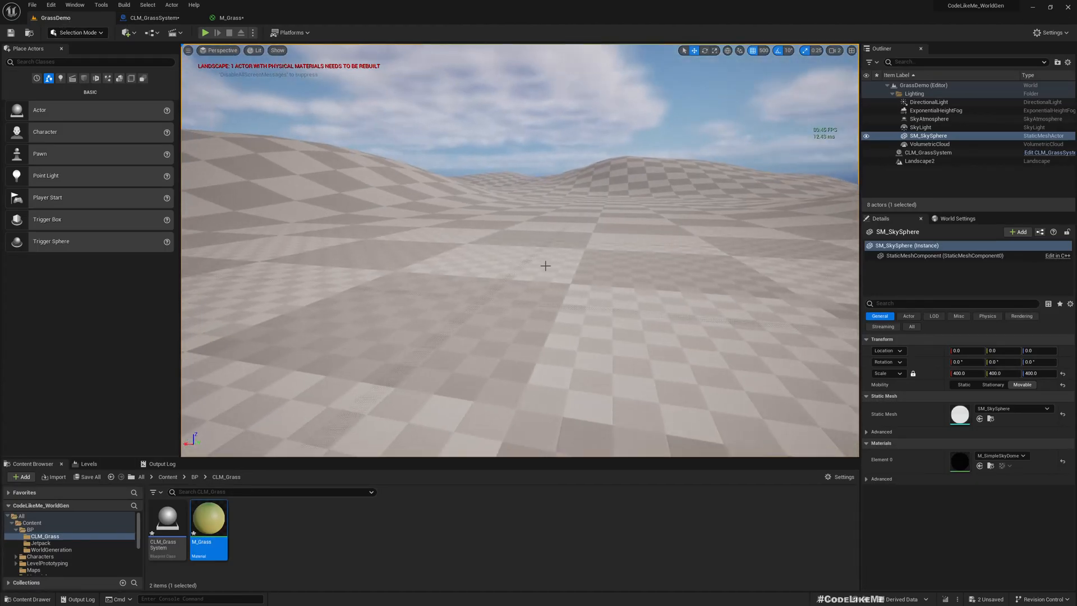
mouse_move(929, 144)
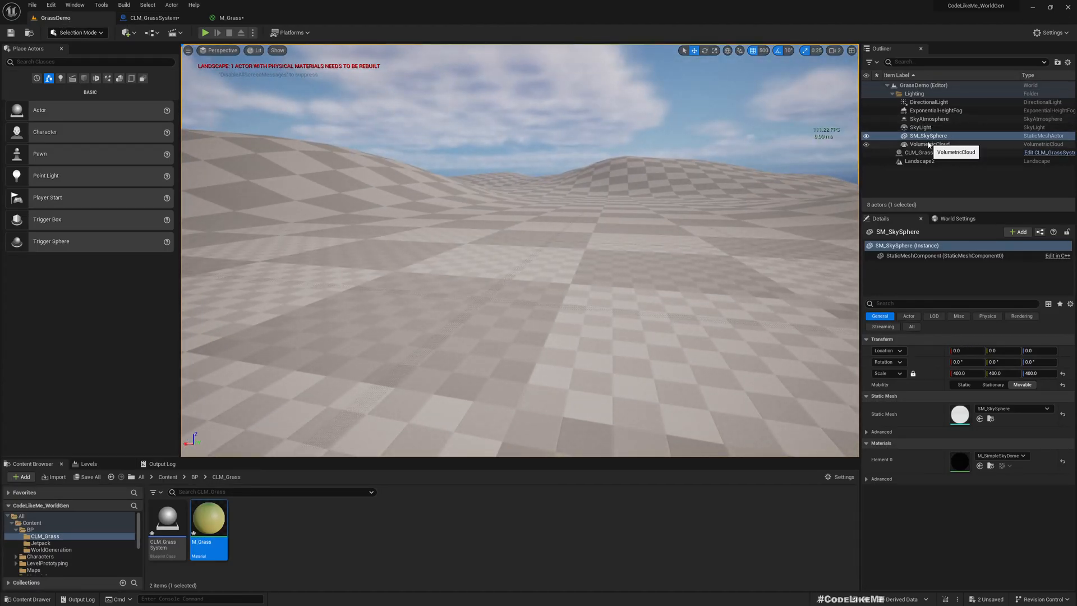
left_click(930, 152)
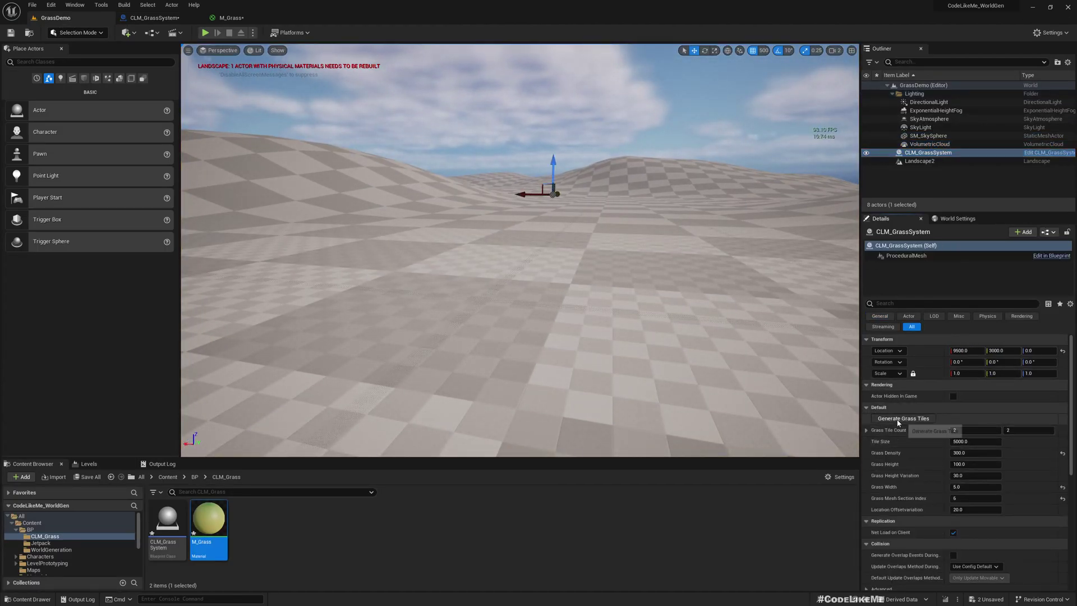
mouse_move(557, 311)
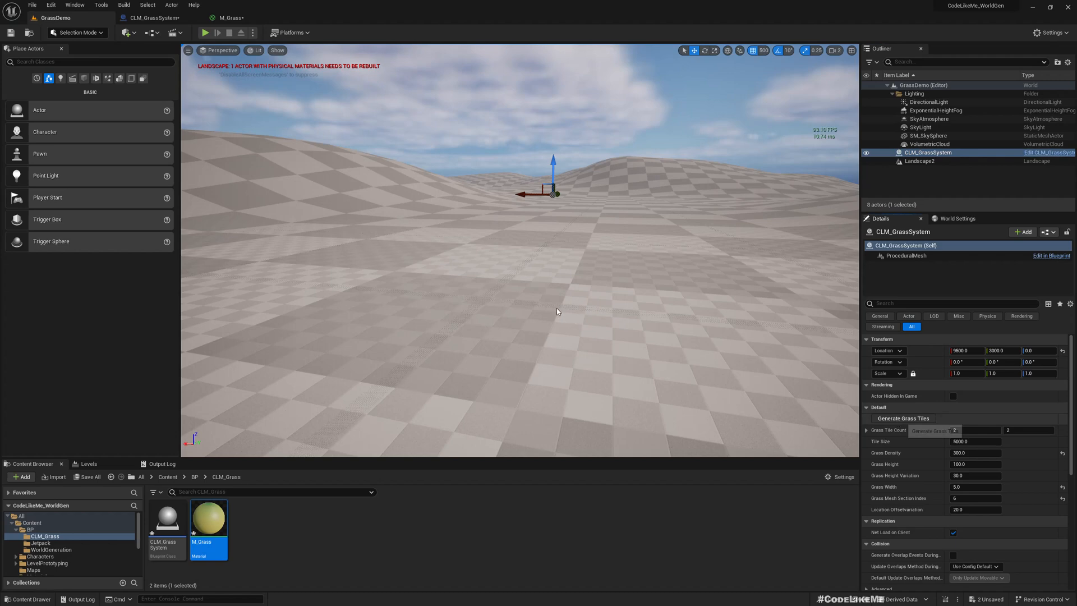
left_click(903, 417)
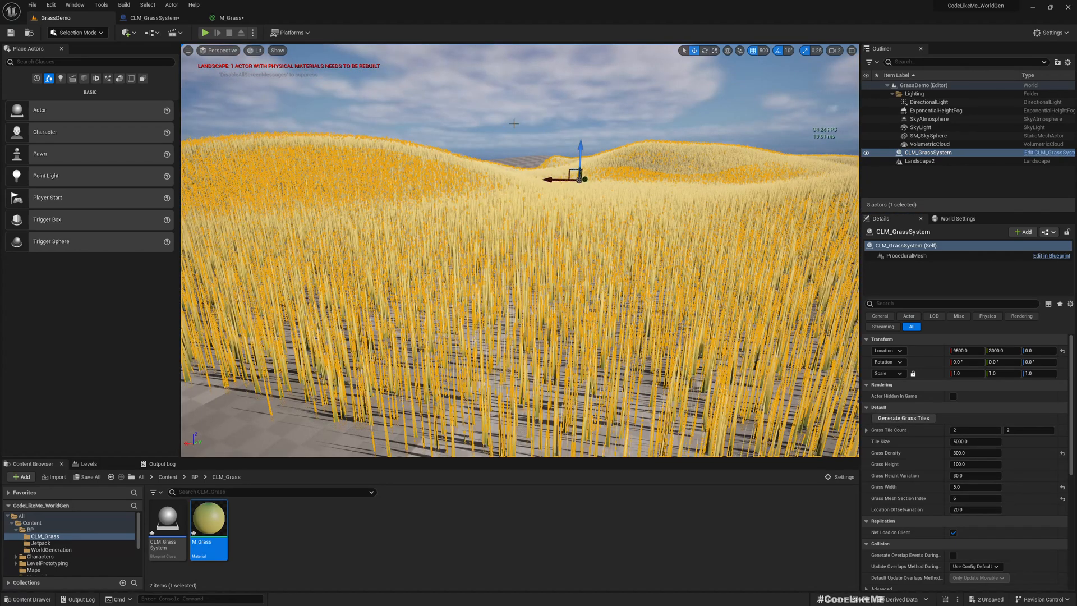
left_click(929, 135)
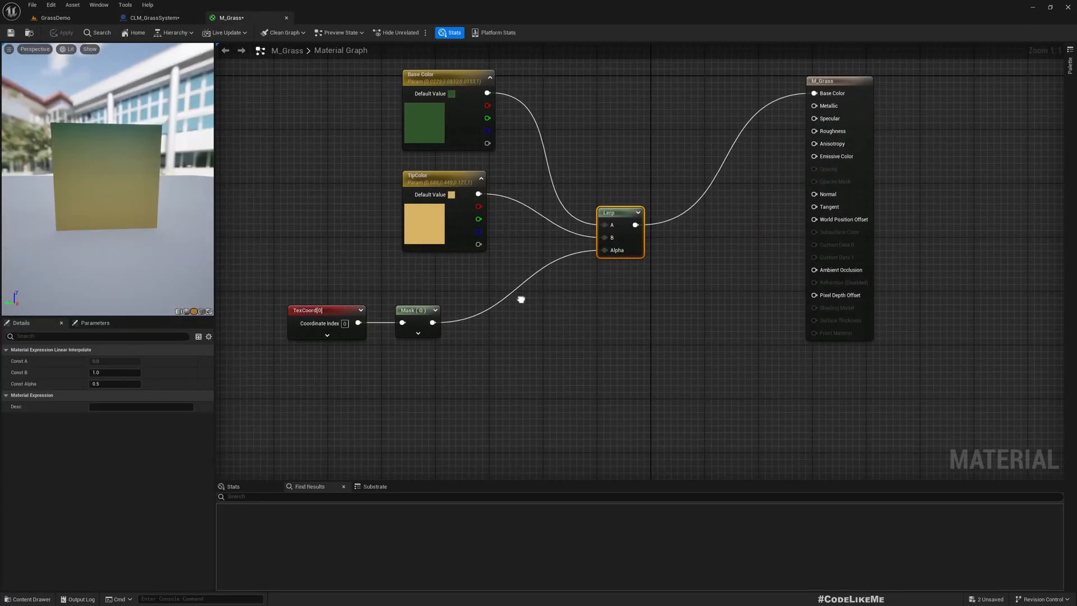
mouse_move(576, 315)
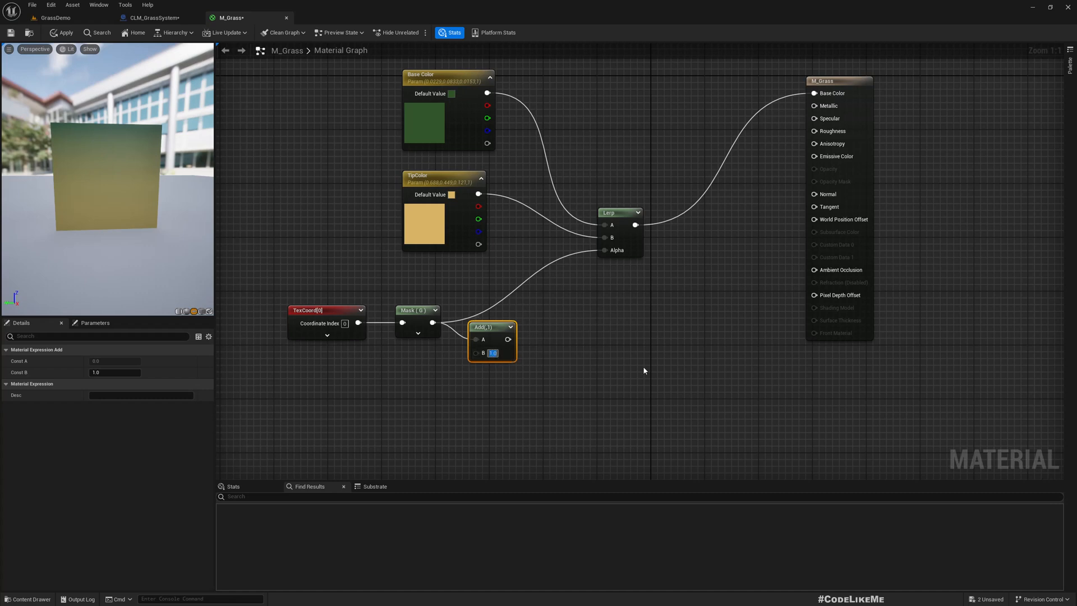
- Offset the UV mask by -0.8 and add a Clamp feeding the Lerp alpha
type("-0.8")
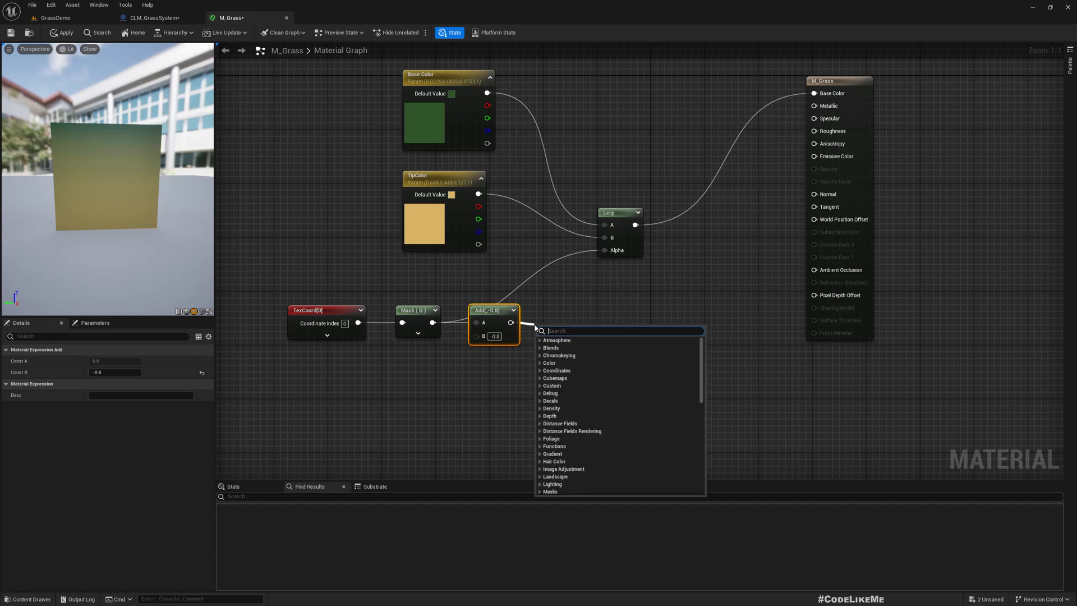
left_click(556, 340)
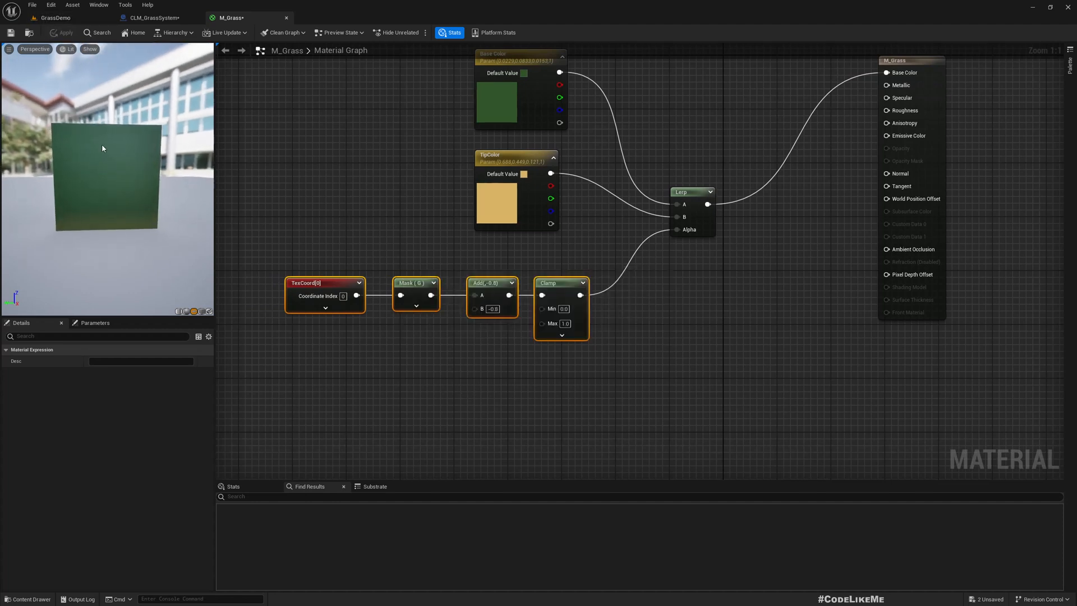
mouse_move(122, 223)
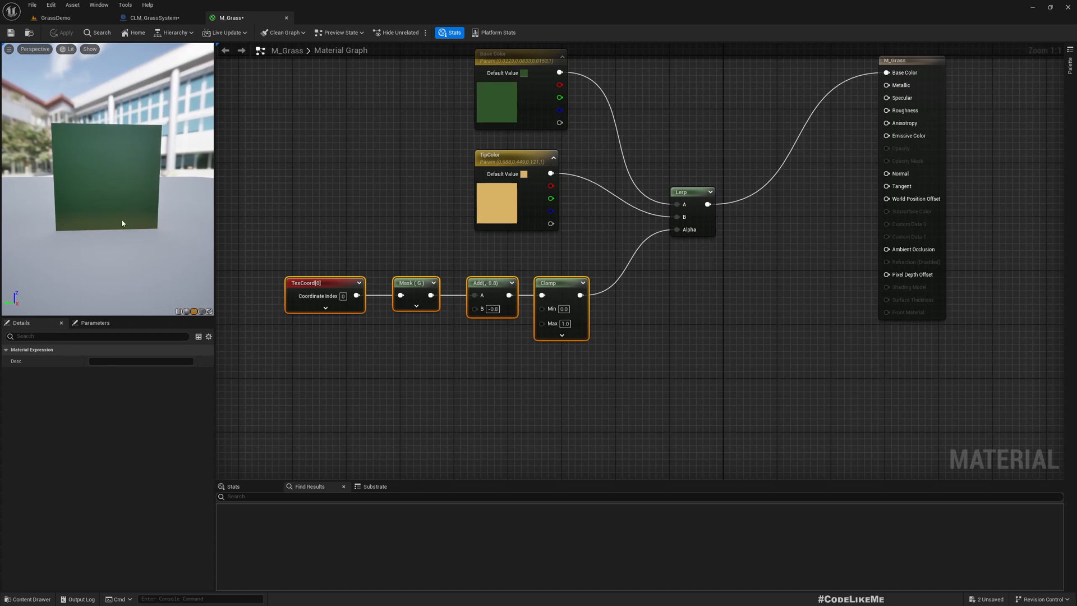
mouse_move(96, 122)
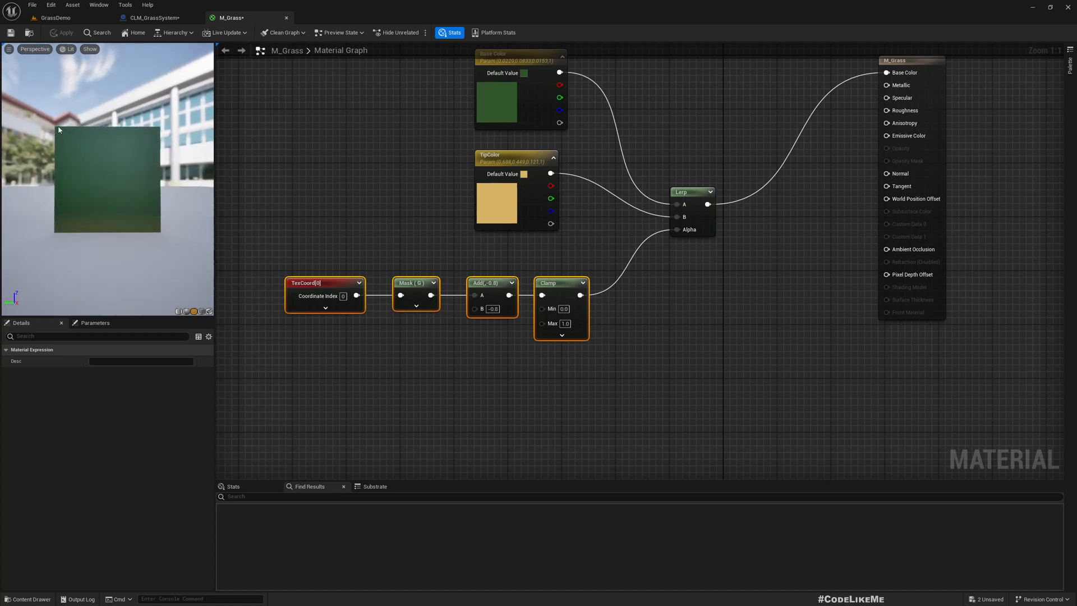
mouse_move(71, 159)
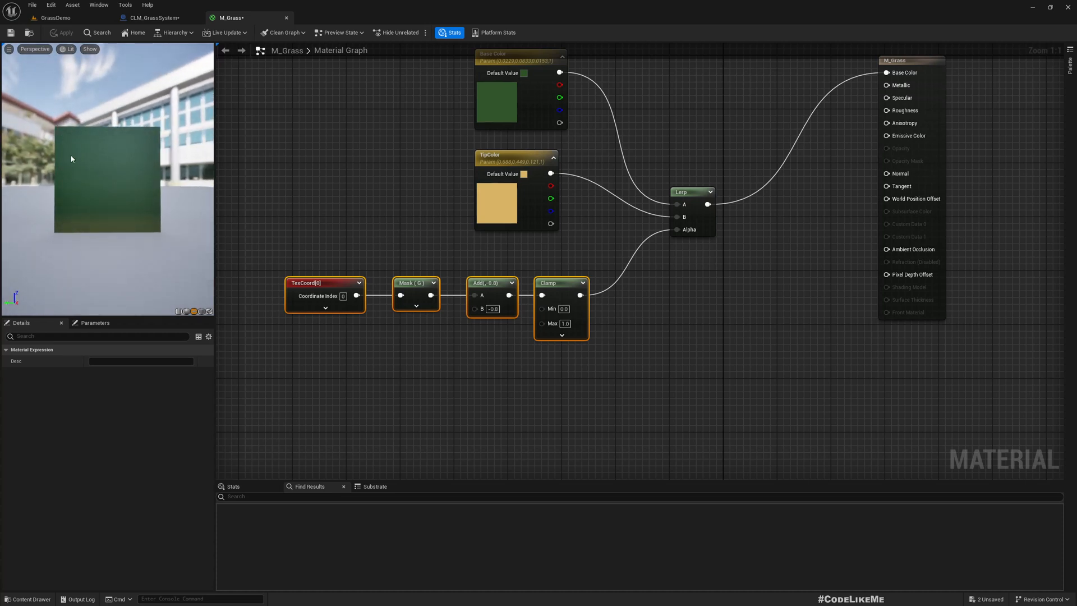
mouse_move(111, 77)
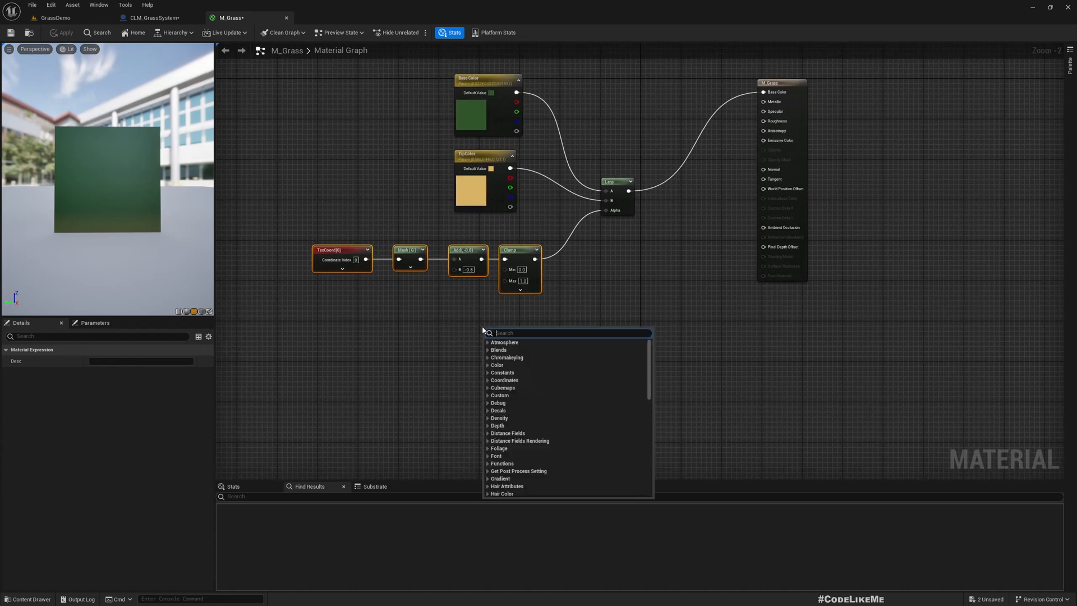
- Add a SimpleGrassWind function node to the M_Grass material graph
type("simlegr")
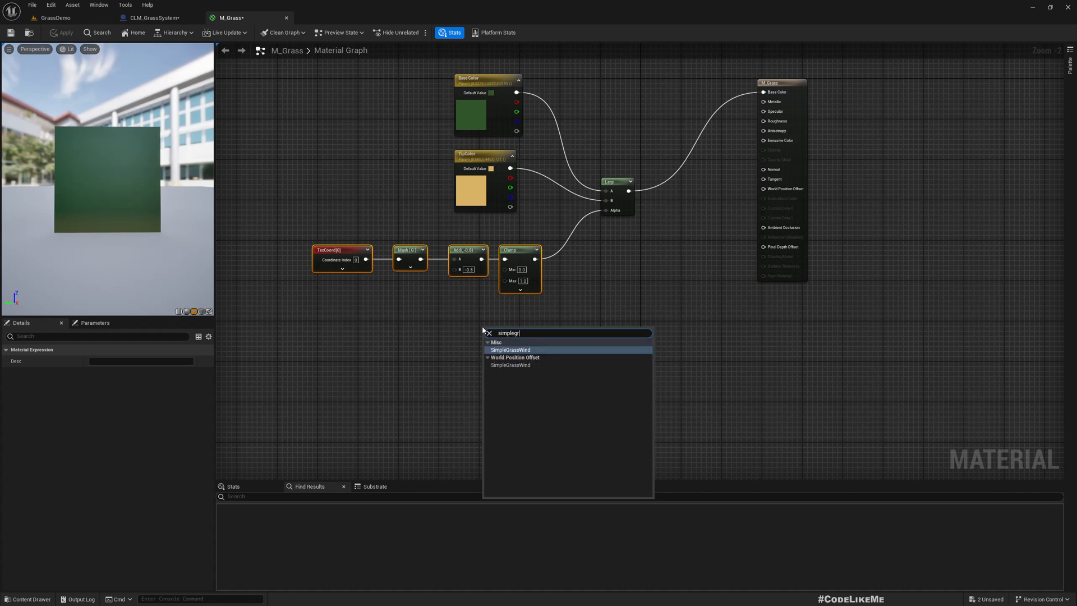
left_click(510, 349)
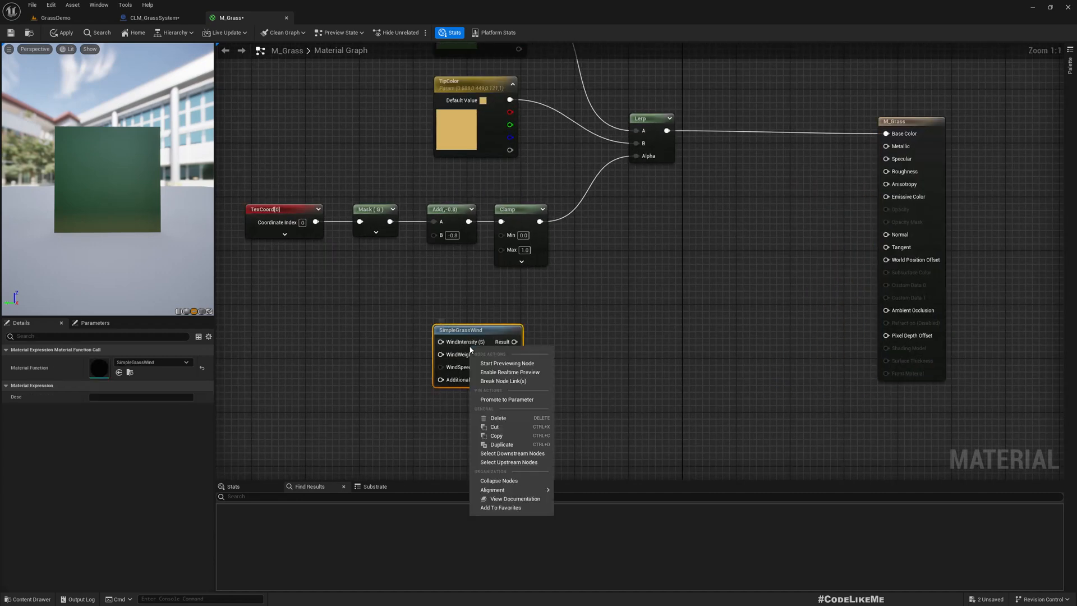
left_click(506, 398)
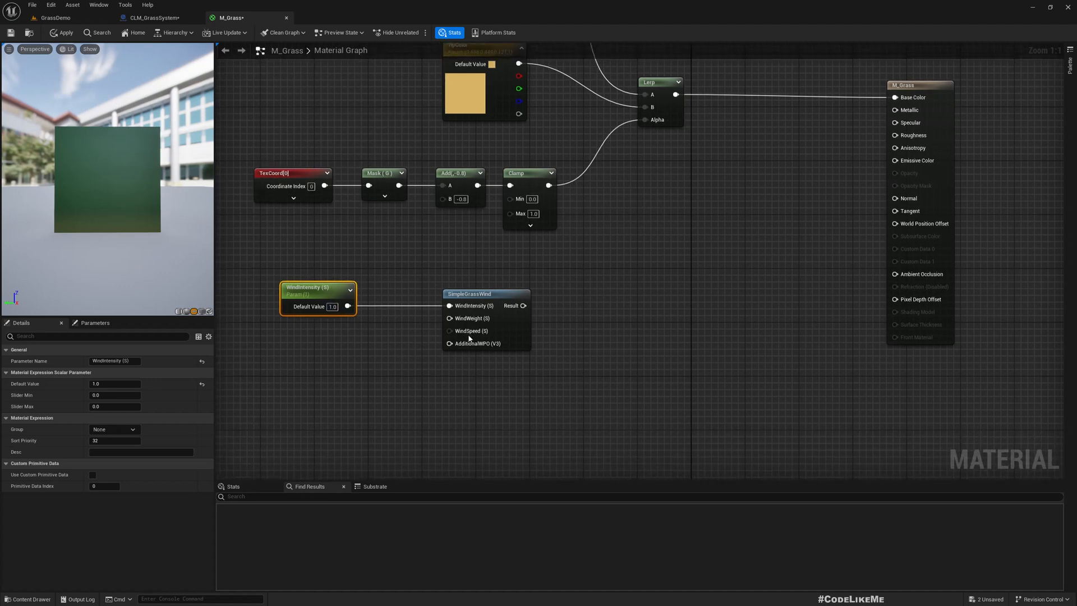
mouse_move(467, 318)
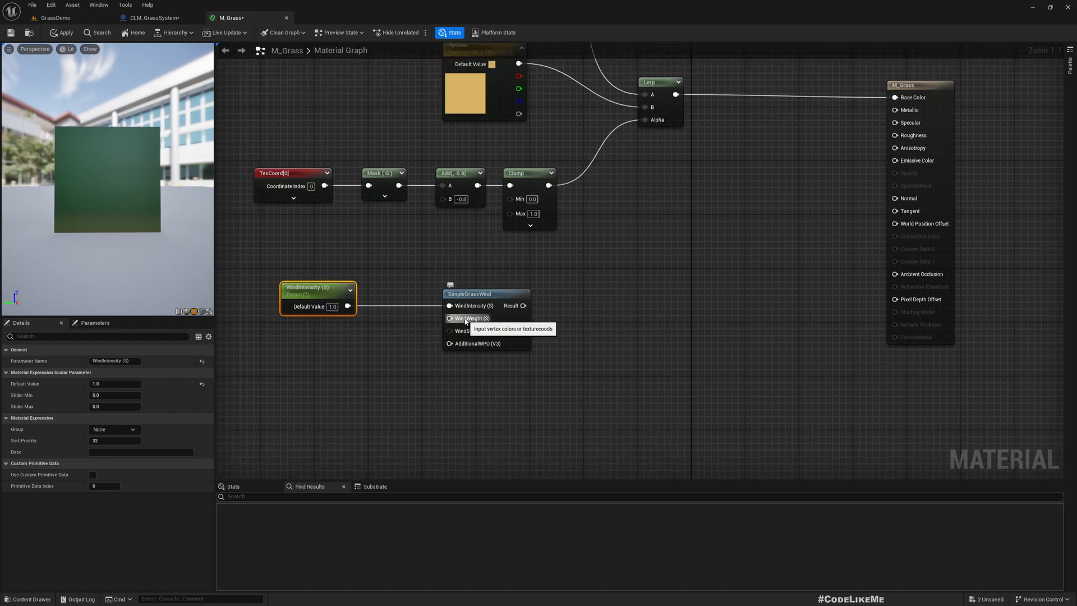
mouse_move(470, 337)
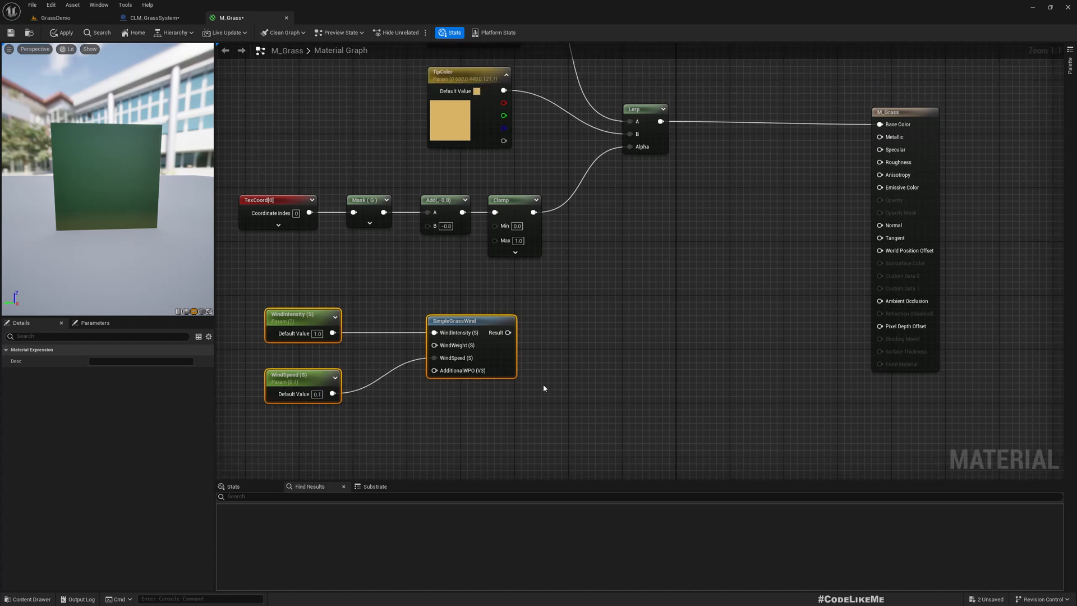
- Promote SimpleGrassWind's WindWeight input to a material parameter
scroll("down", 3)
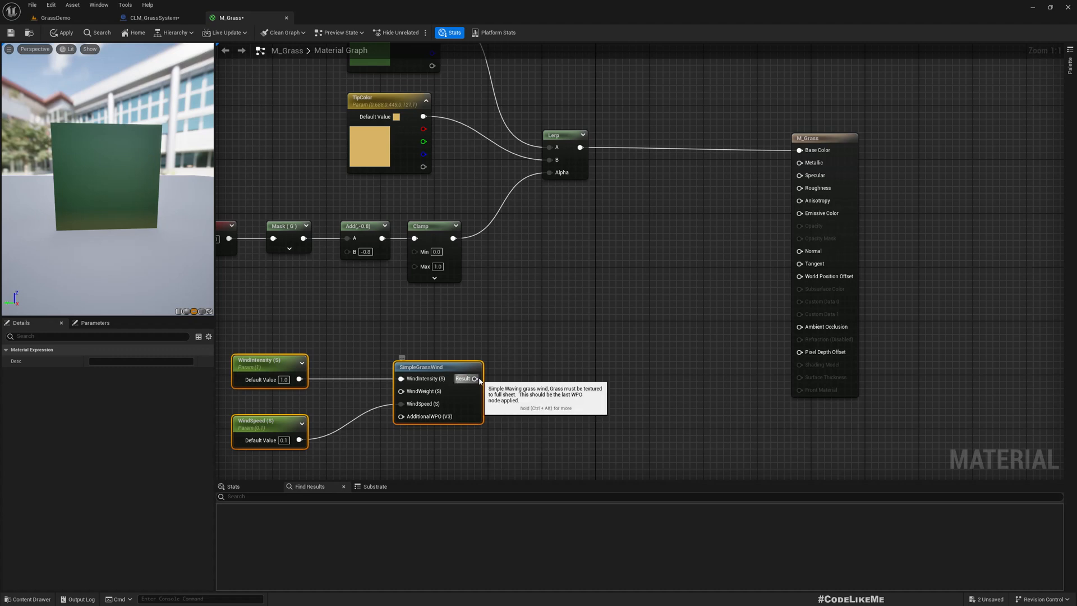
left_click(563, 304)
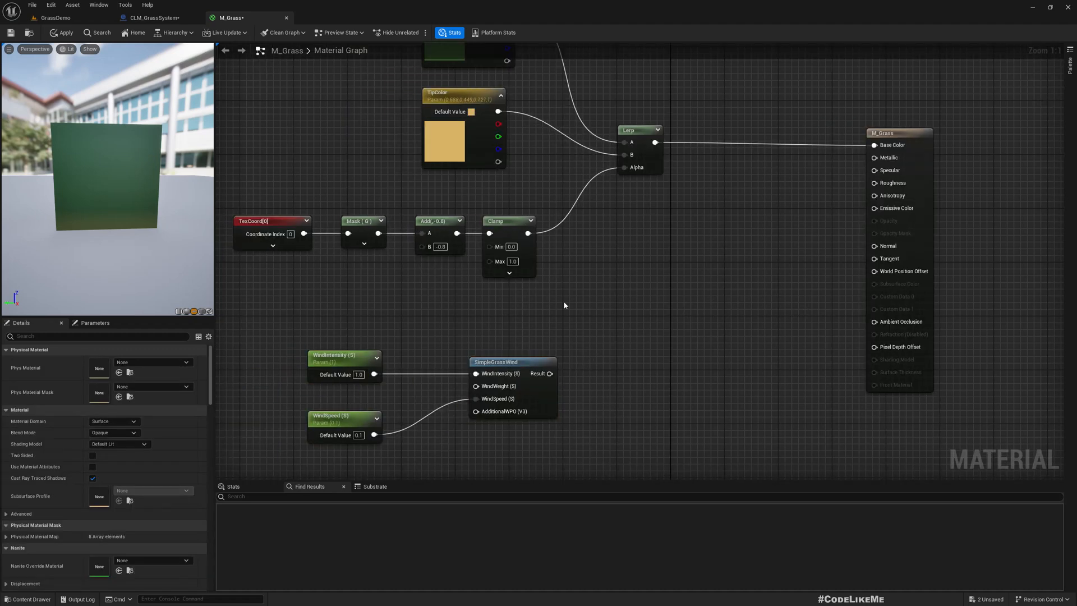
right_click(512, 385)
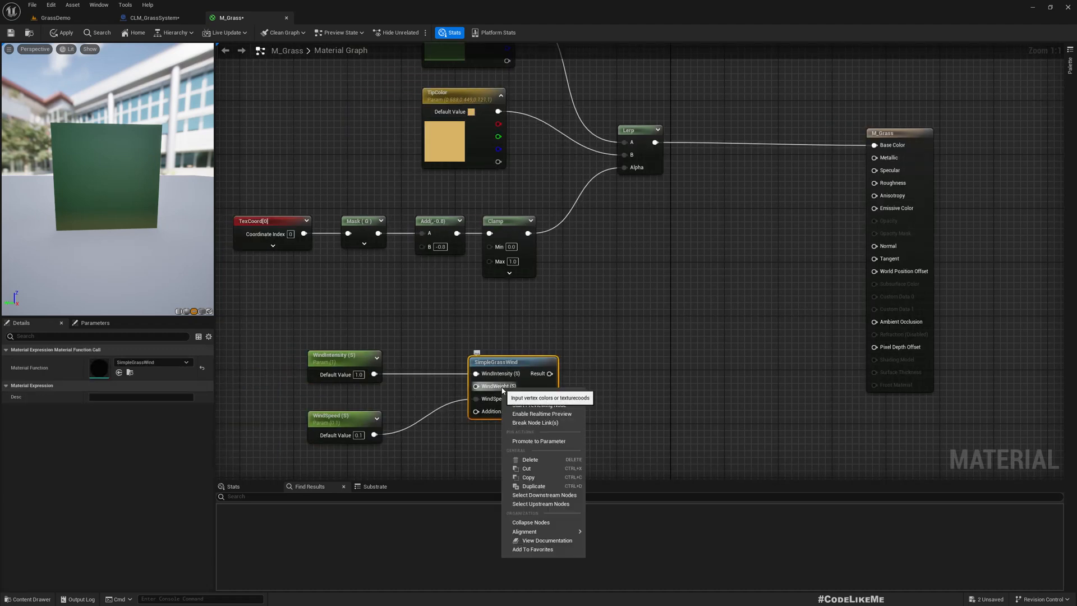
mouse_move(541, 413)
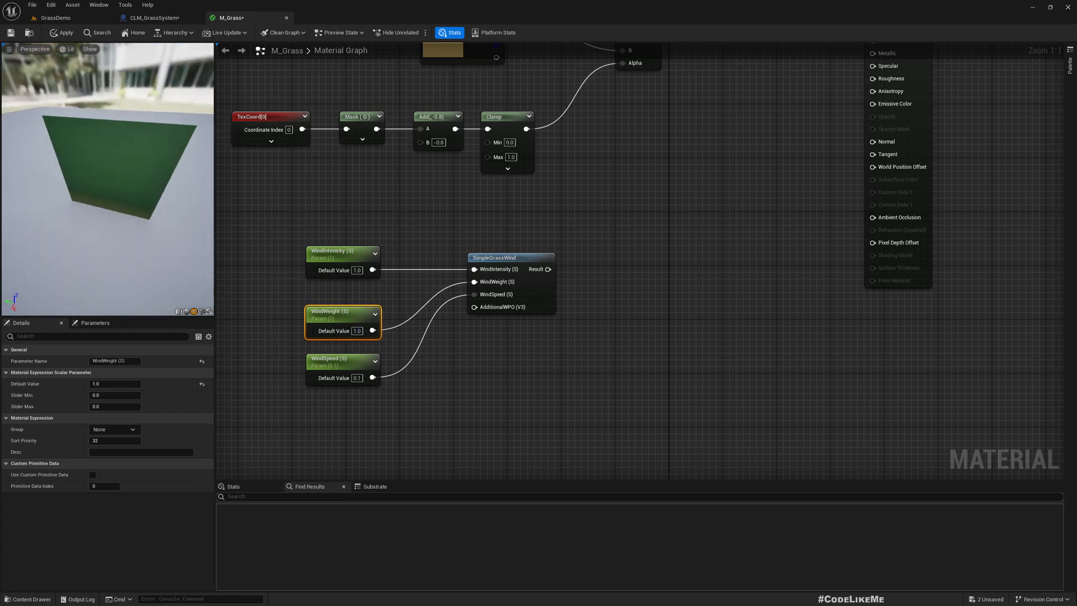
- Wire SimpleGrassWind to World Position Offset, promote AdditionalWPO, and apply M_Grass
left_click(492, 255)
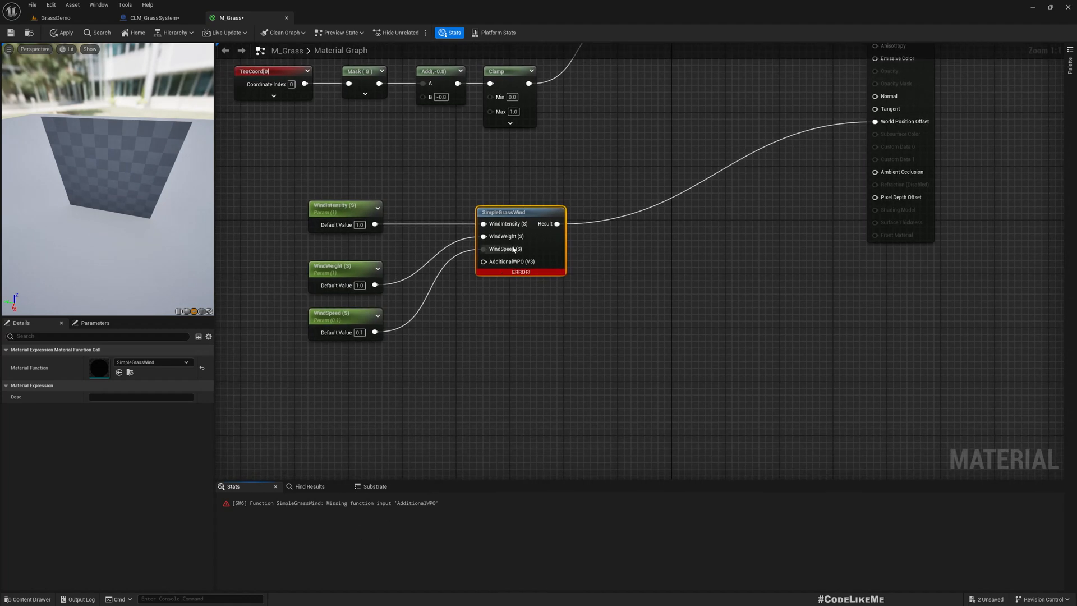
right_click(512, 249)
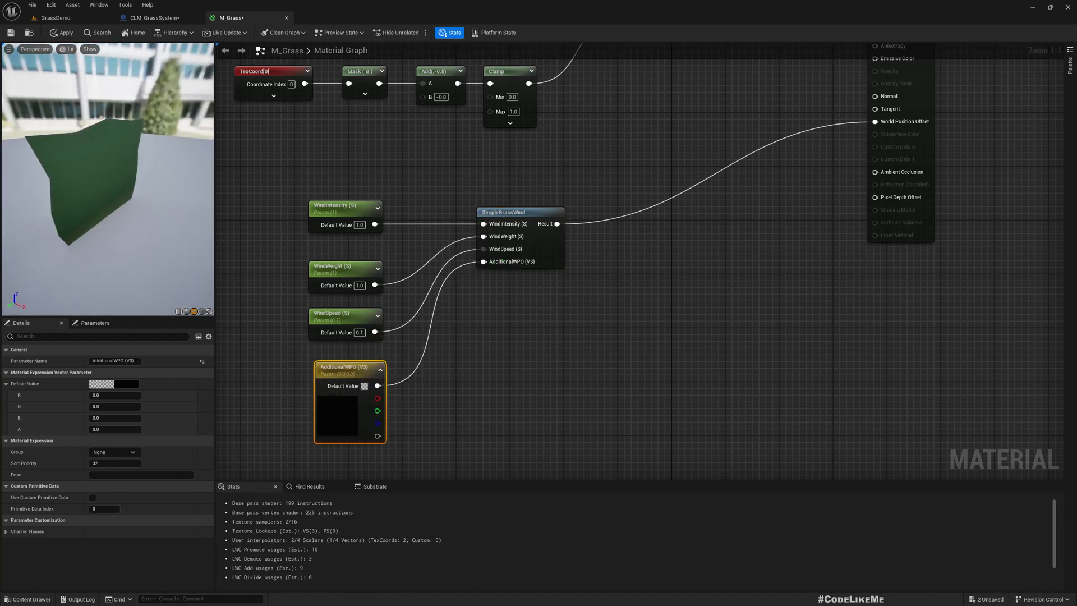
mouse_move(331, 407)
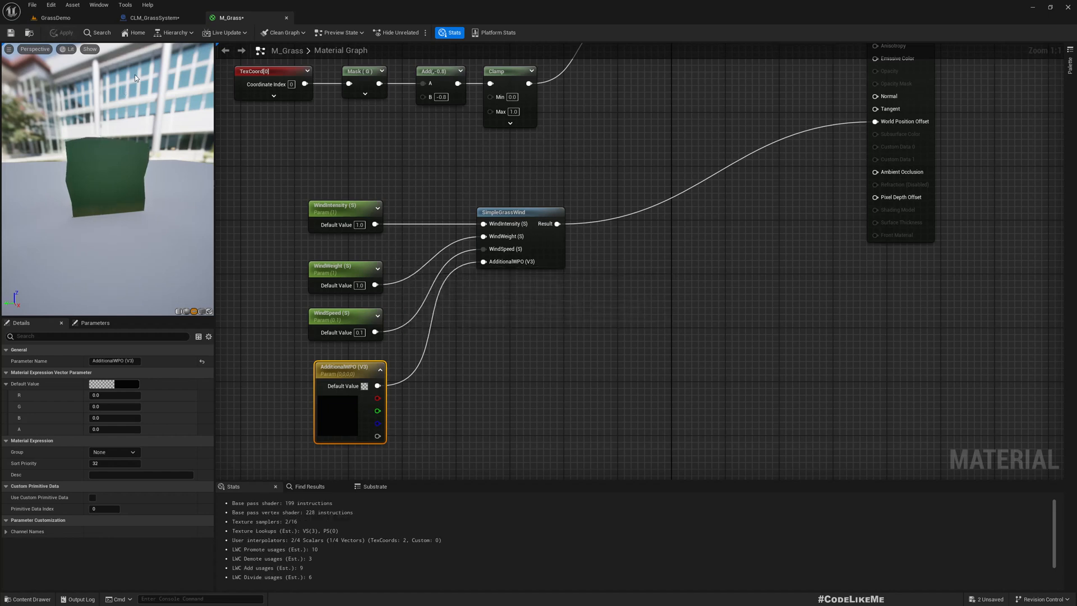
left_click(55, 17)
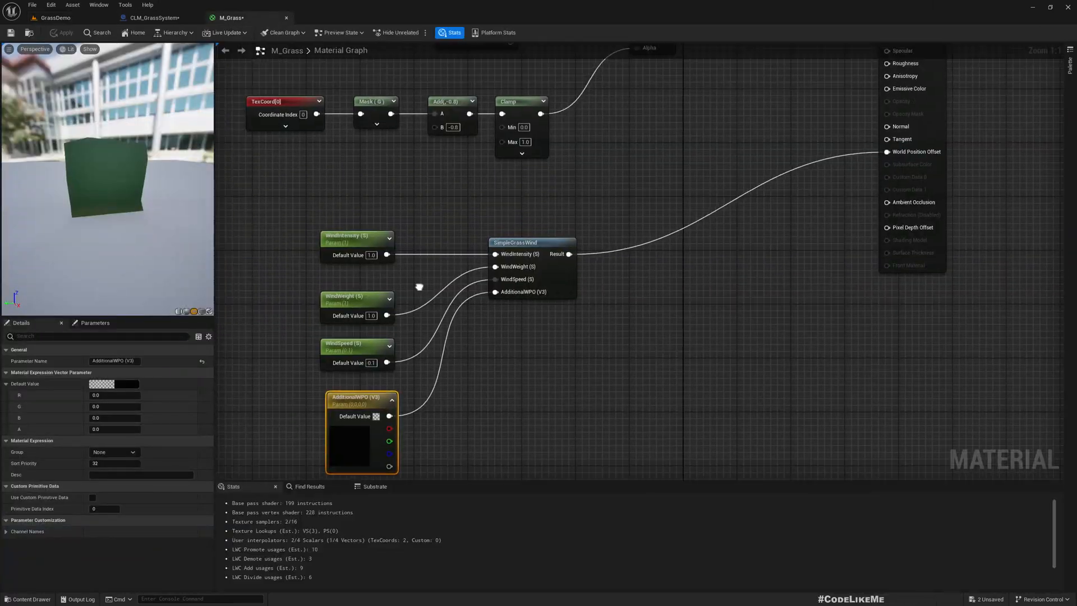
- Reposition SimpleGrassWind and add a Multiply after the Clamp for WindWeight
left_click(577, 249)
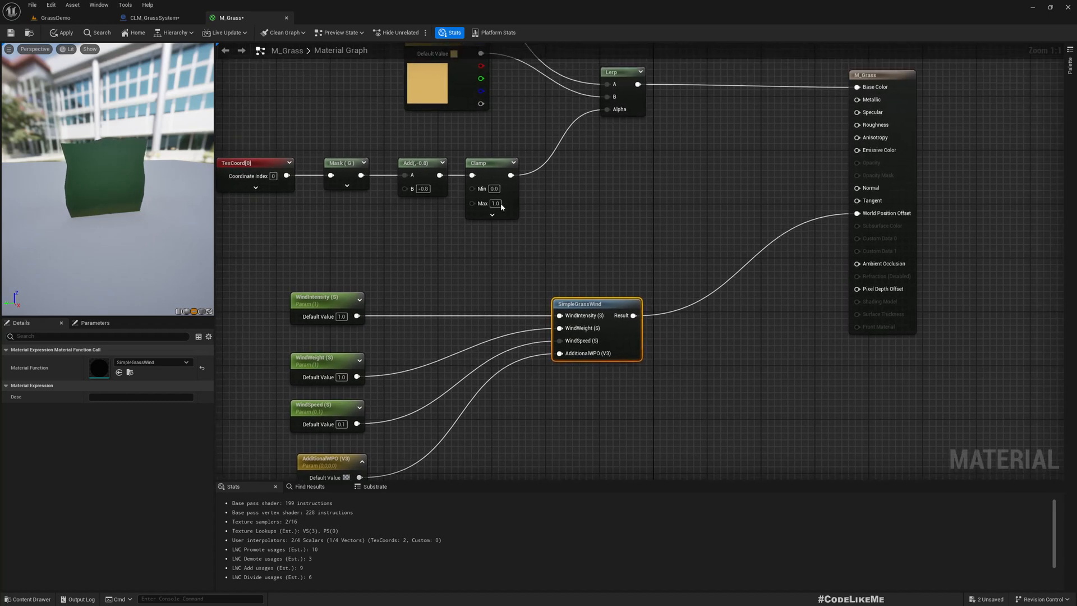
mouse_move(657, 304)
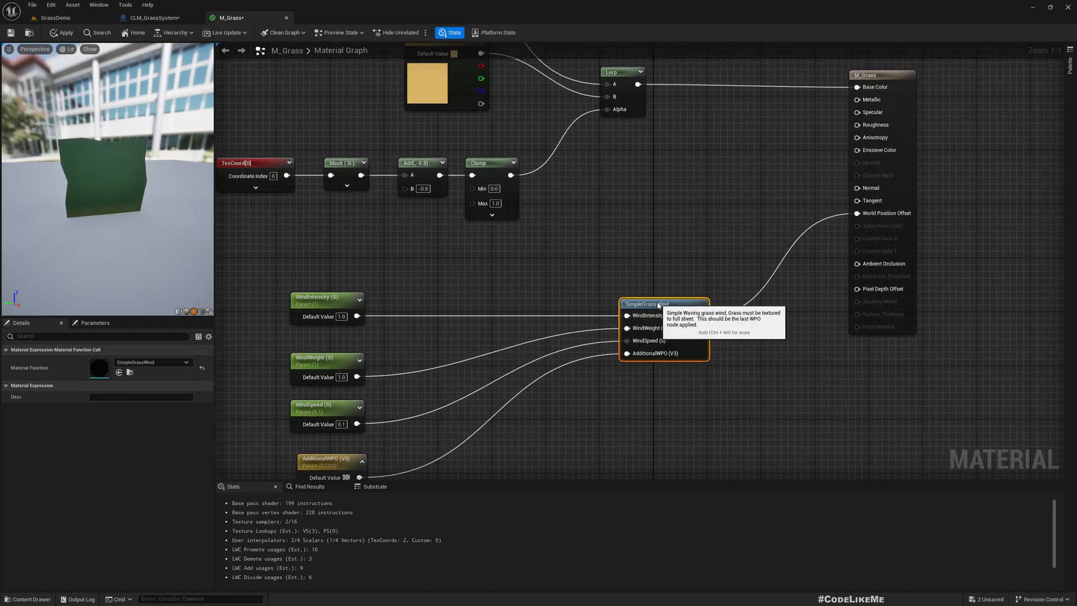
mouse_move(506, 181)
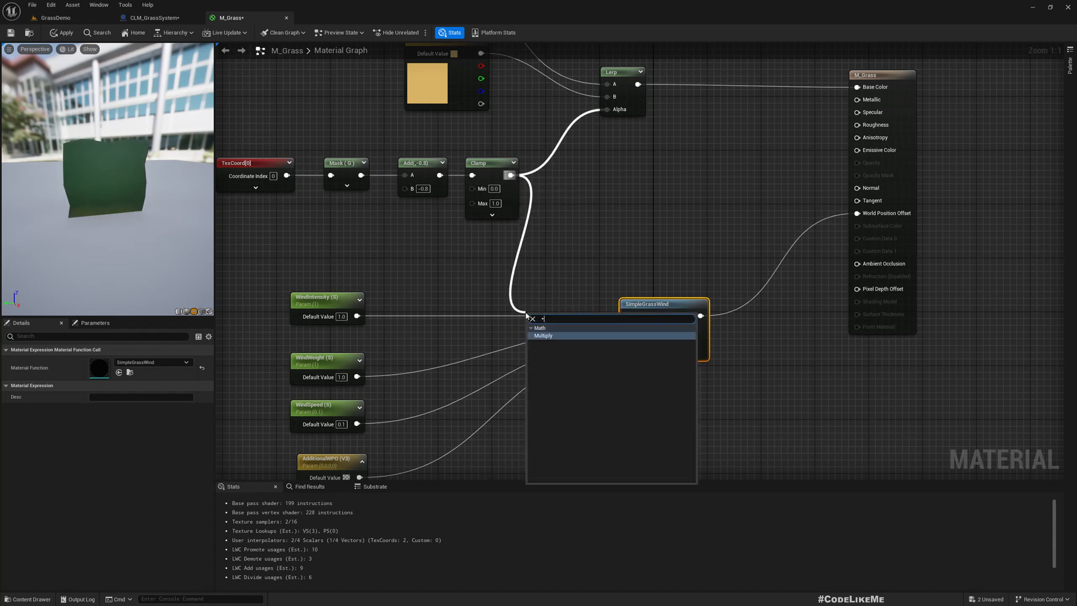
left_click(544, 336)
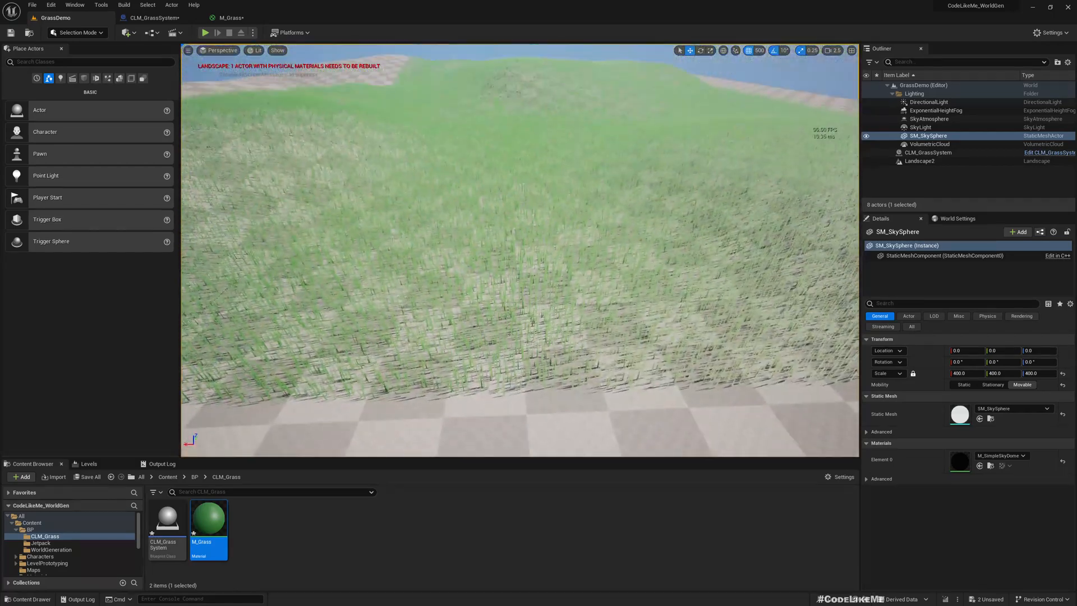
- Frame the grass field via the grass actor's context menu, then return to M_Grass
right_click(597, 318)
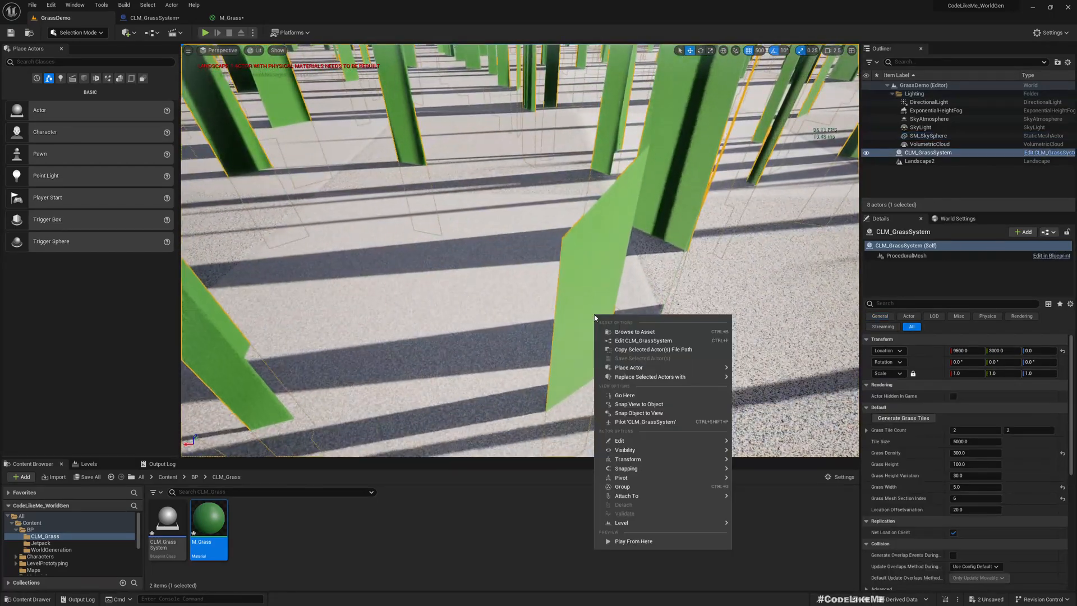
left_click(624, 395)
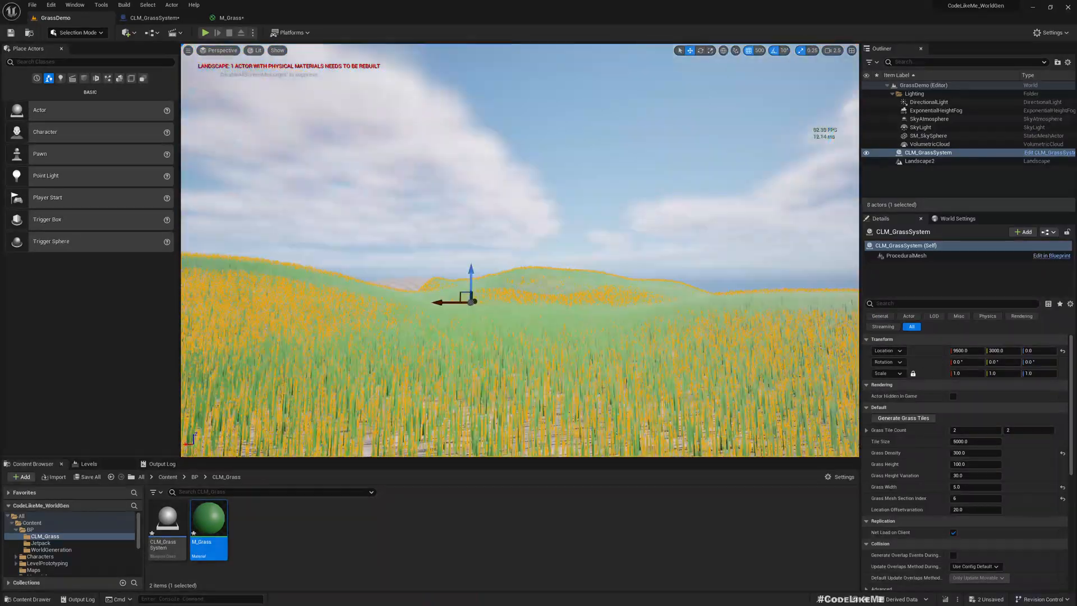
left_click(928, 136)
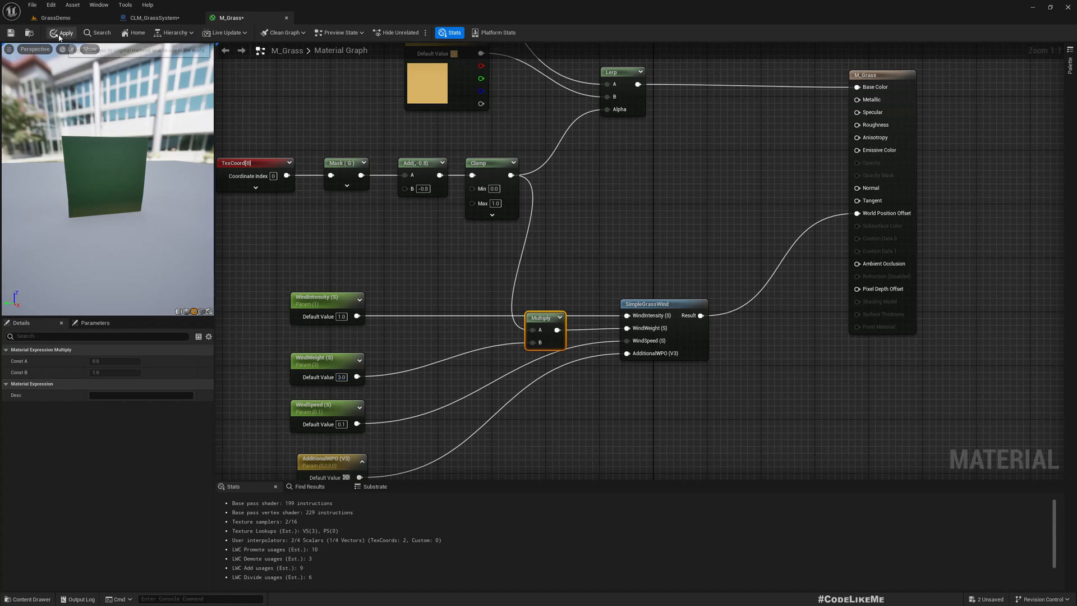
- Apply the pending M_Grass material changes
left_click(54, 17)
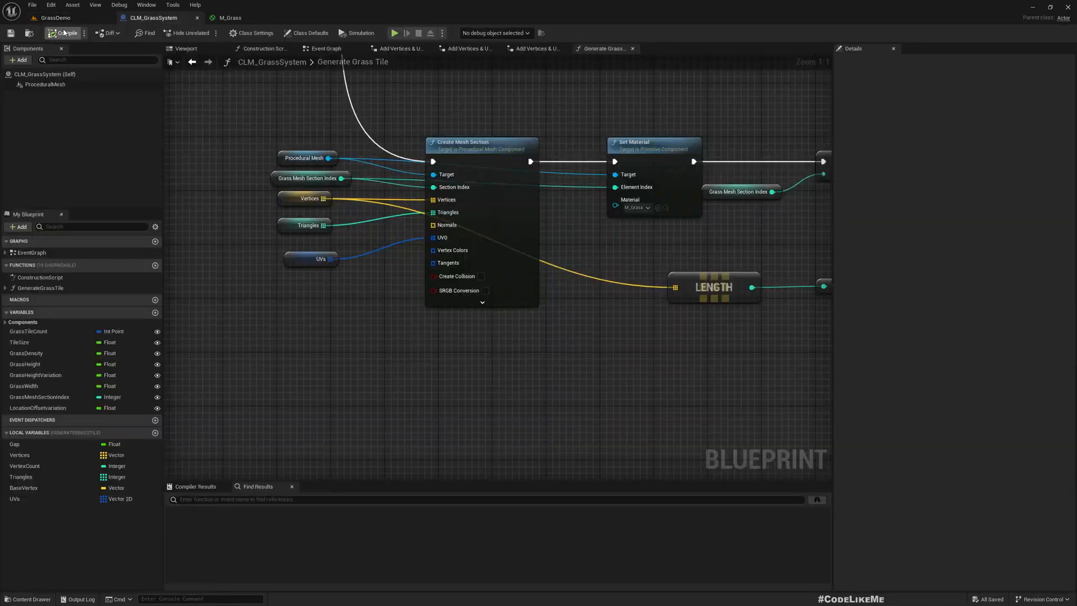
- Compile CLM_GrassSystem and return to the GrassDemo level view
left_click(54, 17)
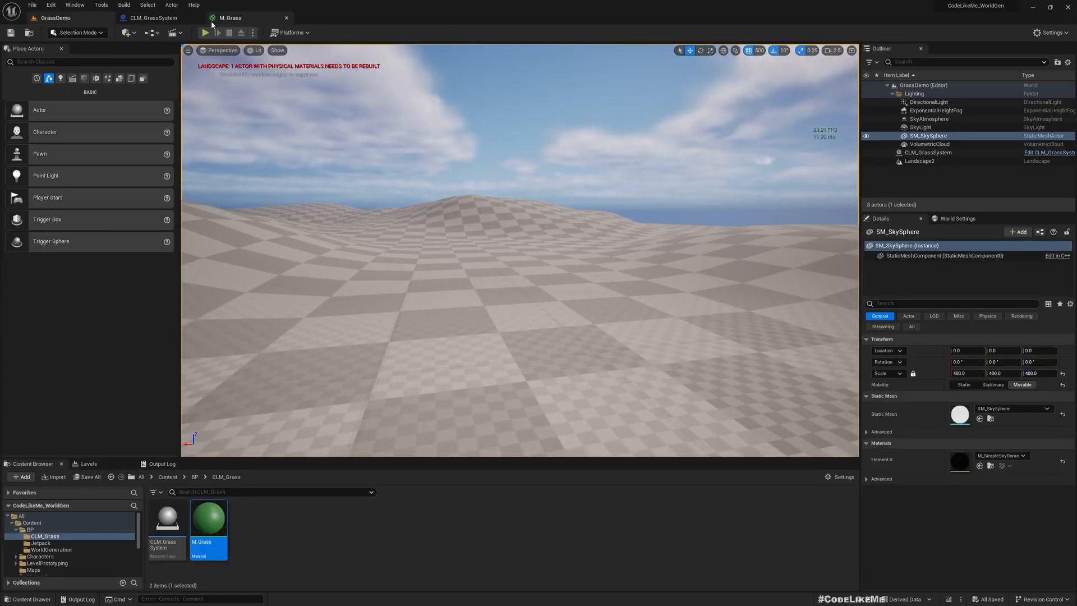
left_click(51, 549)
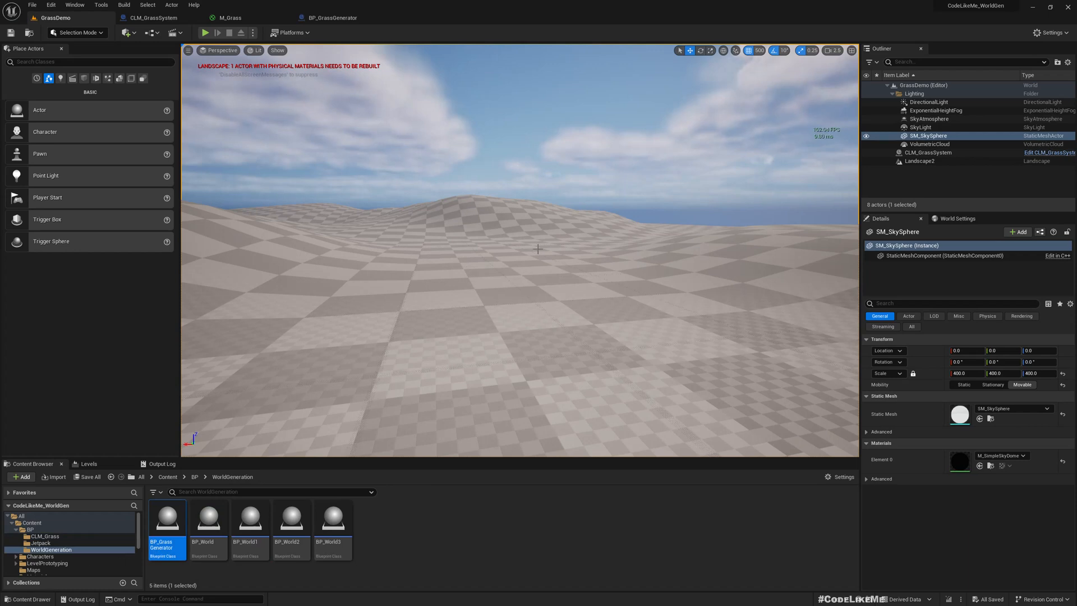
mouse_move(972, 155)
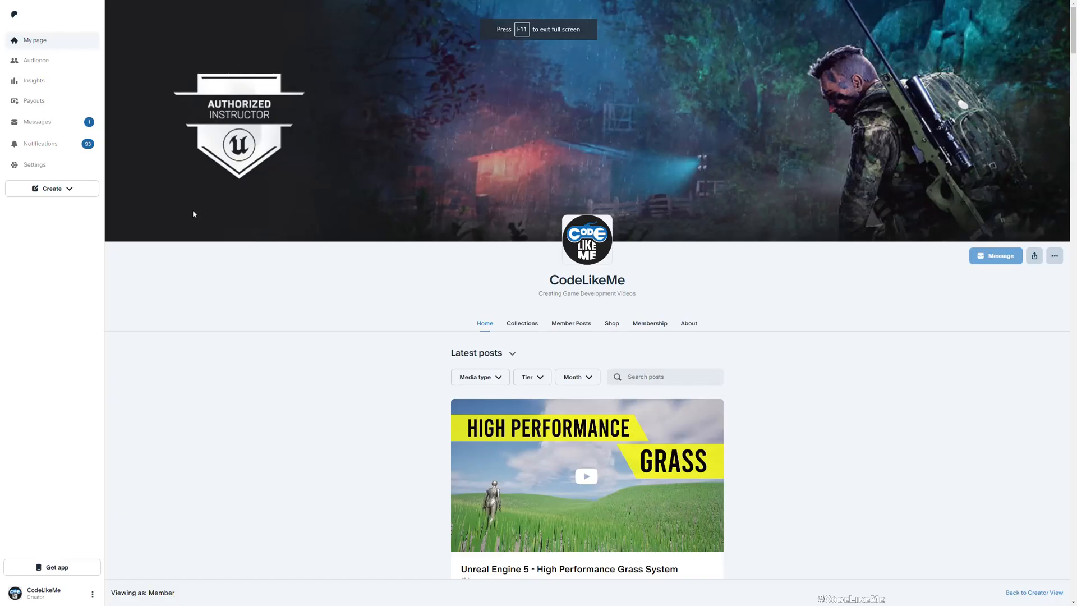
- Scroll the CodeLikeMe Patreon page down through the latest posts feed
scroll("down", 3)
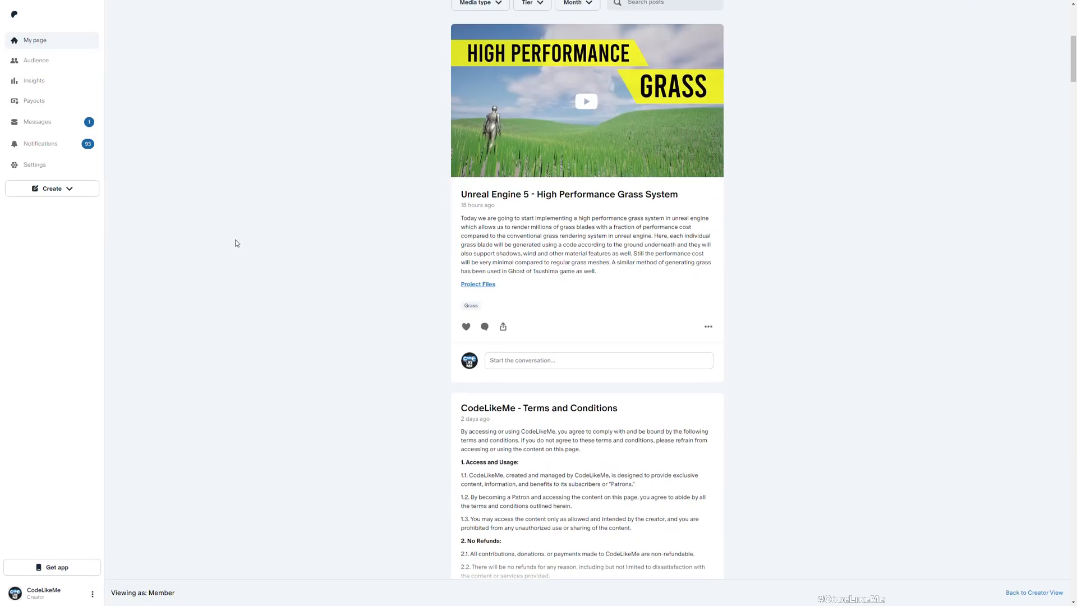
scroll("down", 3)
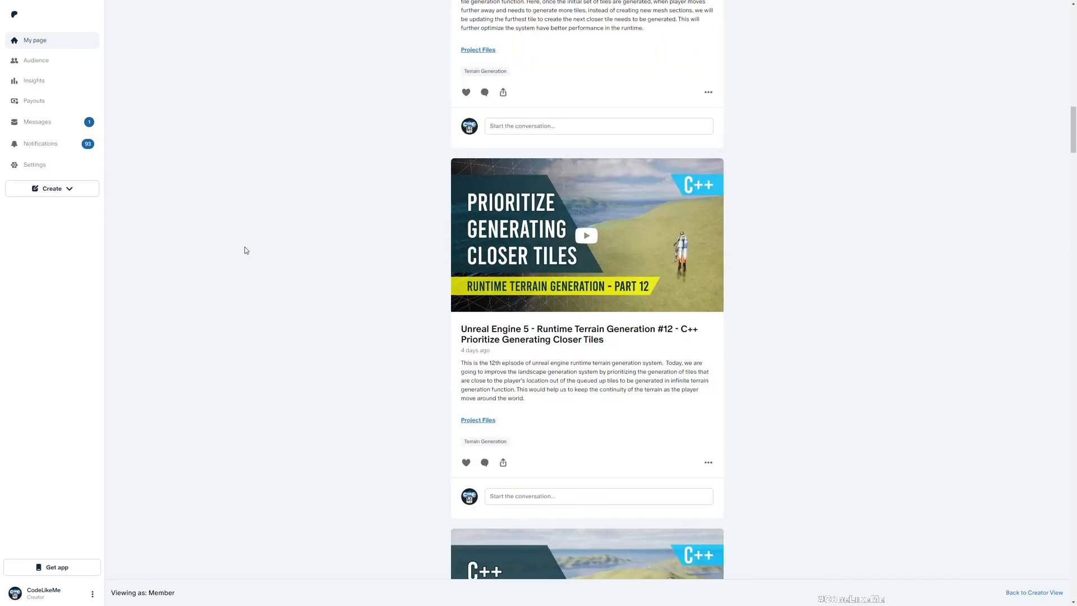
scroll("down", 3)
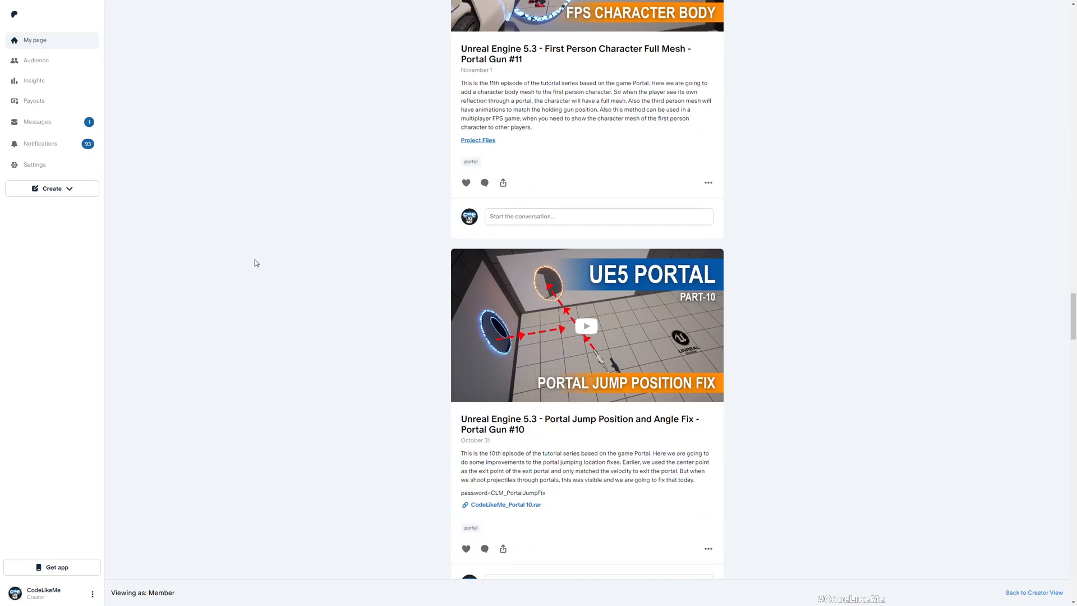
scroll("down", 3)
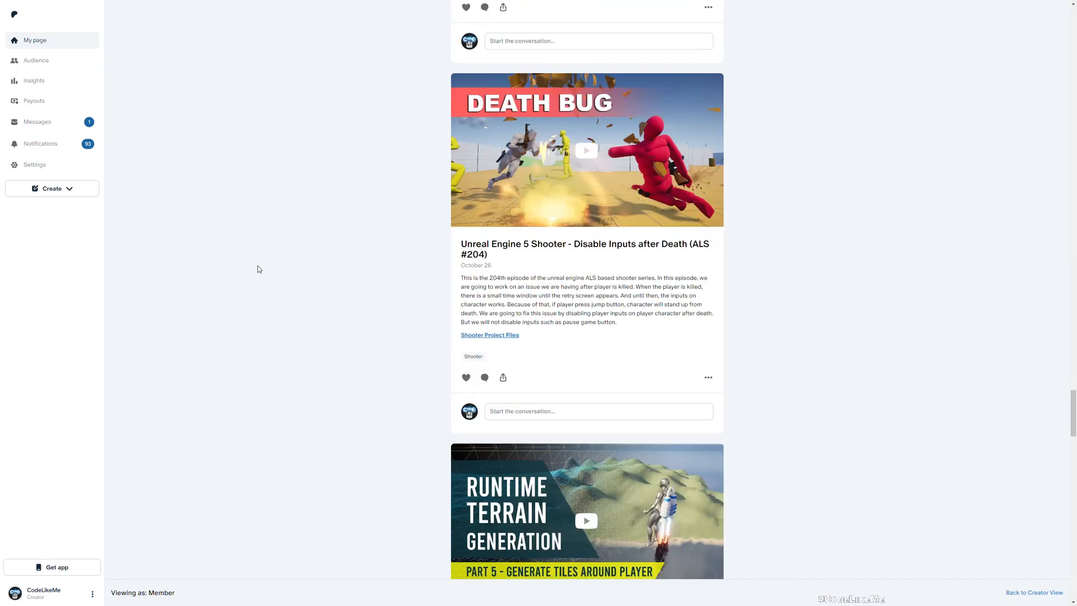
scroll("down", 3)
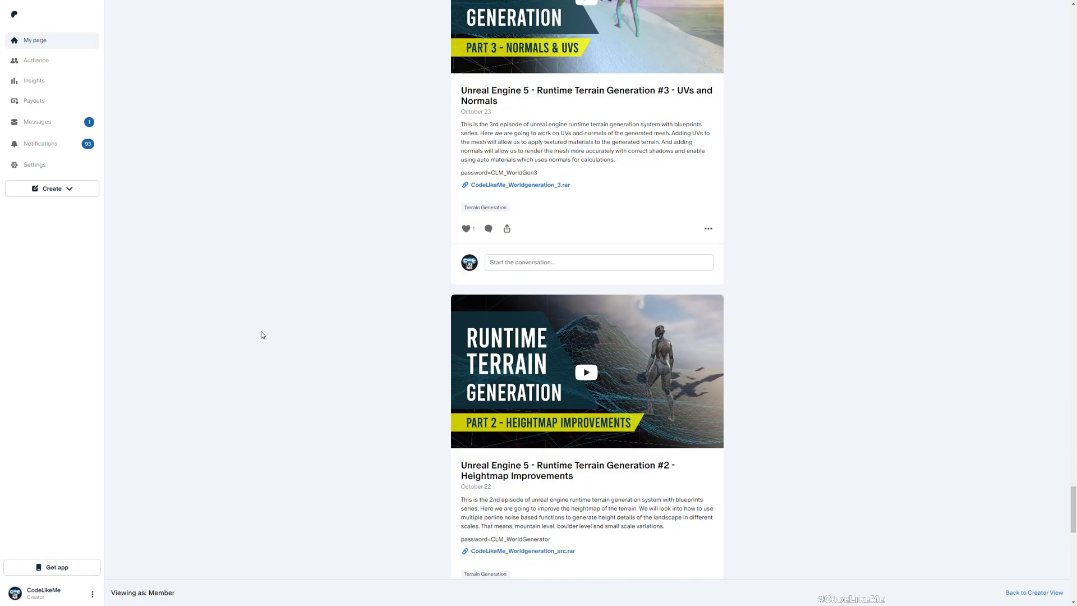
scroll("down", 3)
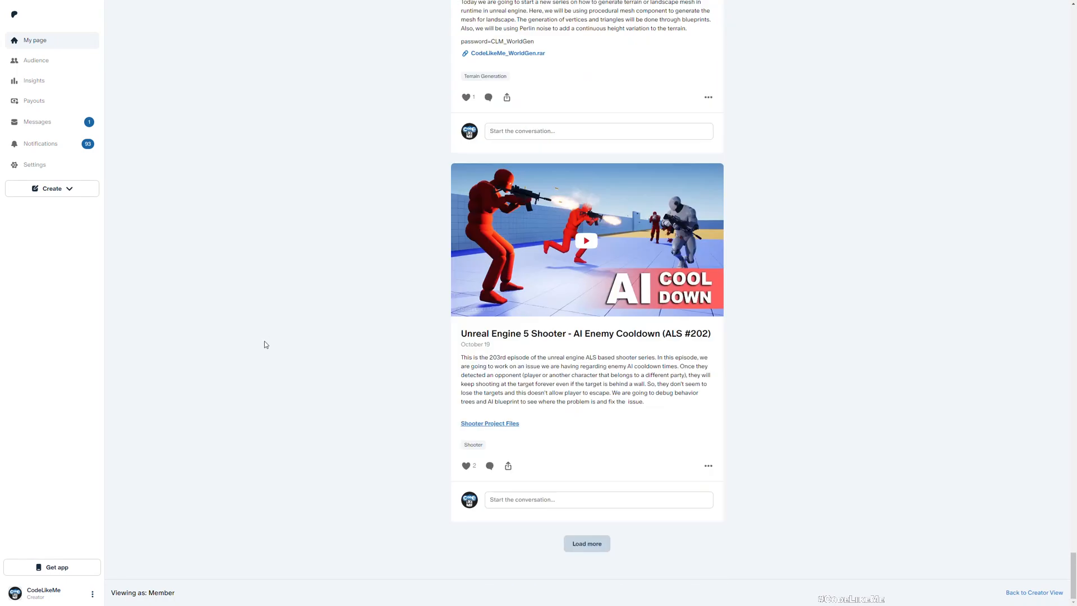